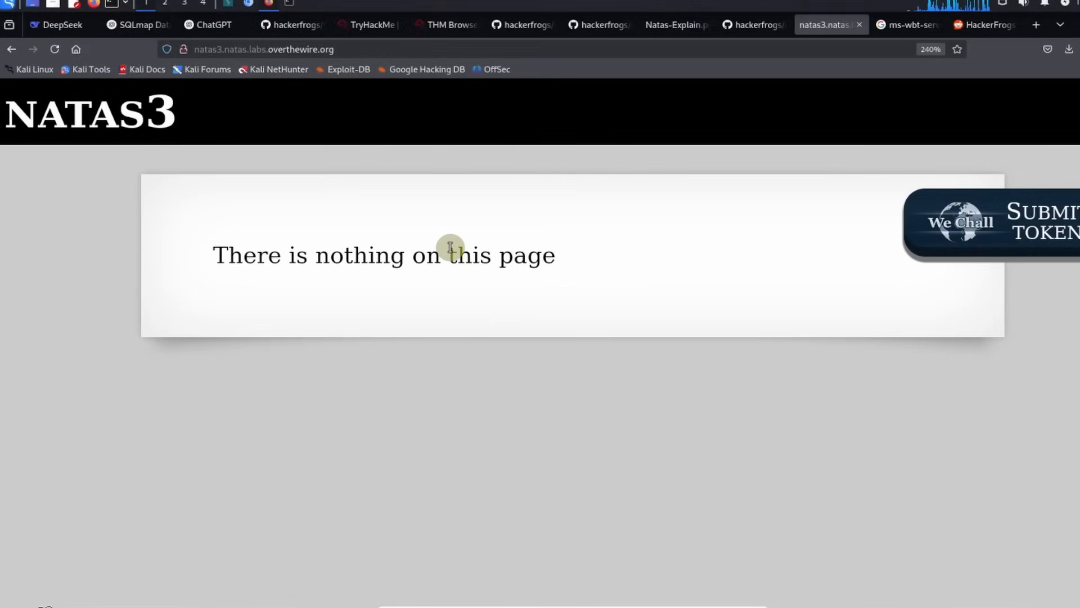
{"action": "mouse_move", "coordinate": [492, 246]}
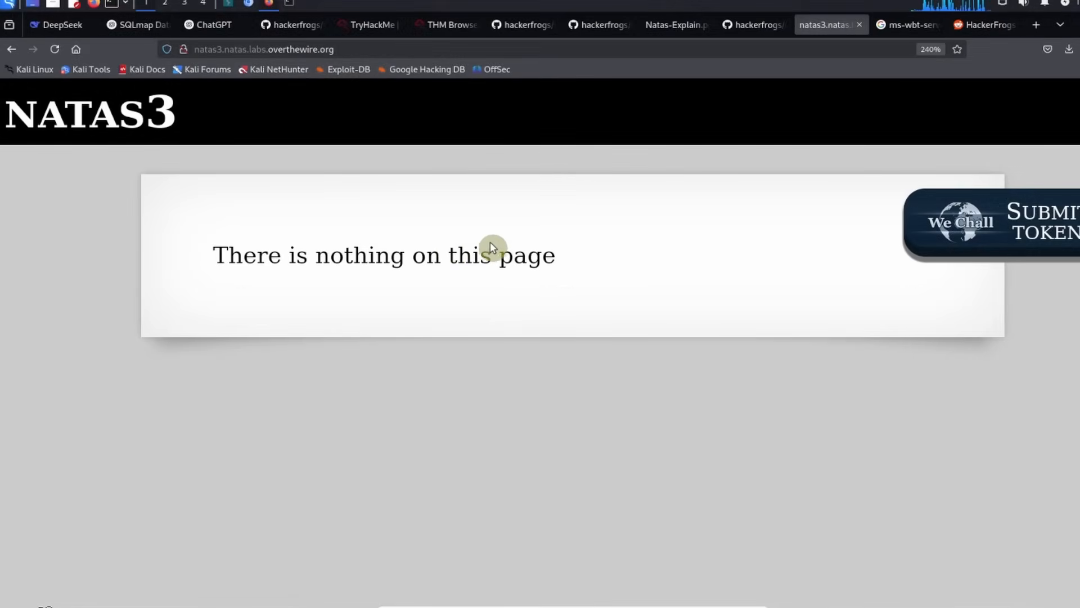
{"action": "mouse_move", "coordinate": [325, 169]}
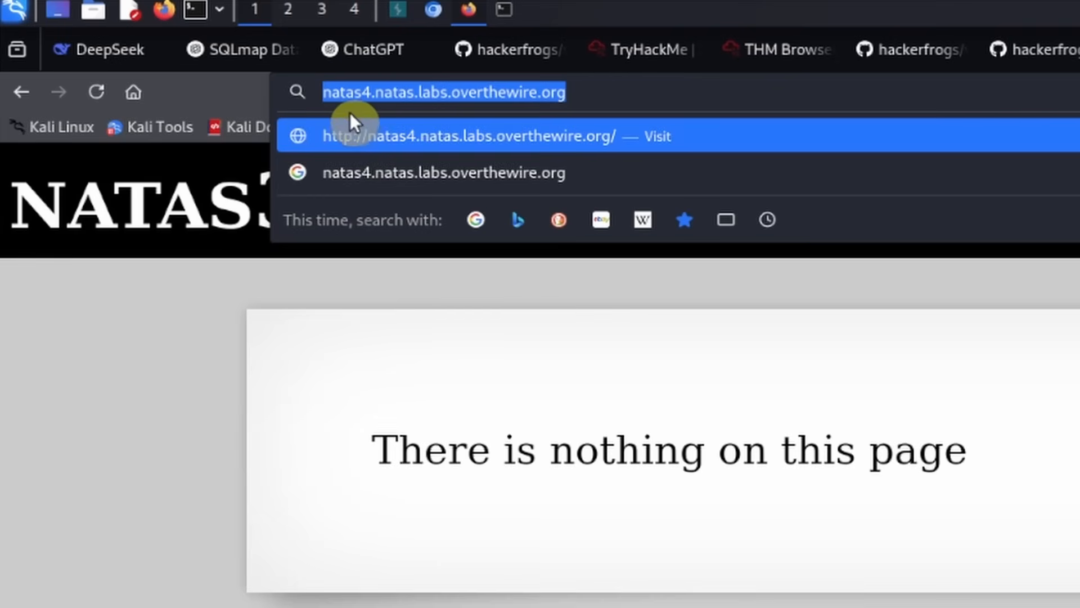
{"action": "mouse_move", "coordinate": [475, 131]}
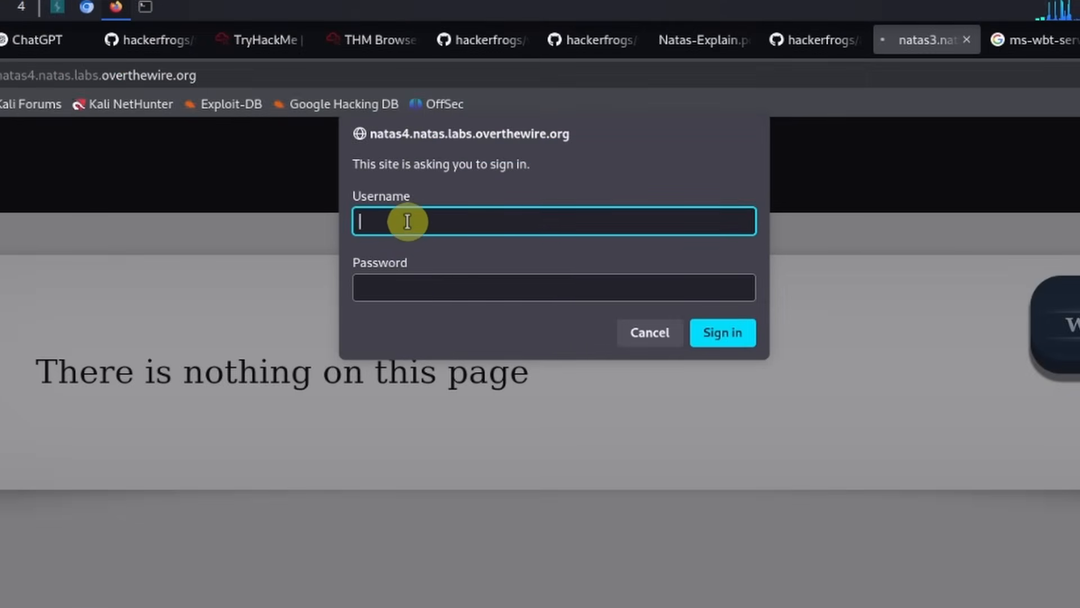
{"action": "mouse_move", "coordinate": [374, 162]}
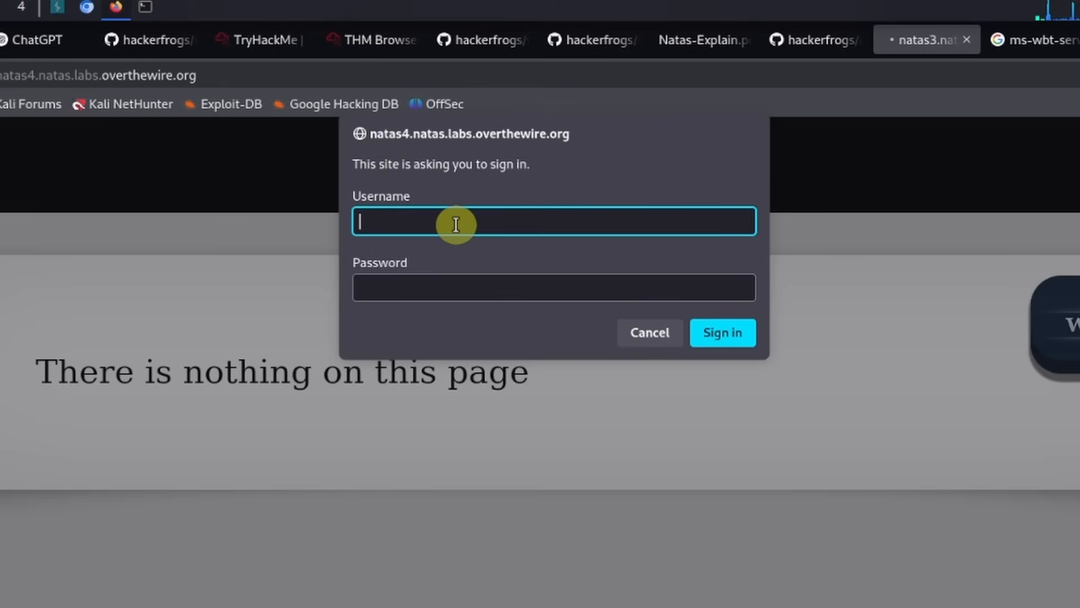
Enter username natas4 with its password and sign in to the level page.
{"action": "type", "text": "natas4"}
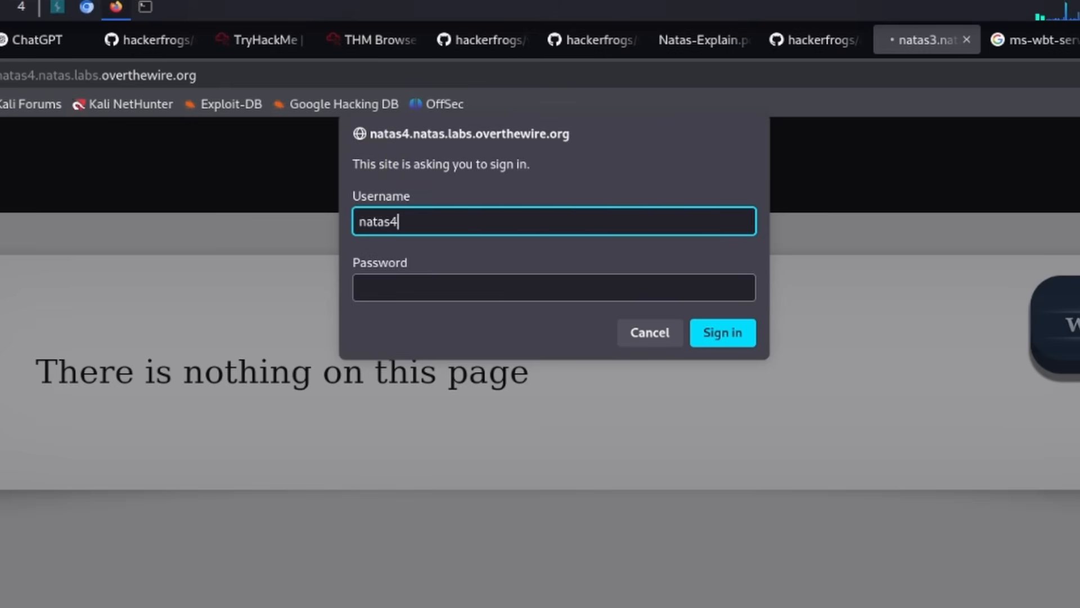
{"action": "left_click", "coordinate": [552, 287]}
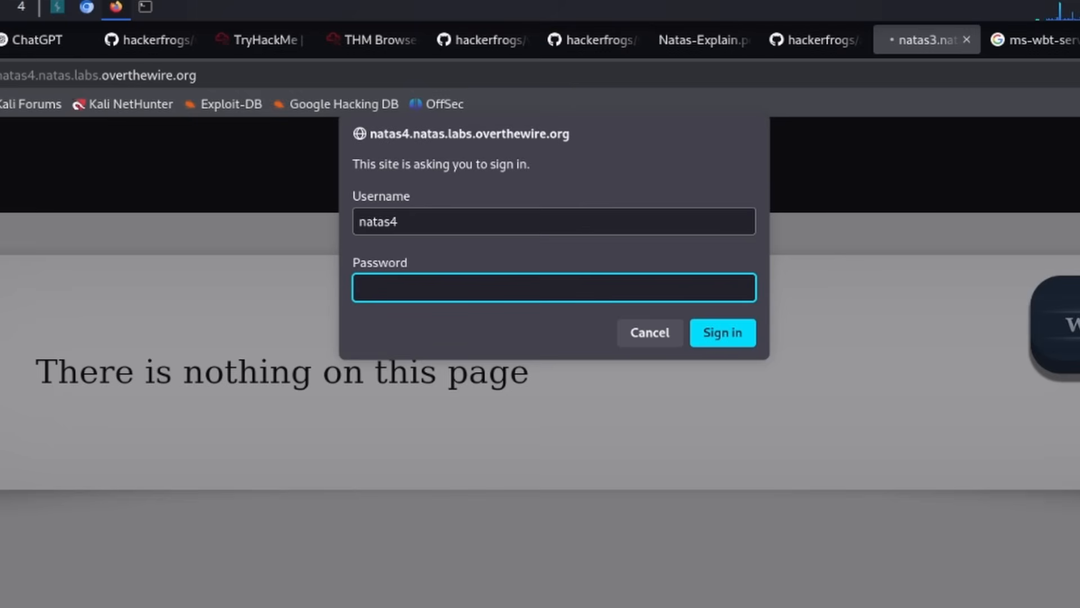
{"action": "type", "text": "password"}
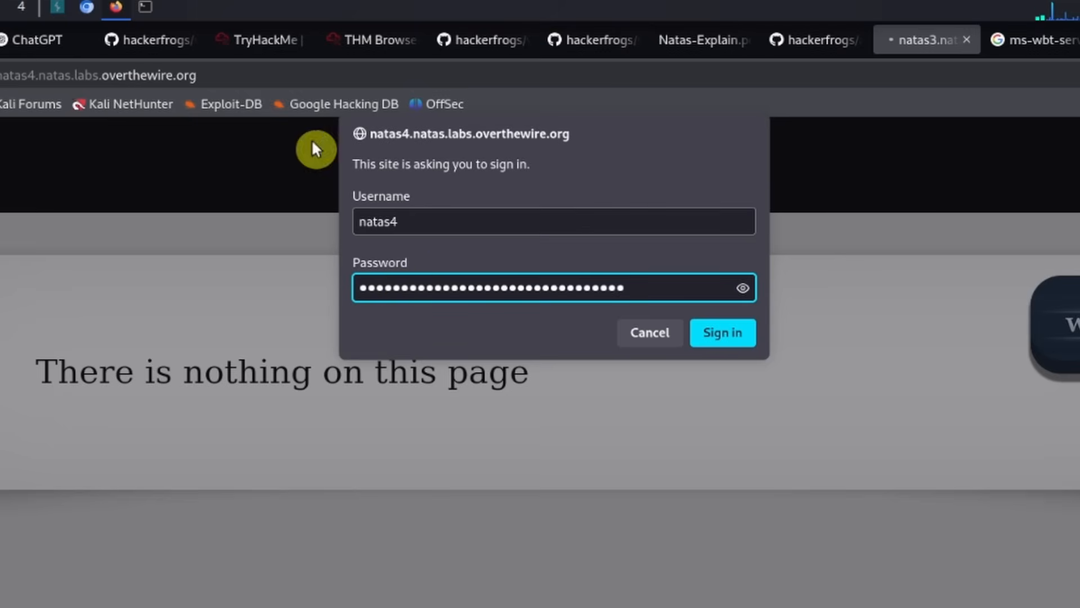
{"action": "left_click", "coordinate": [722, 331]}
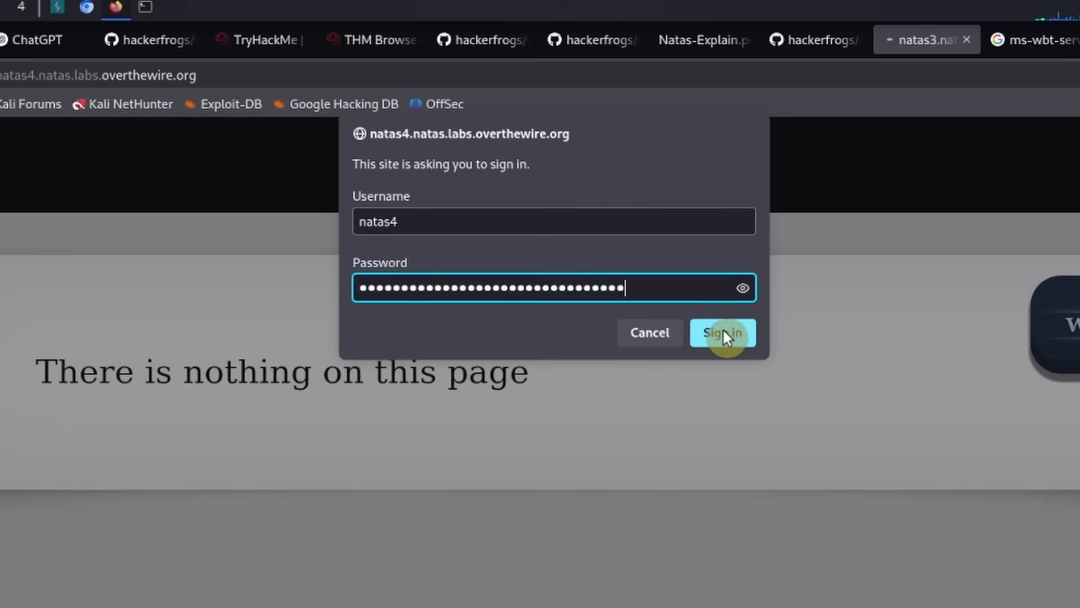
{"action": "left_click", "coordinate": [722, 332]}
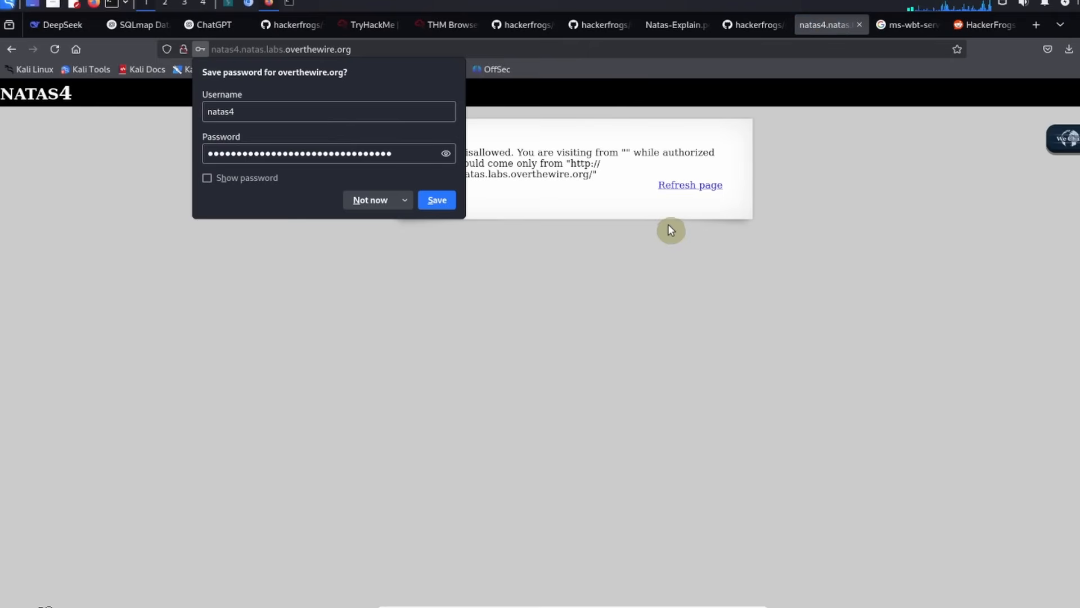
Decline saving the login and highlight the authorized natas5 address in the message.
{"action": "left_click", "coordinate": [370, 200]}
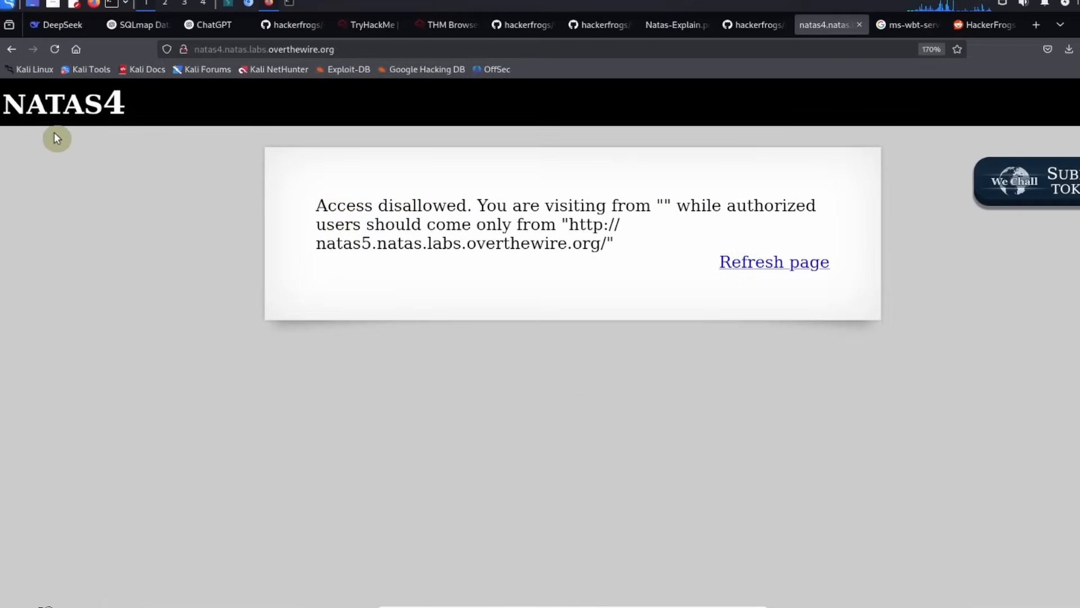
{"action": "mouse_move", "coordinate": [131, 129]}
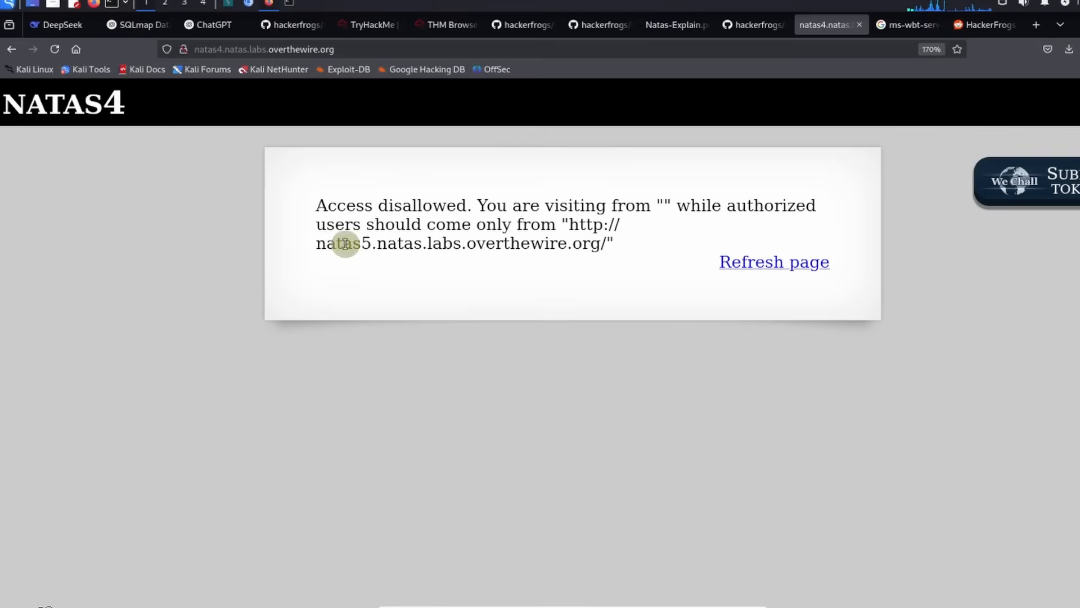
{"action": "mouse_move", "coordinate": [502, 231]}
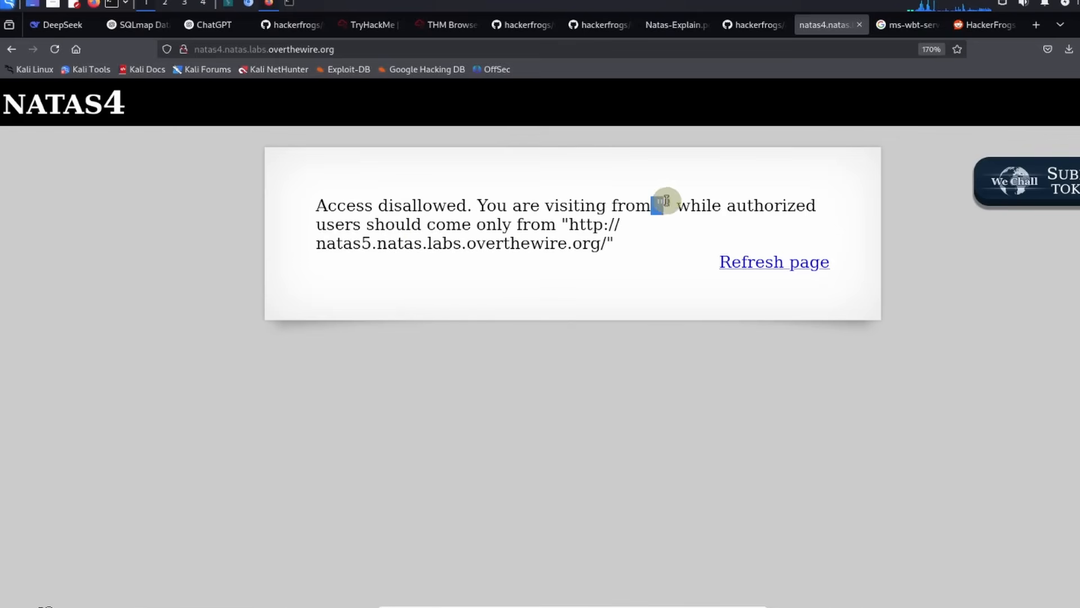
{"action": "mouse_move", "coordinate": [775, 232]}
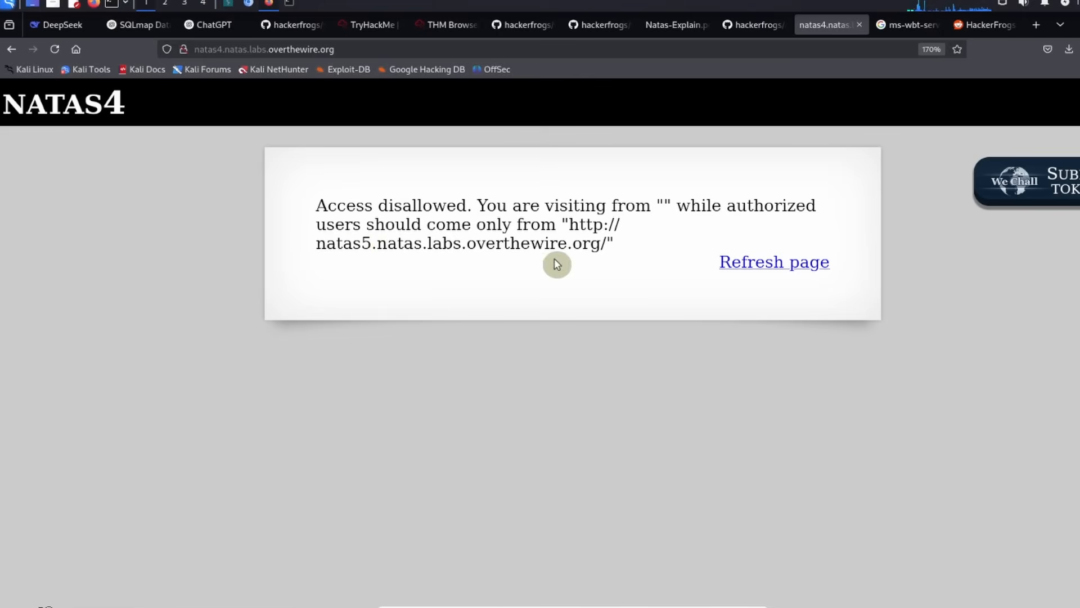
{"action": "left_click_drag", "start_coordinate": [561, 224], "coordinate": [607, 243]}
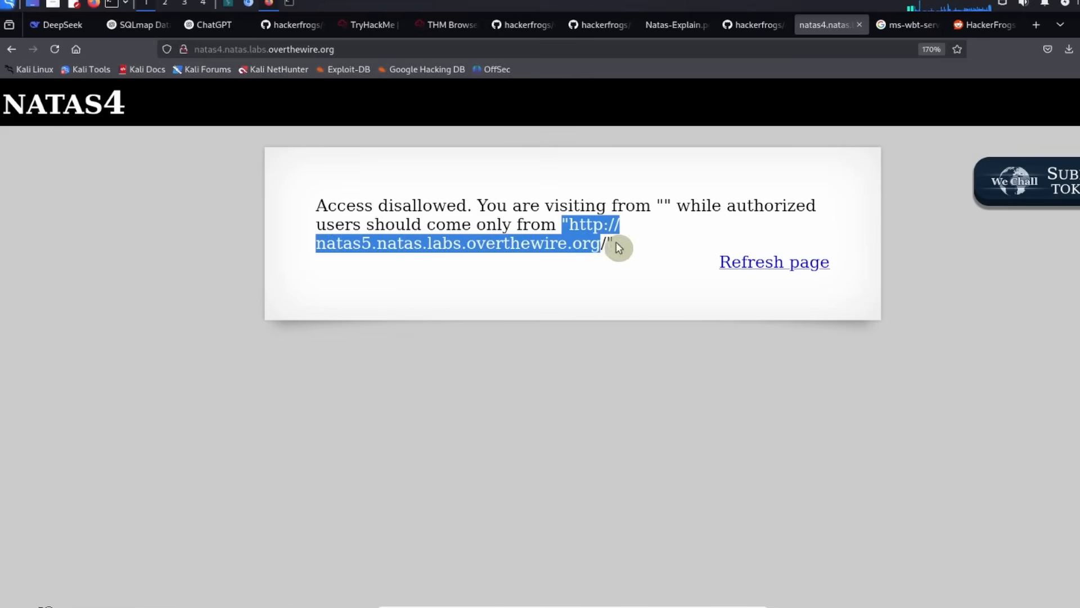
{"action": "left_click", "coordinate": [537, 289]}
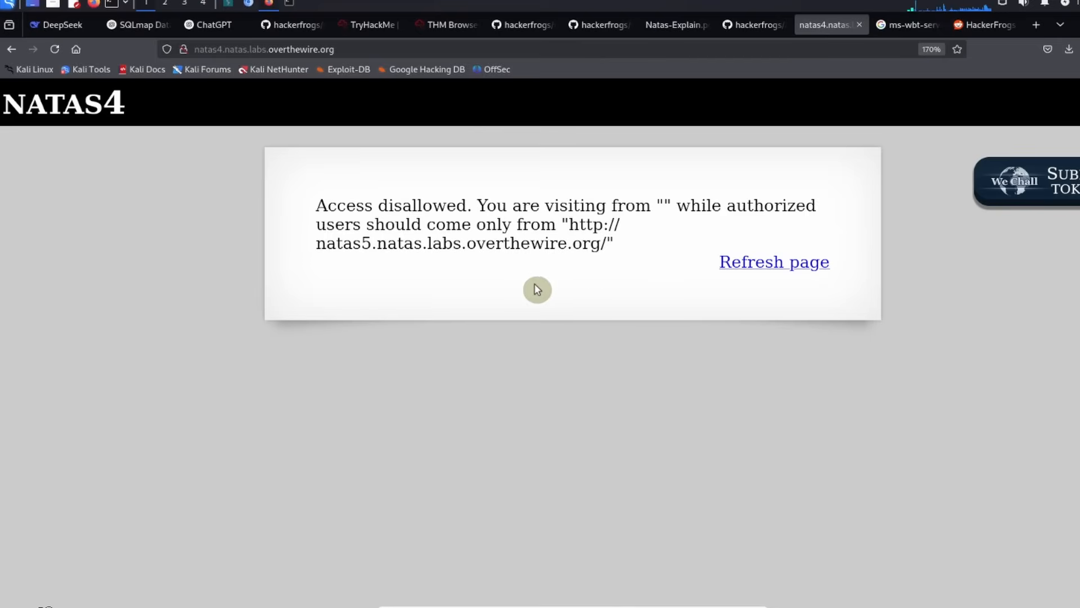
{"action": "mouse_move", "coordinate": [367, 270]}
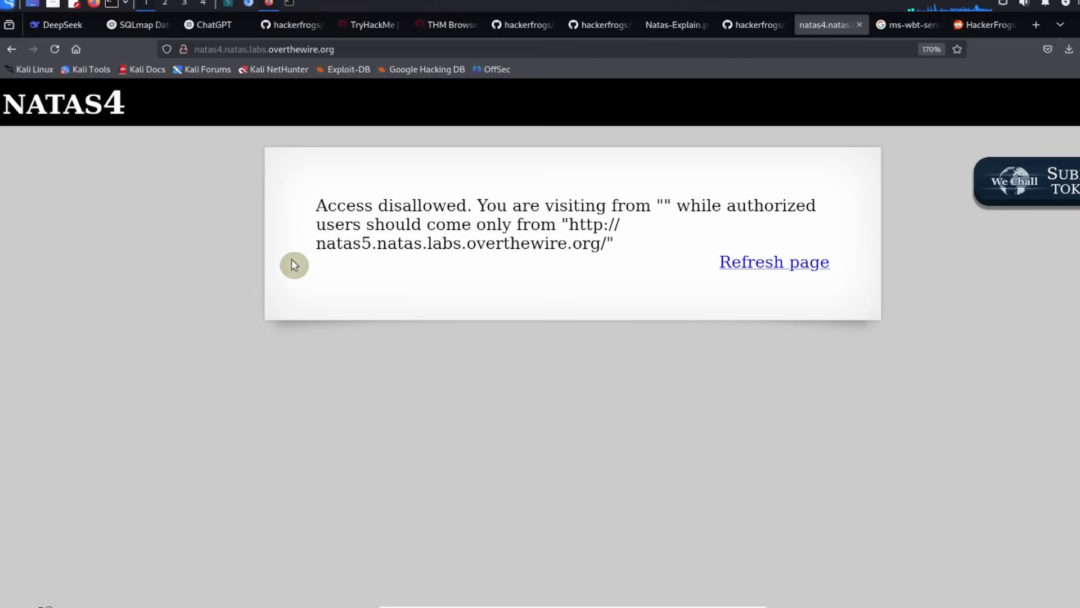
{"action": "mouse_move", "coordinate": [287, 430]}
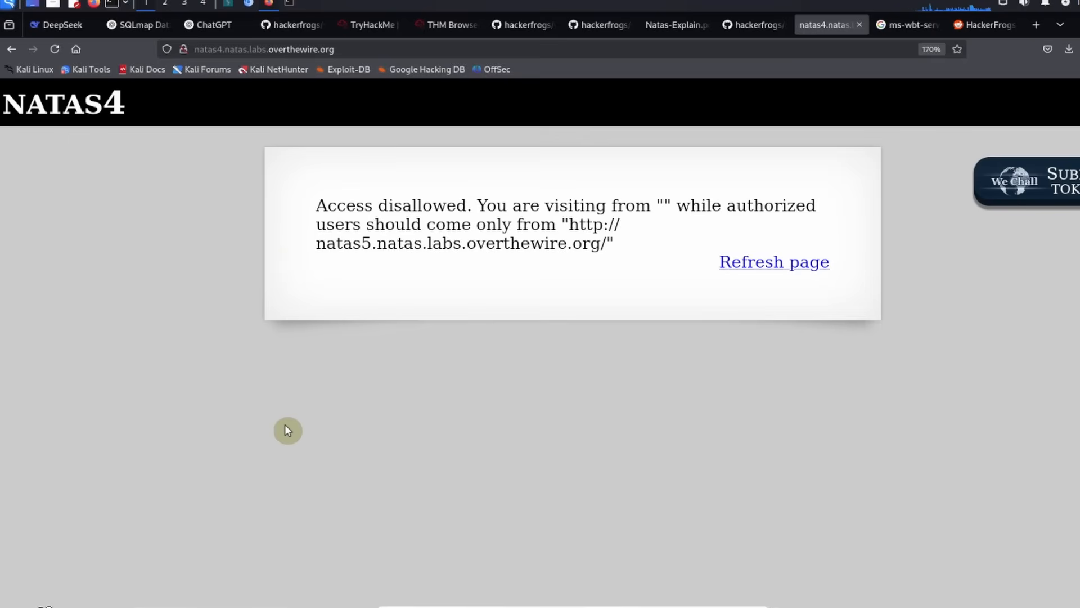
{"action": "mouse_move", "coordinate": [290, 423]}
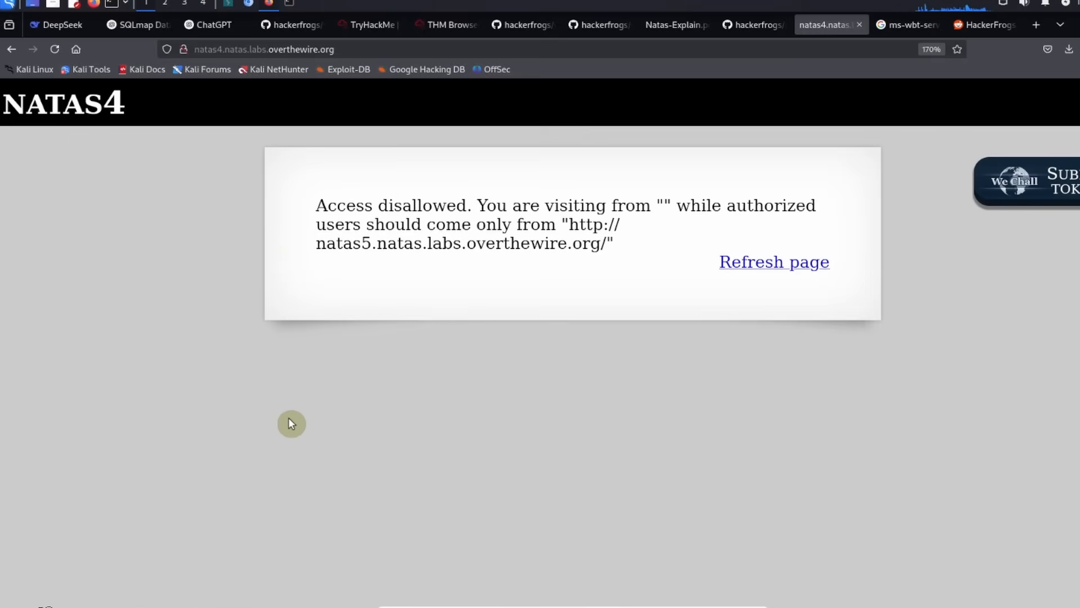
{"action": "mouse_move", "coordinate": [301, 421]}
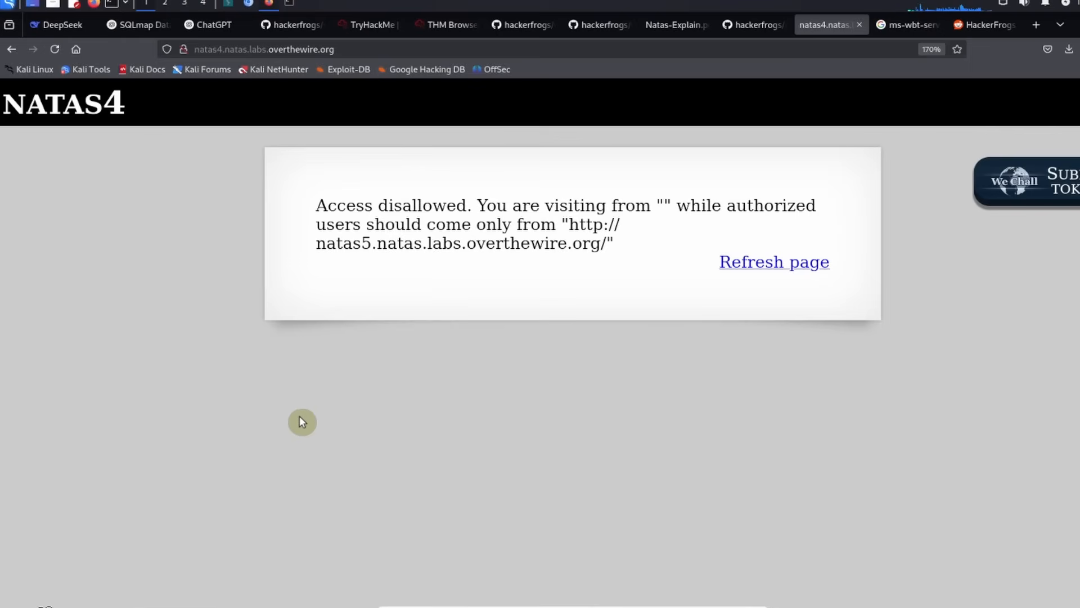
{"action": "mouse_move", "coordinate": [280, 342]}
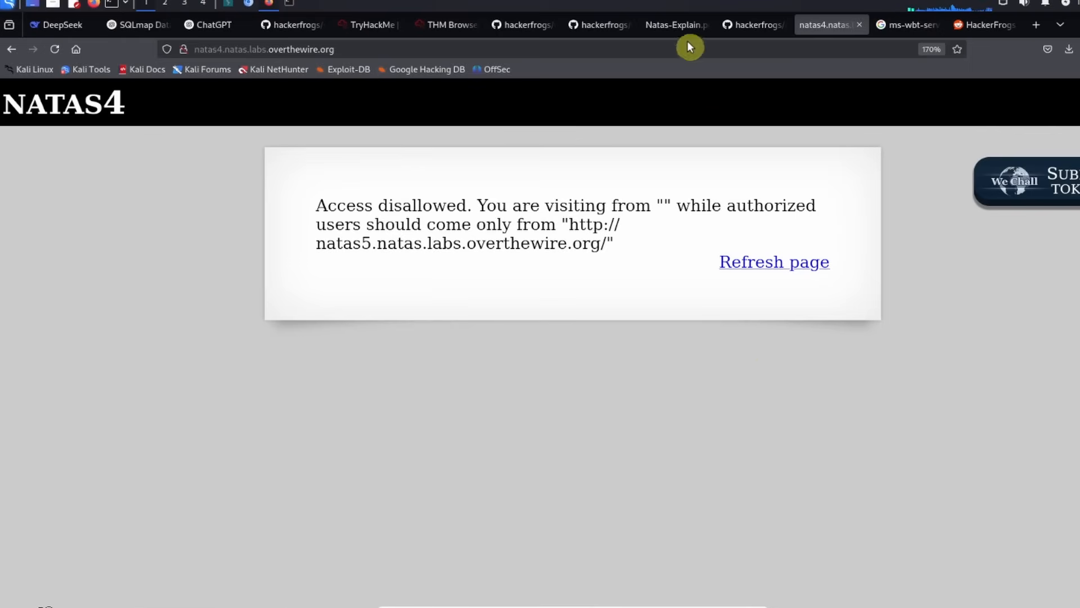
Switch to the Natas-Explain walkthrough PDF on the HTTP Headers slide.
{"action": "left_click", "coordinate": [676, 24]}
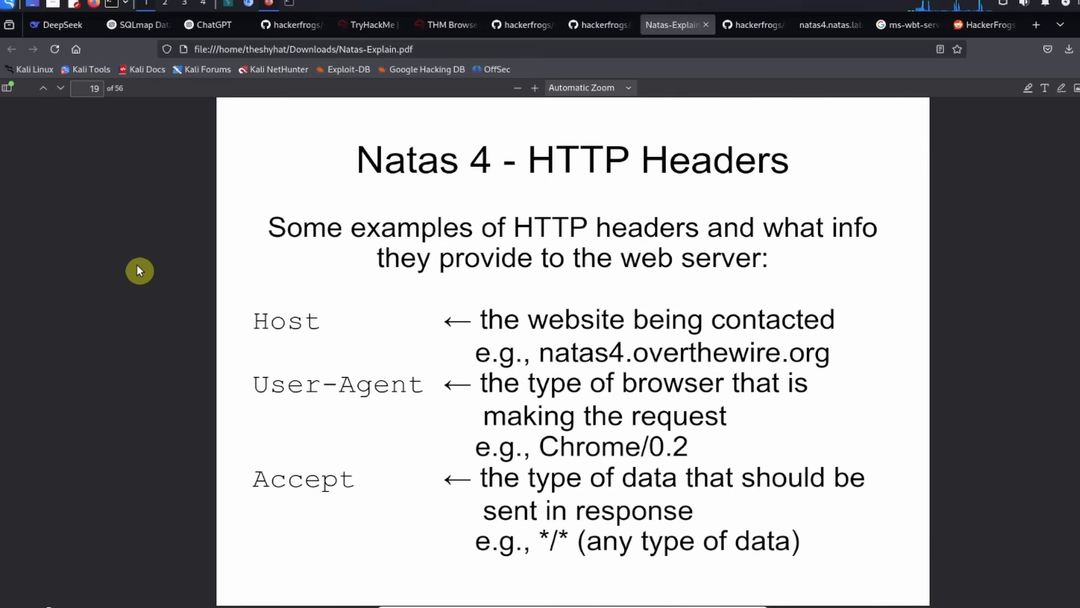
{"action": "mouse_move", "coordinate": [285, 349]}
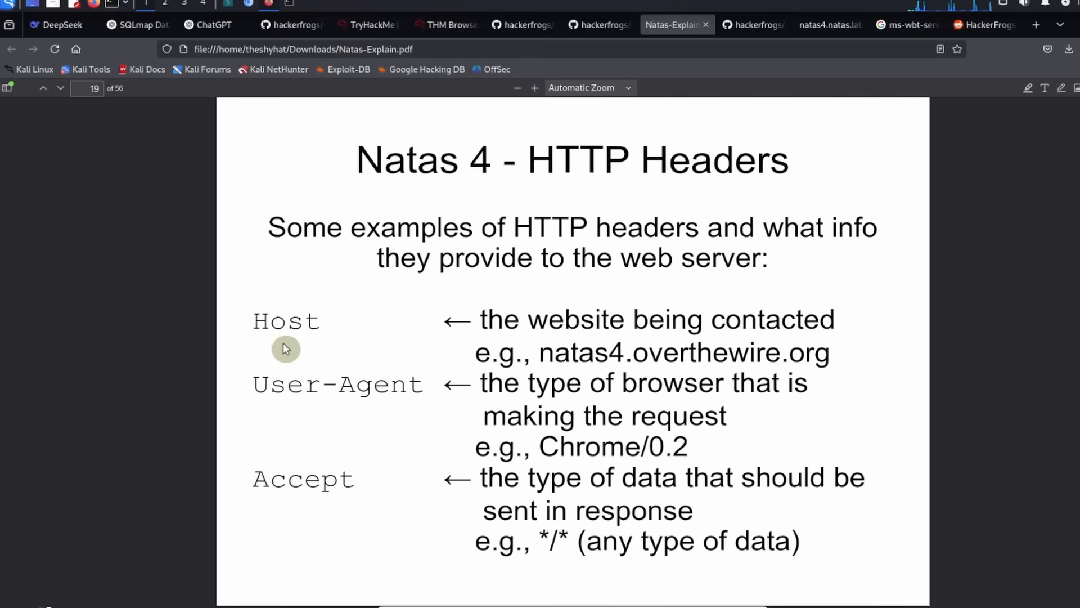
{"action": "mouse_move", "coordinate": [622, 339]}
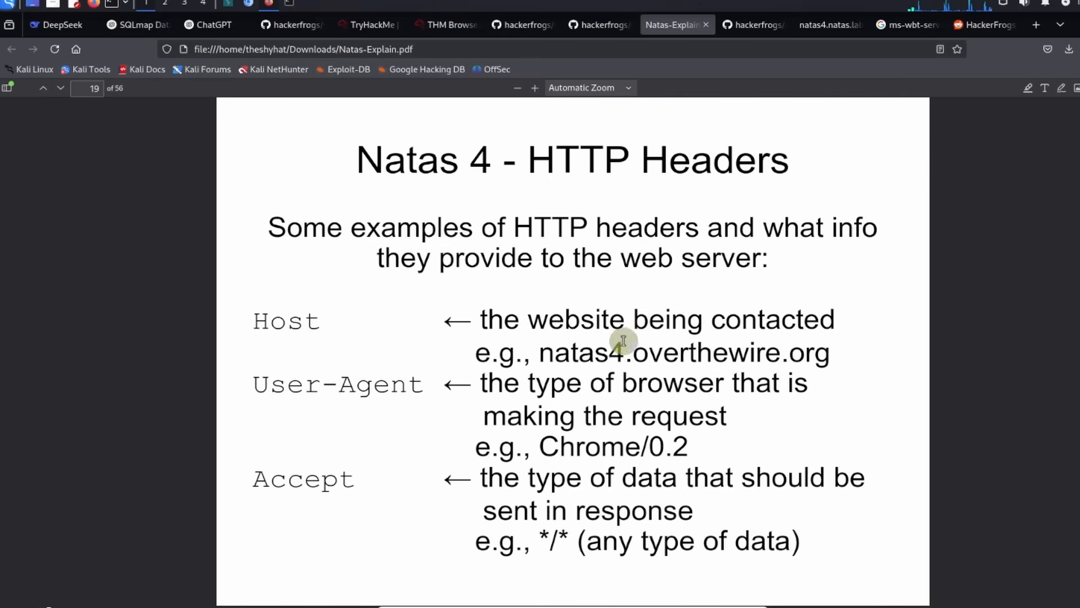
{"action": "mouse_move", "coordinate": [581, 370]}
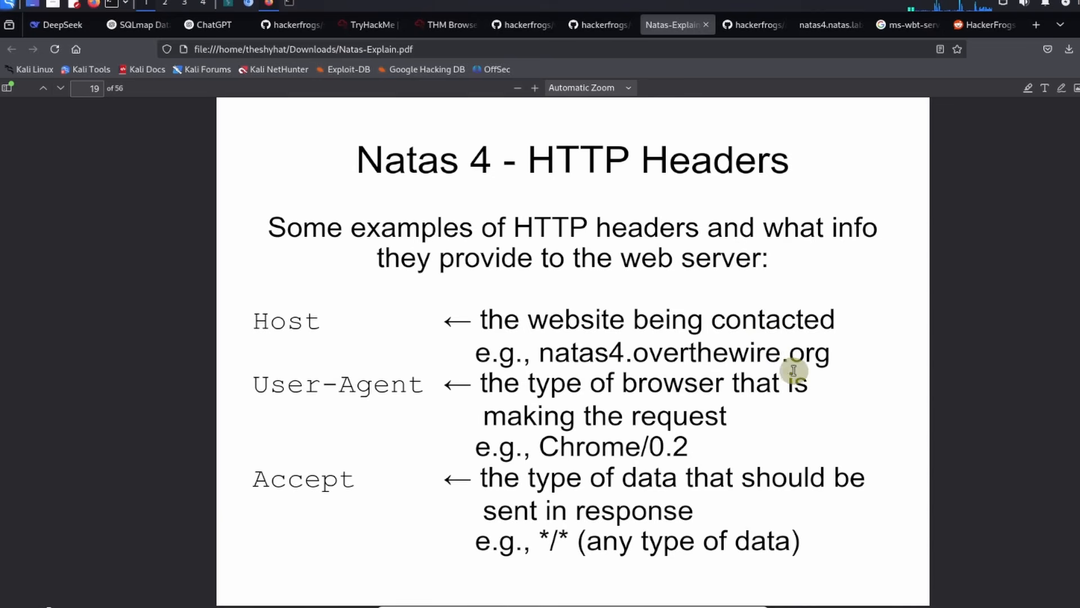
{"action": "mouse_move", "coordinate": [389, 407]}
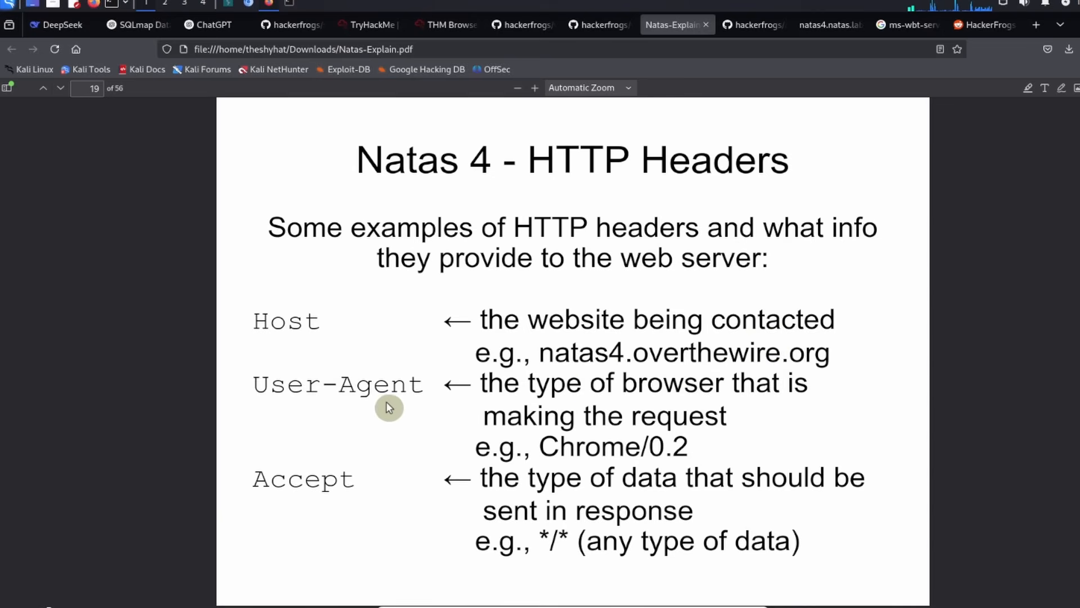
{"action": "mouse_move", "coordinate": [505, 407]}
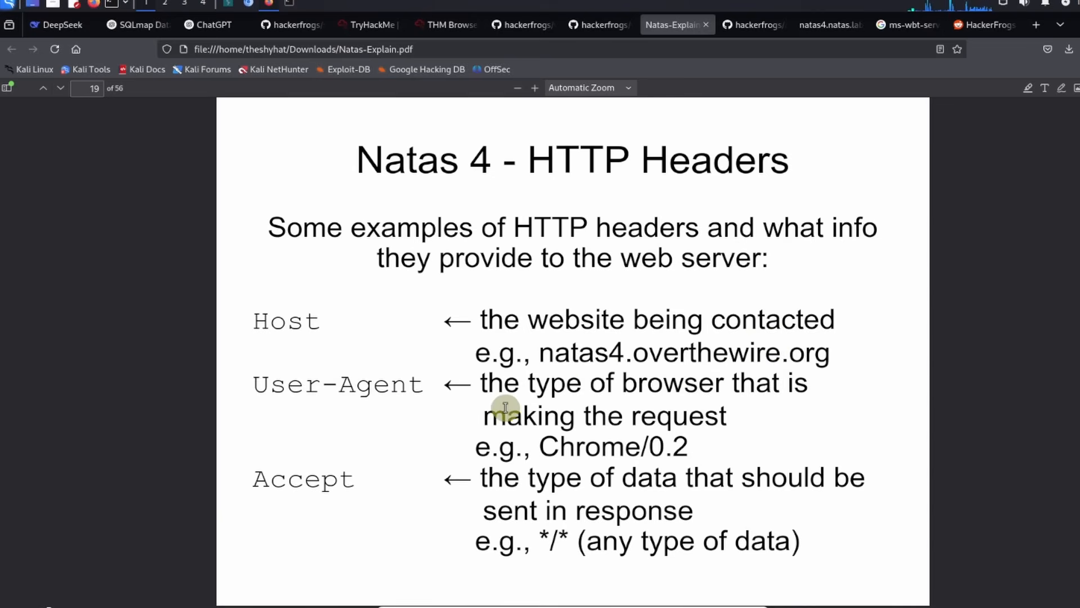
{"action": "mouse_move", "coordinate": [575, 441]}
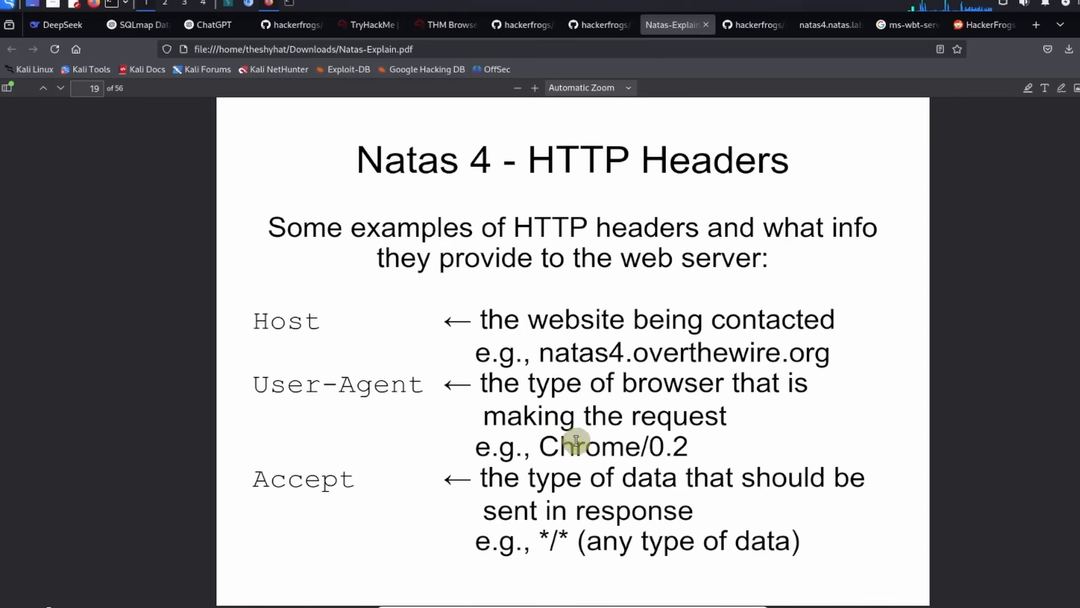
{"action": "mouse_move", "coordinate": [580, 470]}
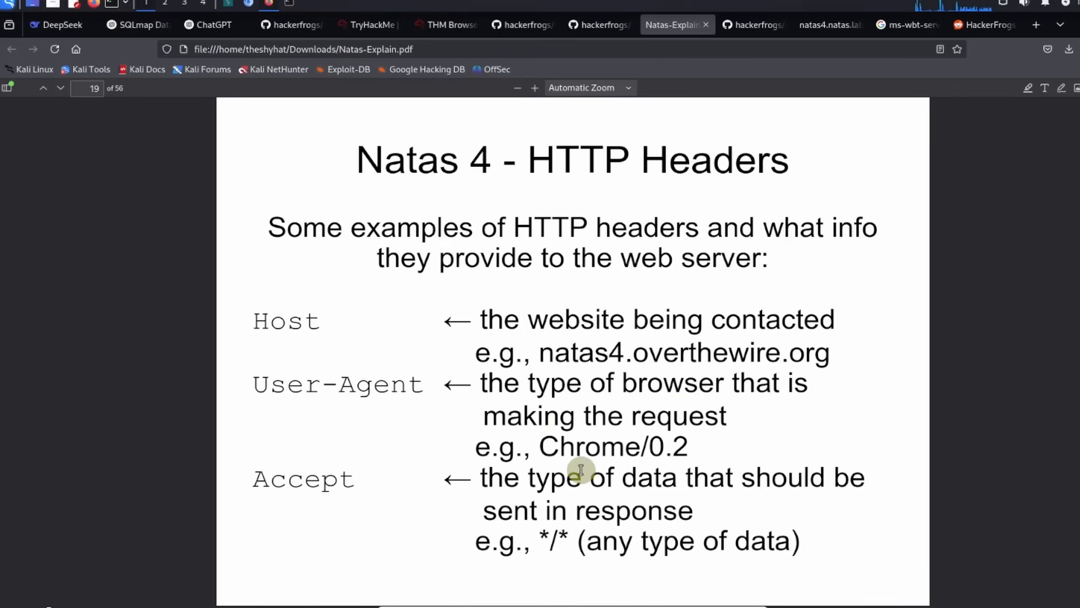
{"action": "mouse_move", "coordinate": [734, 444]}
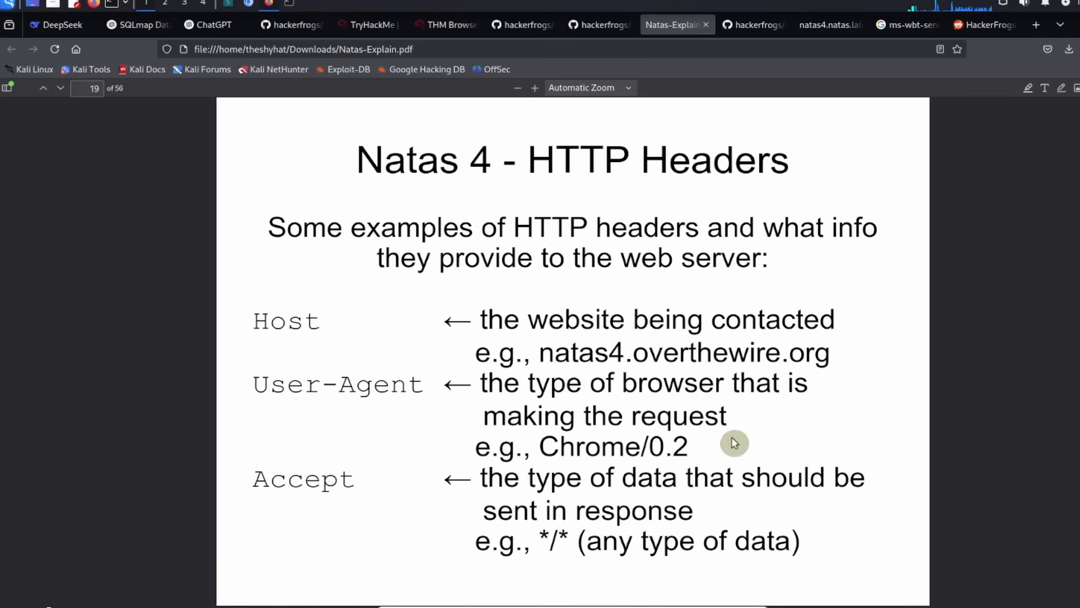
{"action": "mouse_move", "coordinate": [281, 505]}
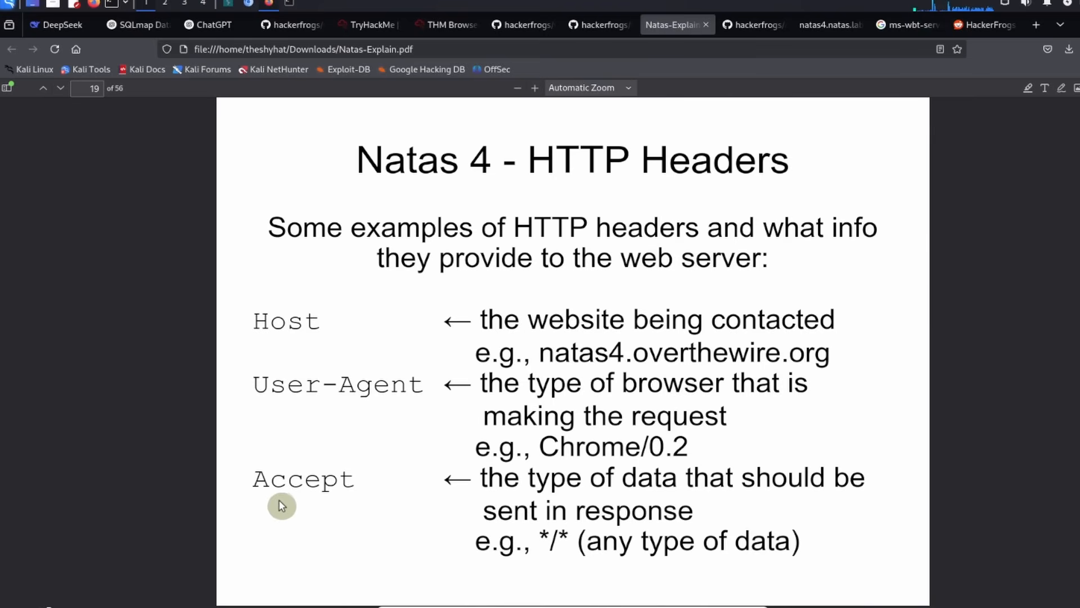
{"action": "mouse_move", "coordinate": [684, 499]}
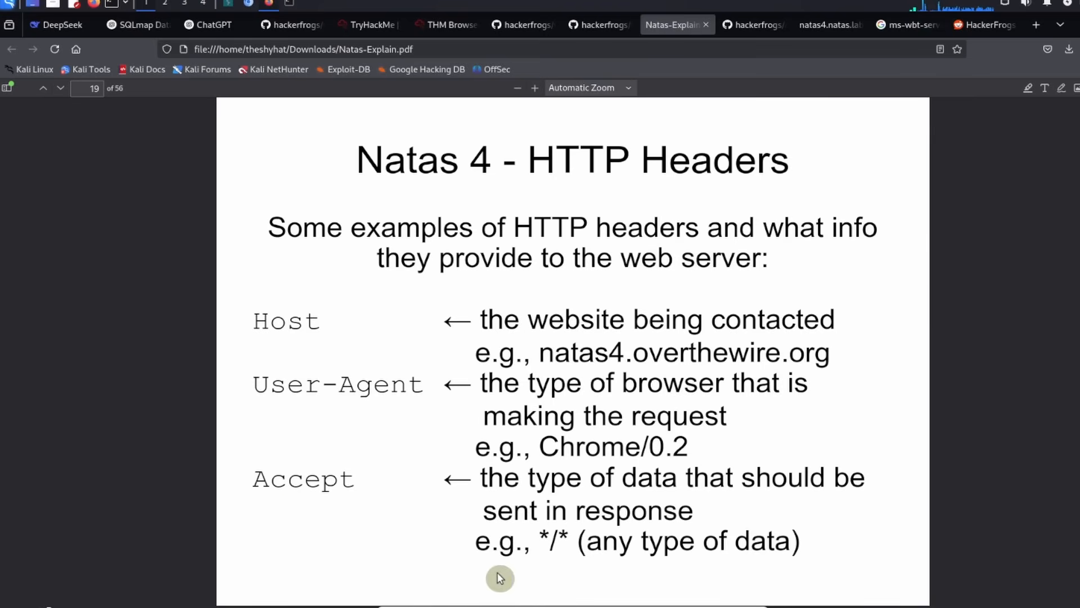
{"action": "mouse_move", "coordinate": [655, 566]}
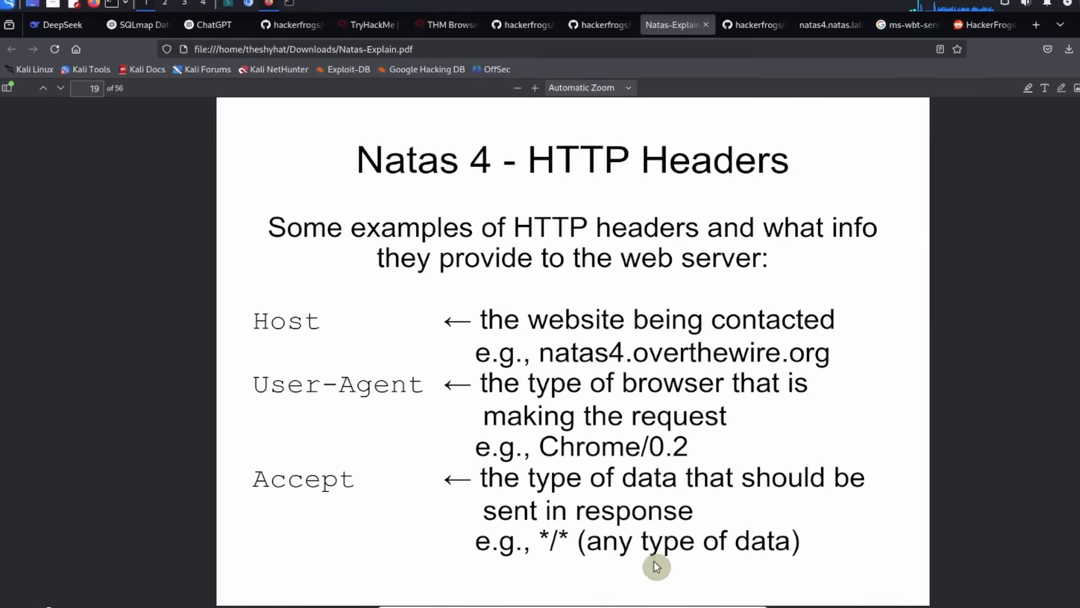
{"action": "mouse_move", "coordinate": [149, 302]}
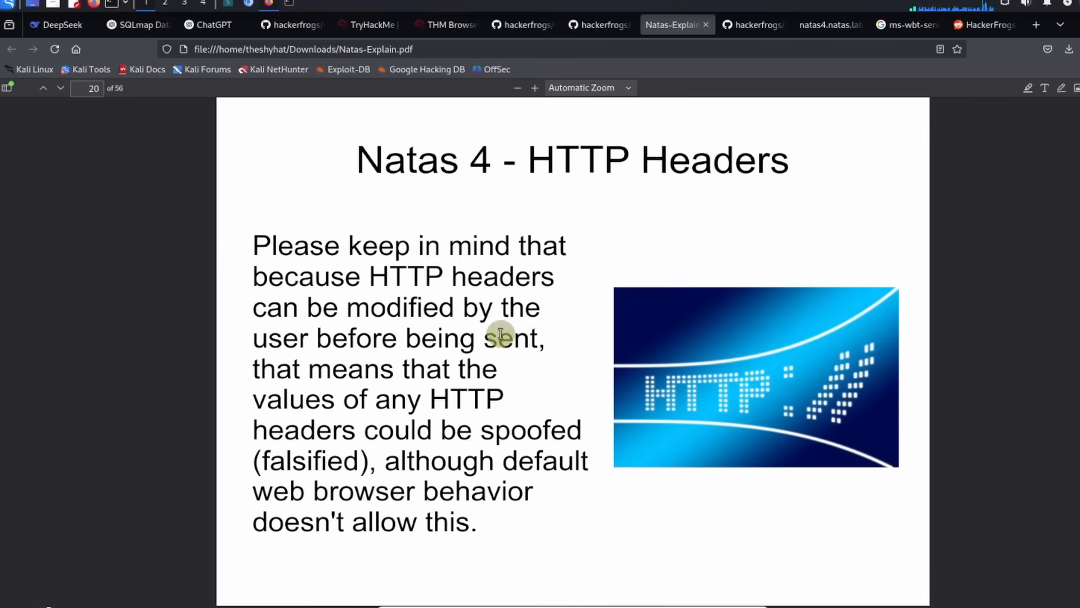
{"action": "mouse_move", "coordinate": [253, 407]}
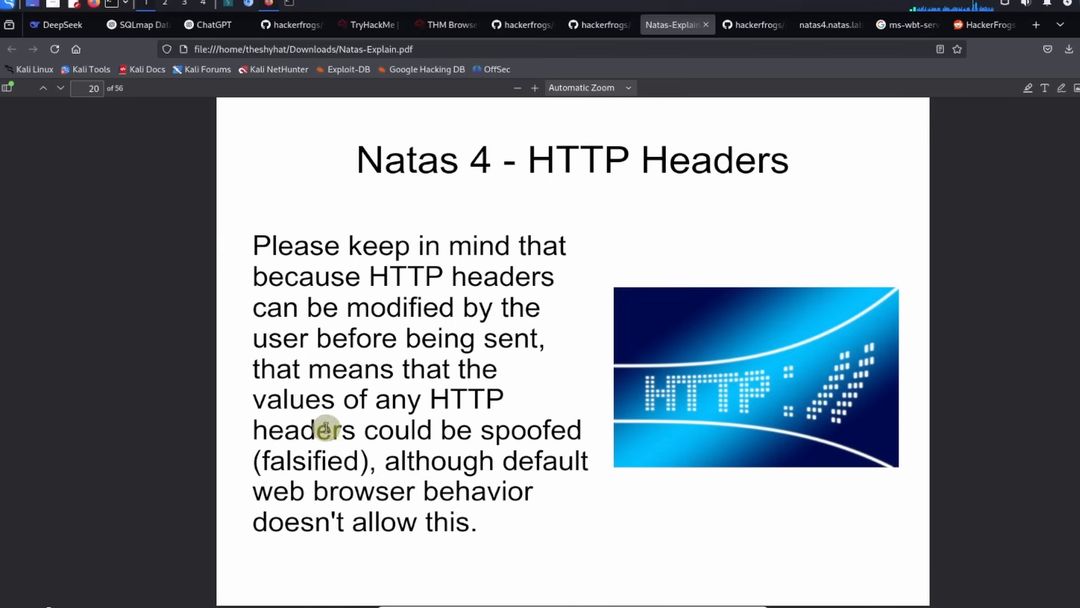
{"action": "mouse_move", "coordinate": [446, 445]}
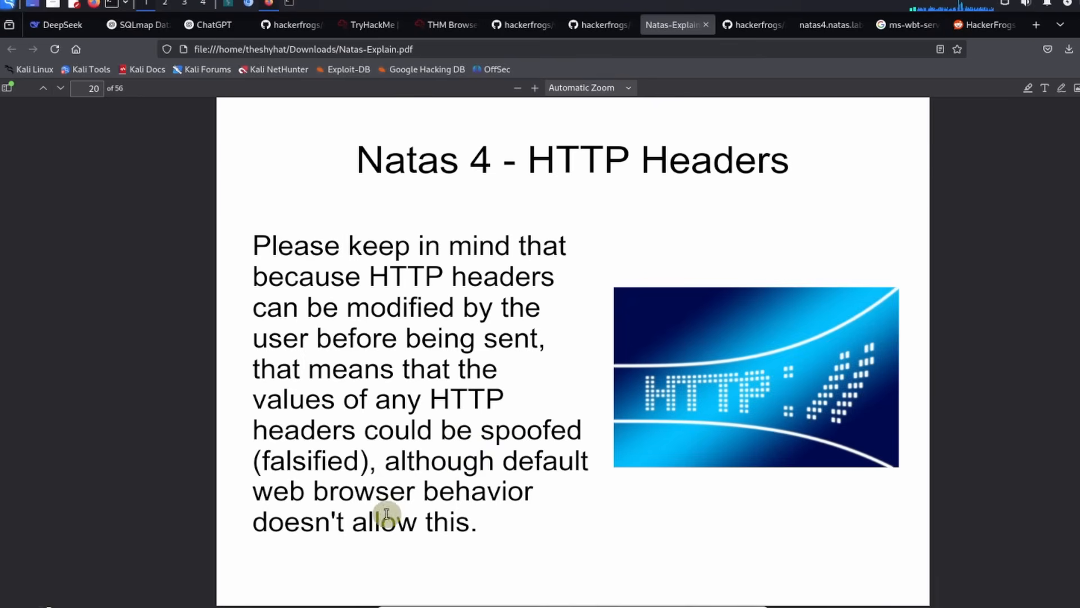
{"action": "mouse_move", "coordinate": [398, 201]}
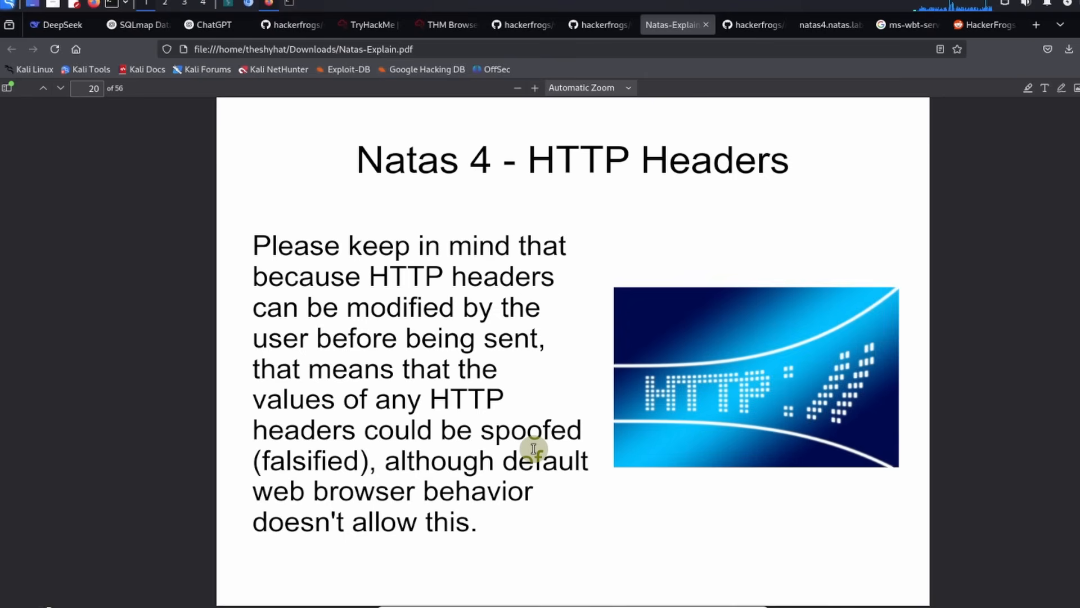
{"action": "mouse_move", "coordinate": [385, 361]}
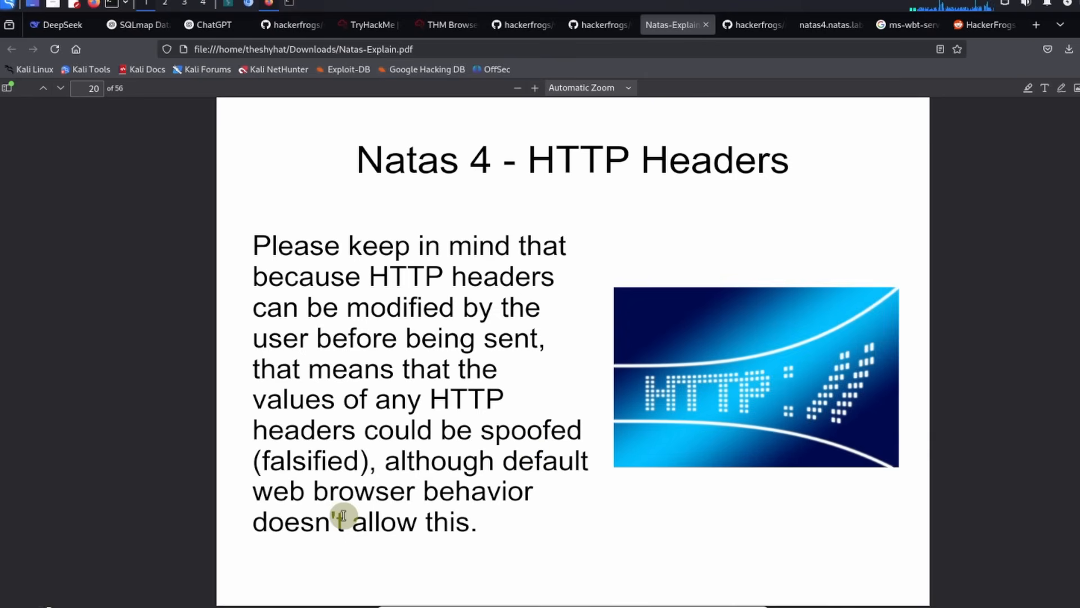
{"action": "mouse_move", "coordinate": [303, 333]}
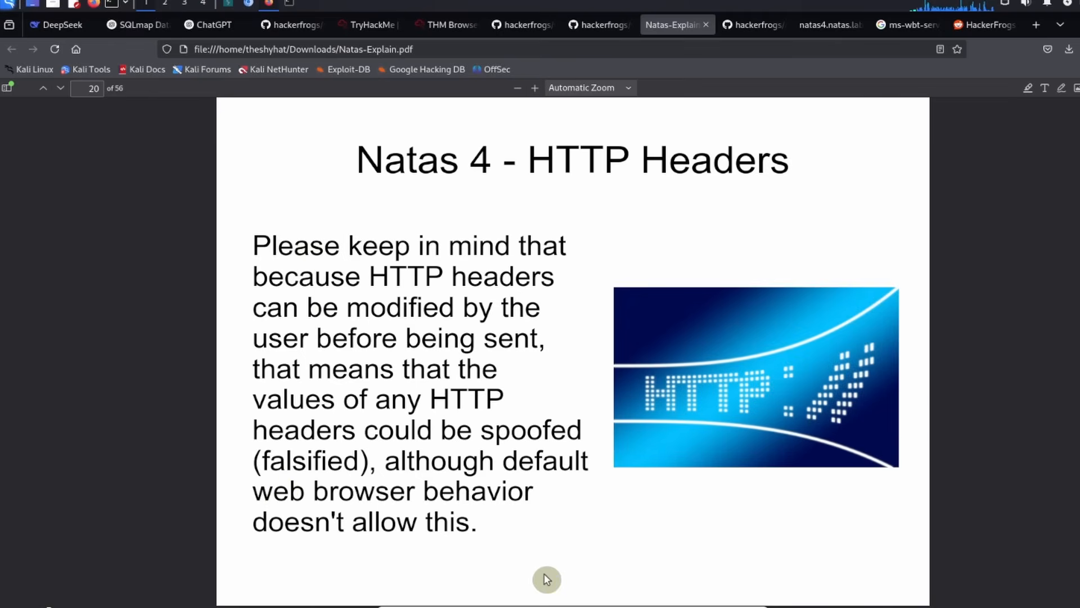
{"action": "mouse_move", "coordinate": [543, 570]}
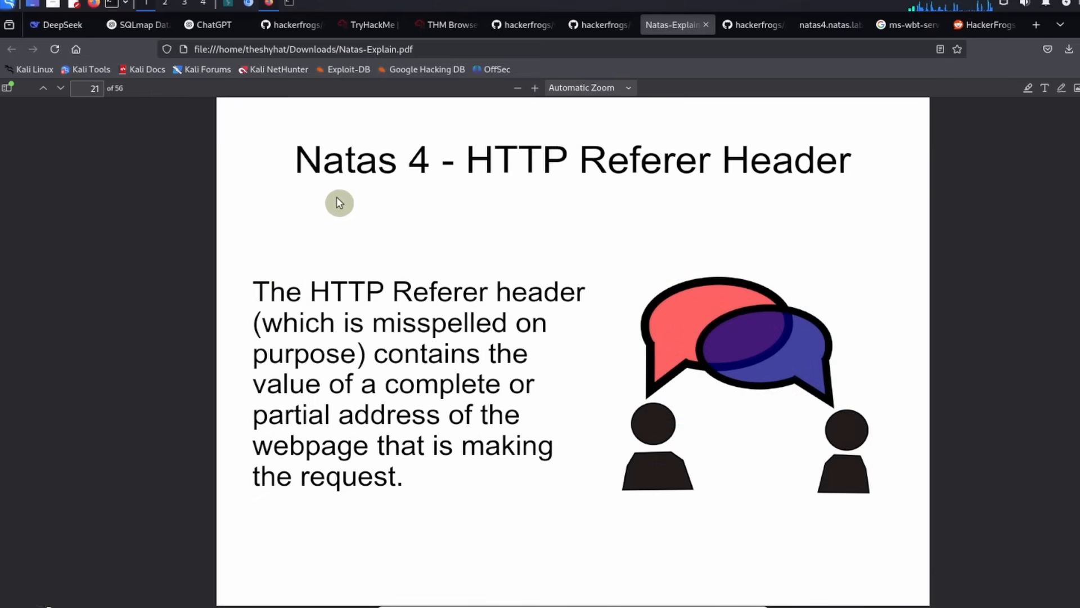
{"action": "mouse_move", "coordinate": [636, 182]}
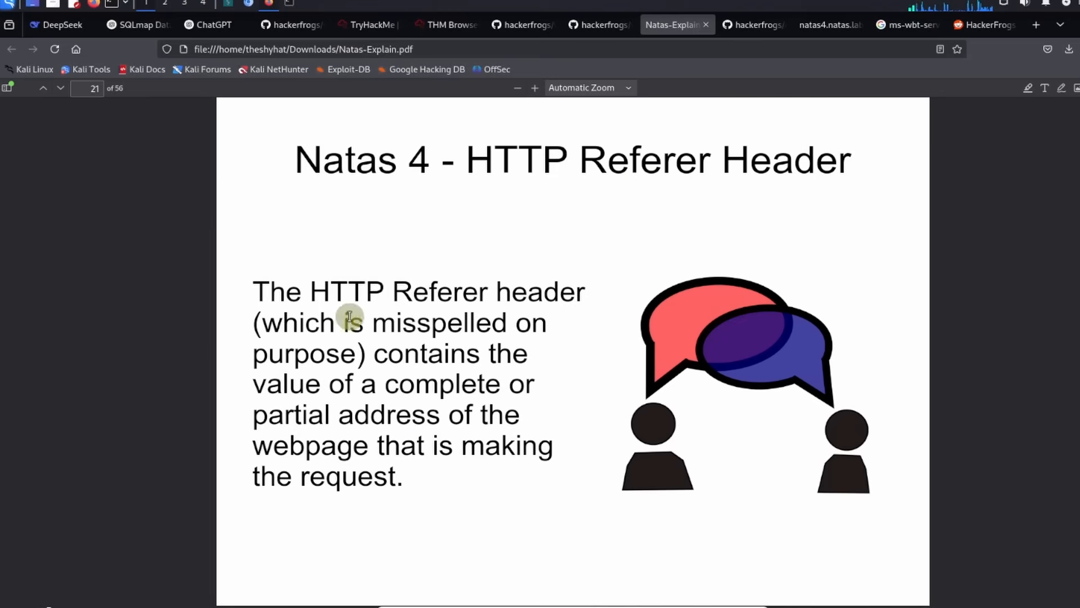
{"action": "mouse_move", "coordinate": [466, 336]}
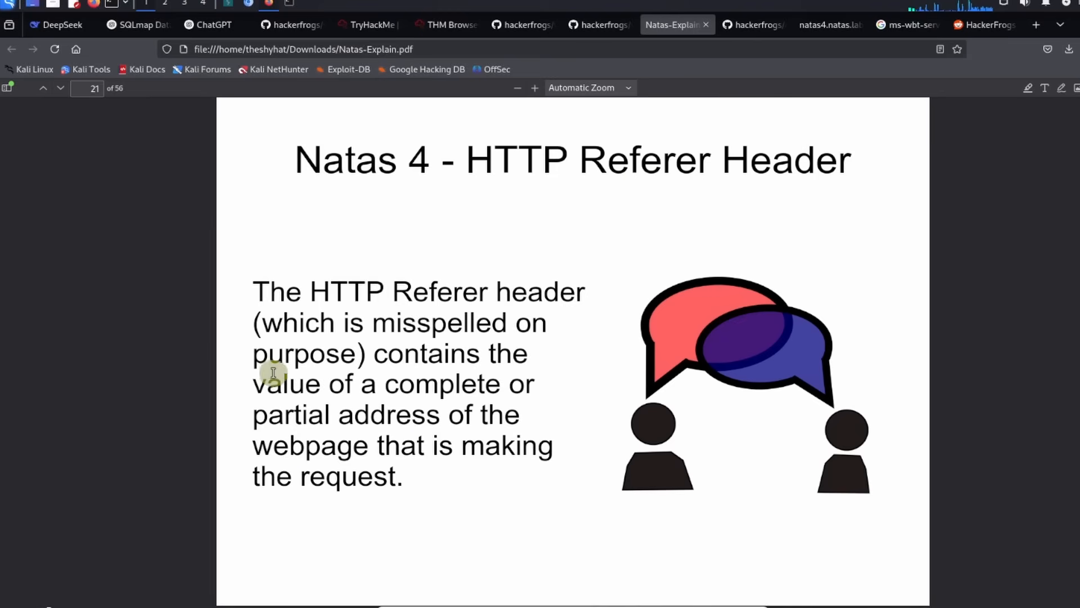
{"action": "mouse_move", "coordinate": [327, 414]}
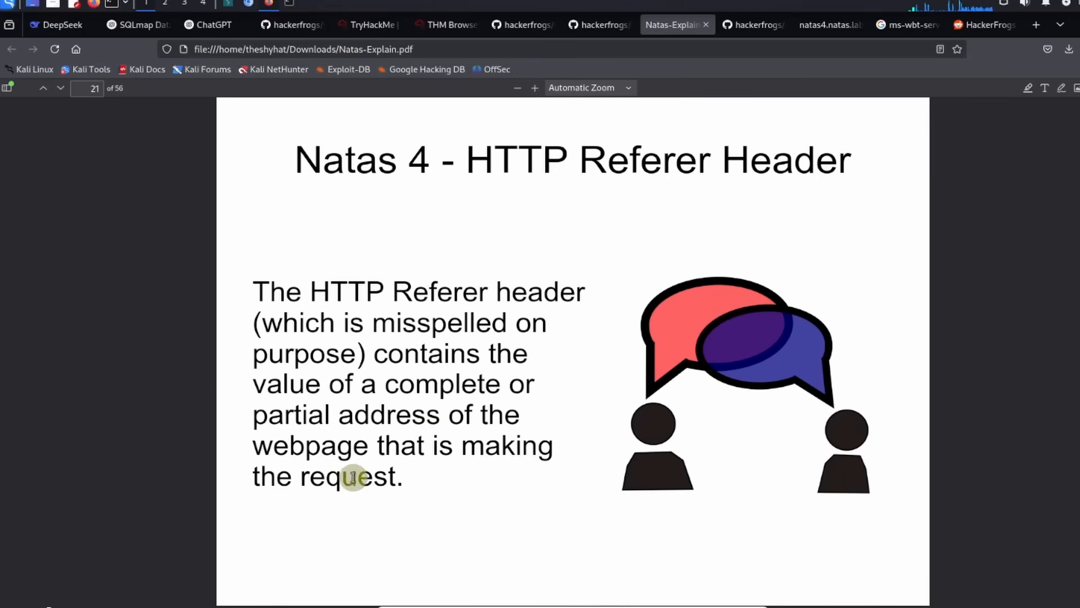
{"action": "mouse_move", "coordinate": [506, 513]}
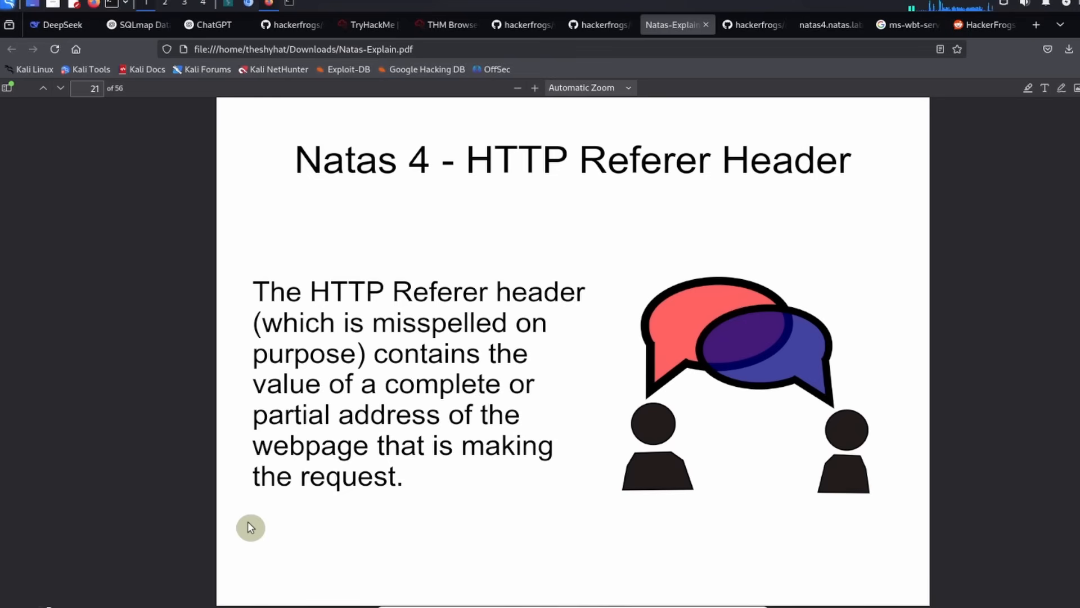
{"action": "mouse_move", "coordinate": [74, 388]}
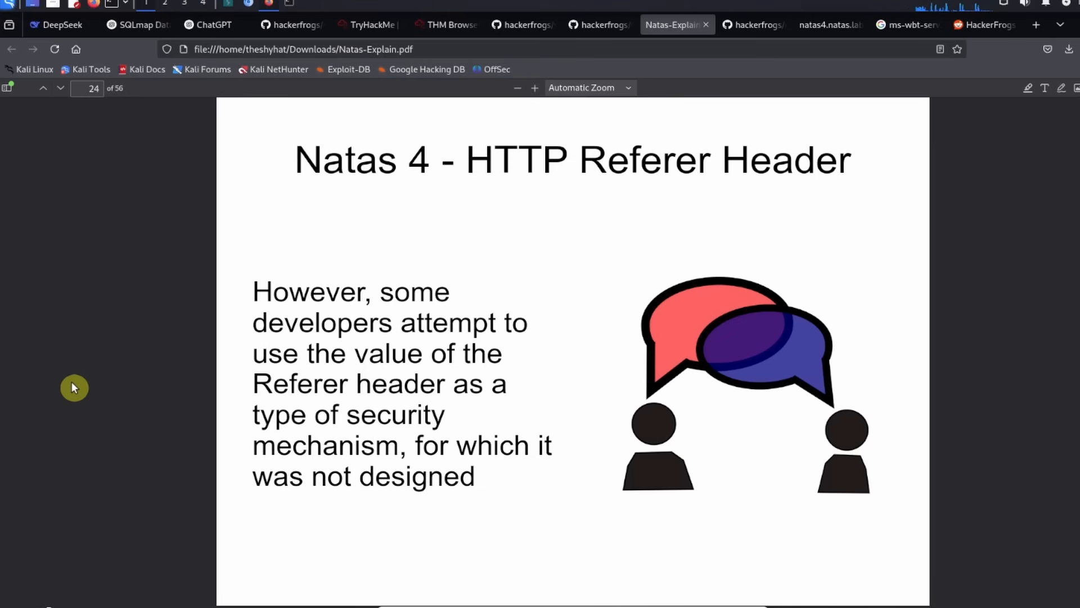
{"action": "mouse_move", "coordinate": [123, 303]}
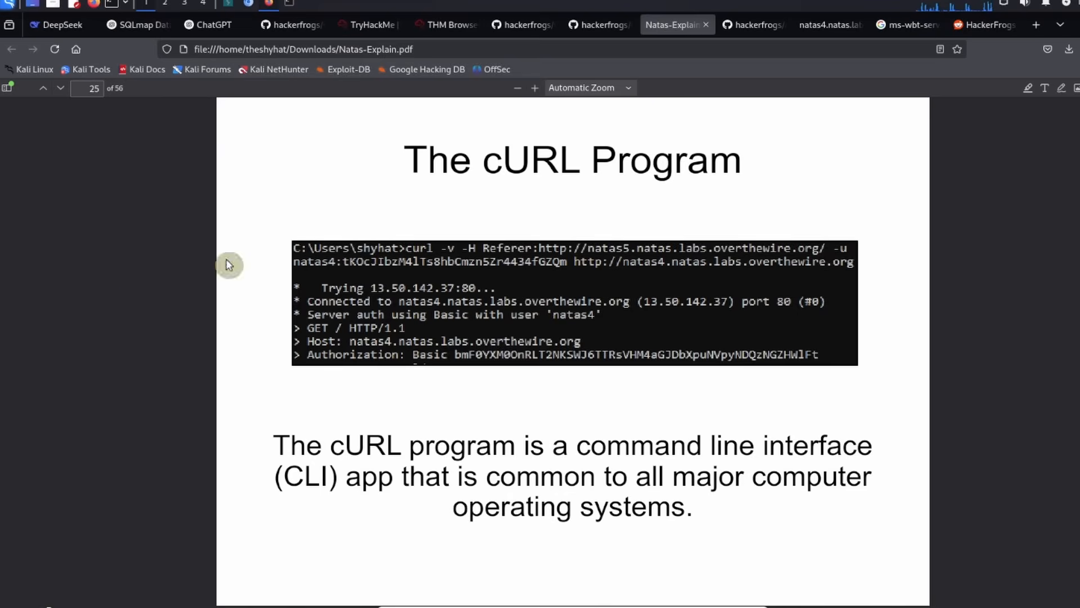
Navigate the PDF toward 'The cURL Program' slide with its Referer example.
{"action": "left_click", "coordinate": [41, 88]}
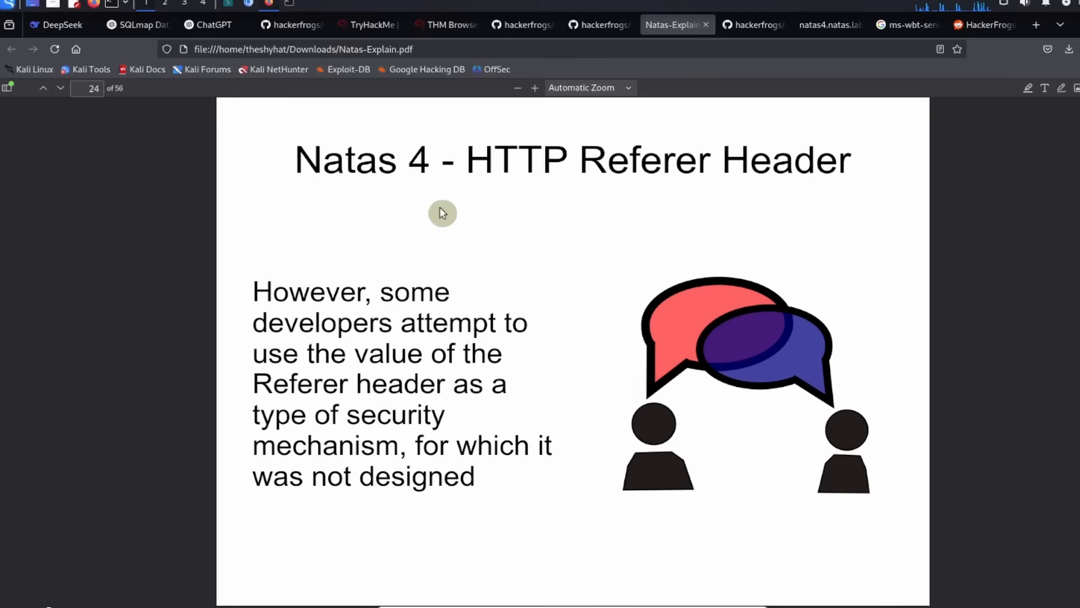
{"action": "mouse_move", "coordinate": [719, 216]}
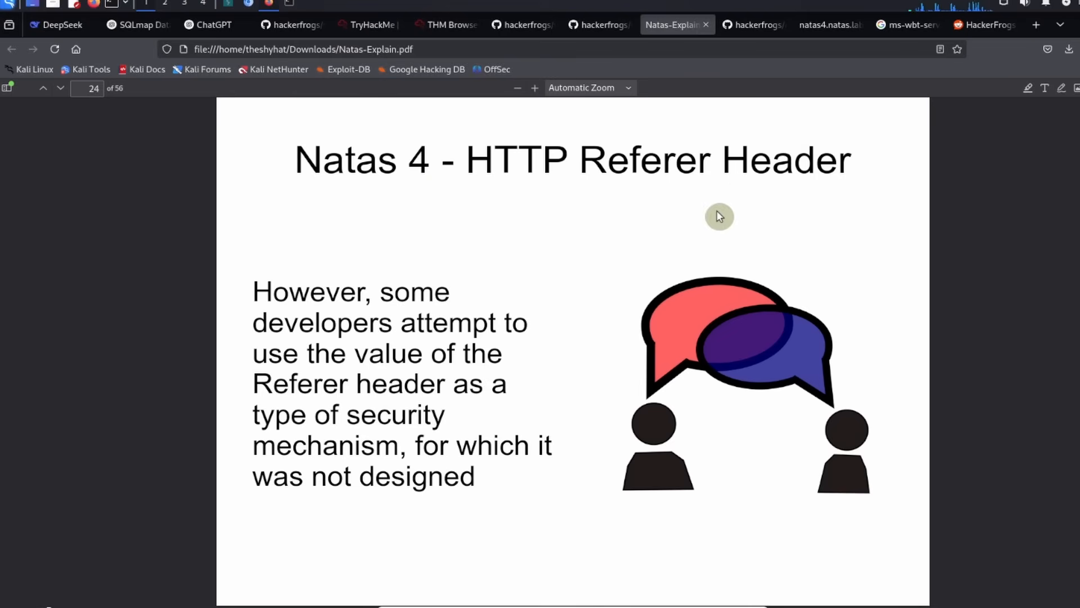
{"action": "mouse_move", "coordinate": [255, 229]}
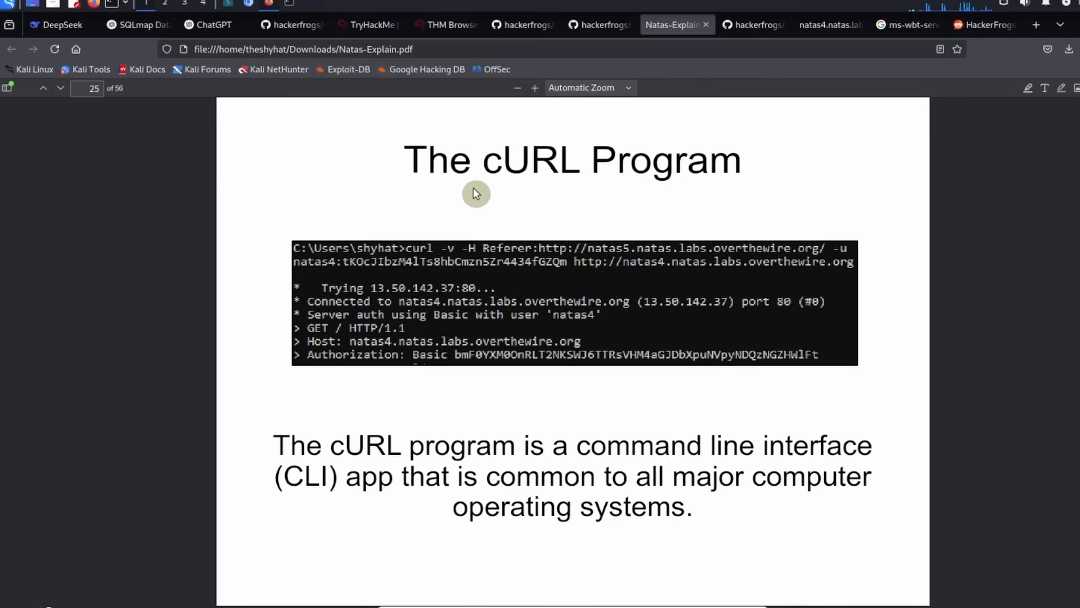
{"action": "mouse_move", "coordinate": [326, 412]}
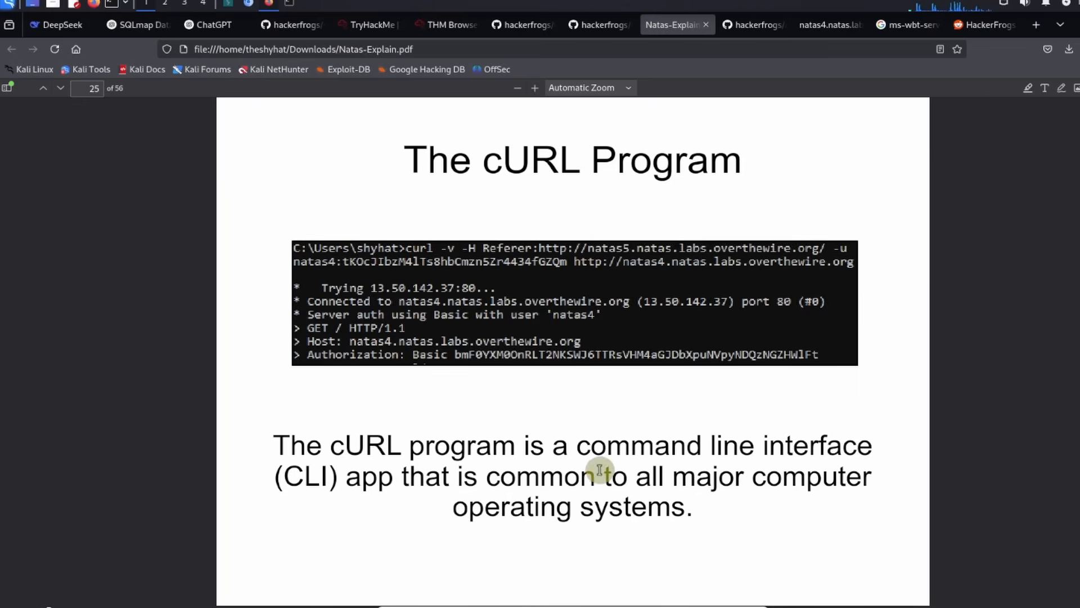
{"action": "mouse_move", "coordinate": [358, 489]}
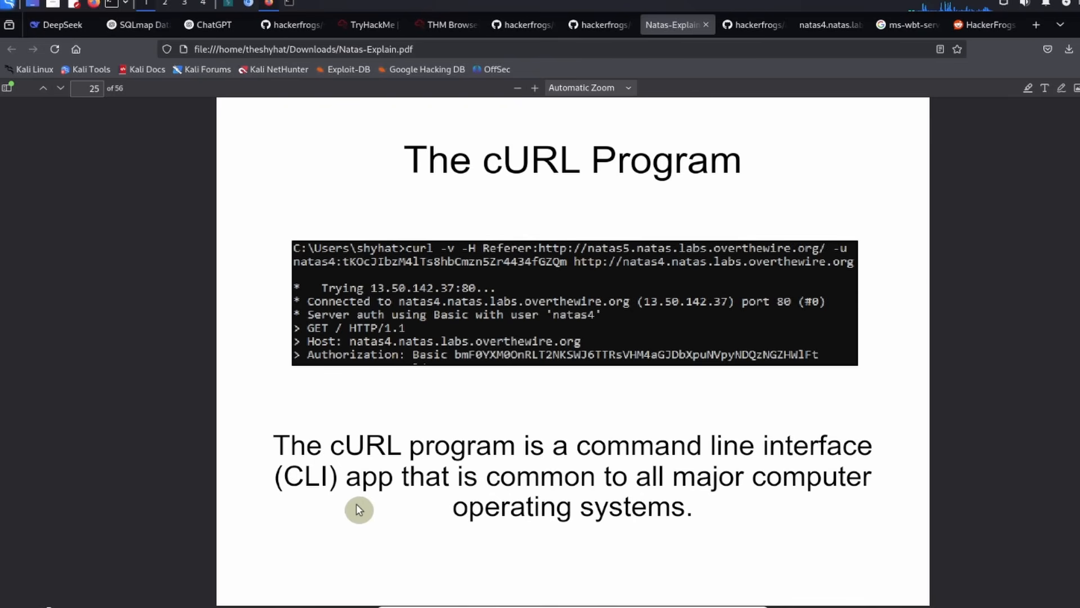
{"action": "mouse_move", "coordinate": [795, 508]}
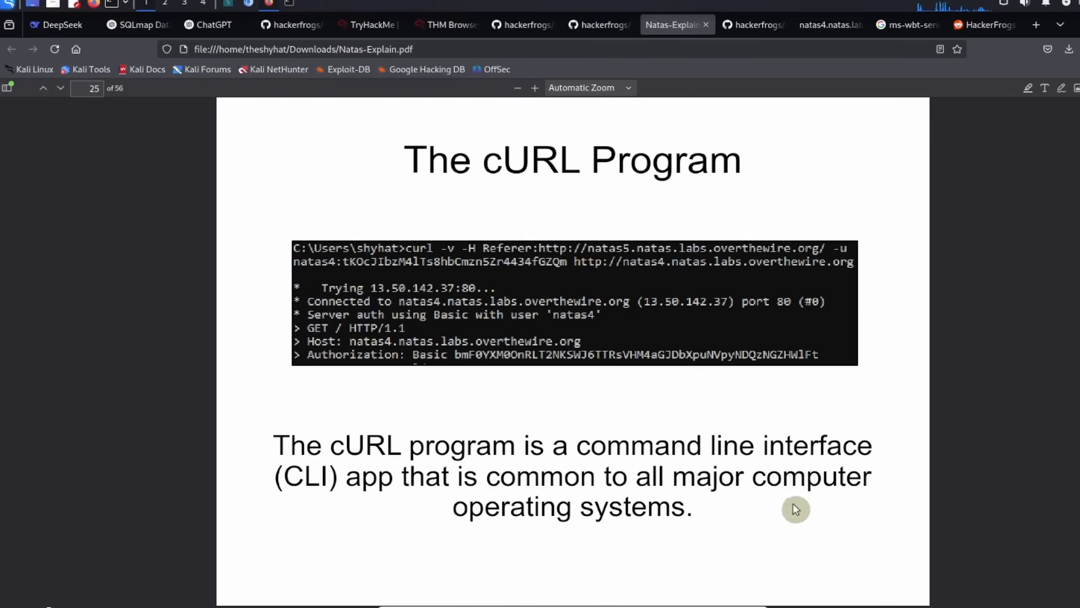
{"action": "mouse_move", "coordinate": [432, 434]}
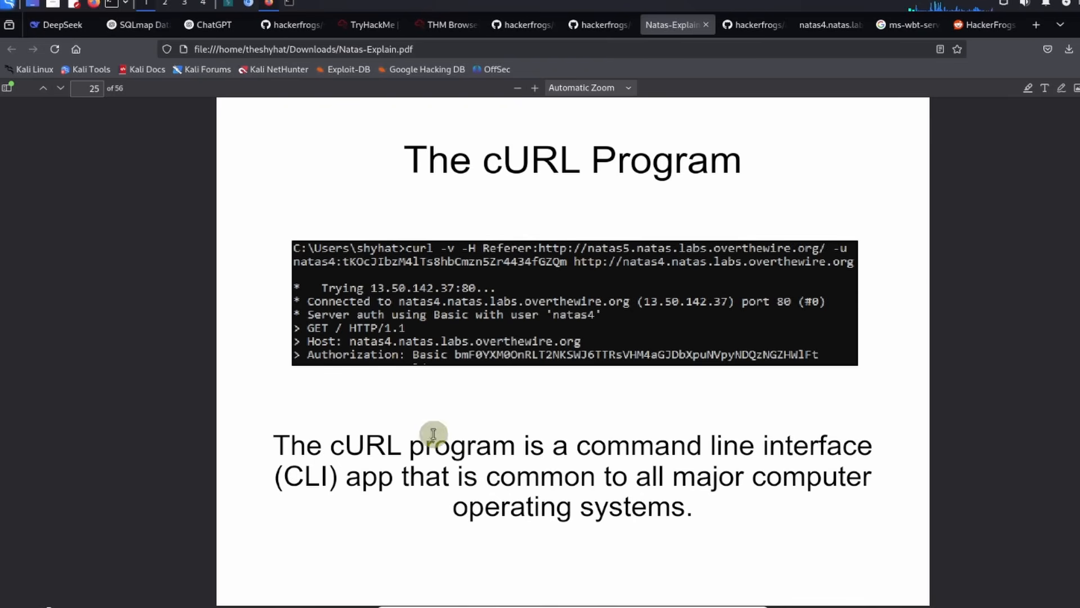
{"action": "mouse_move", "coordinate": [448, 427]}
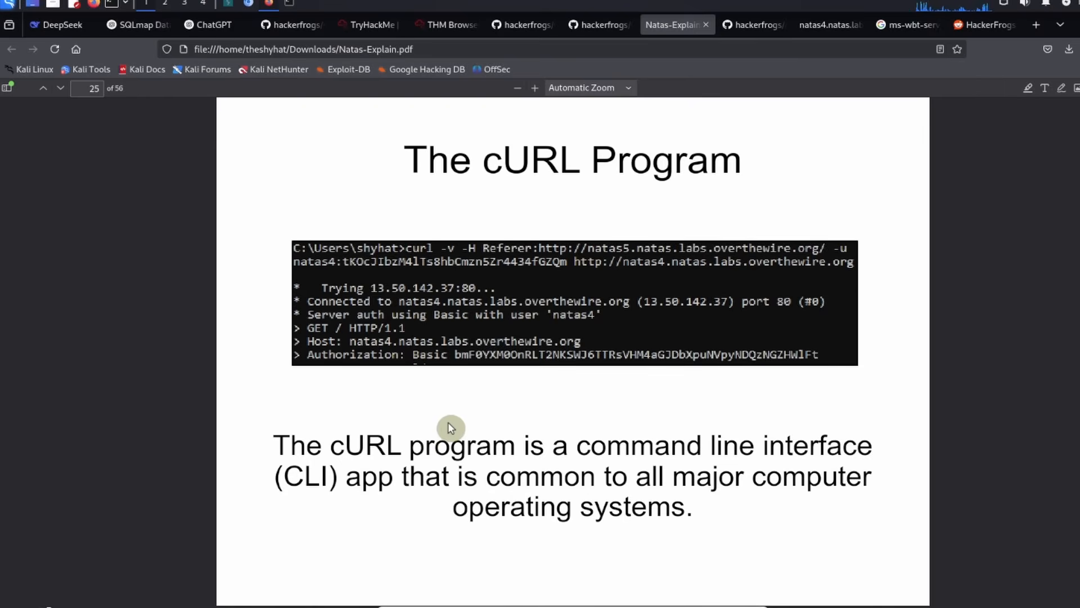
{"action": "mouse_move", "coordinate": [420, 397]}
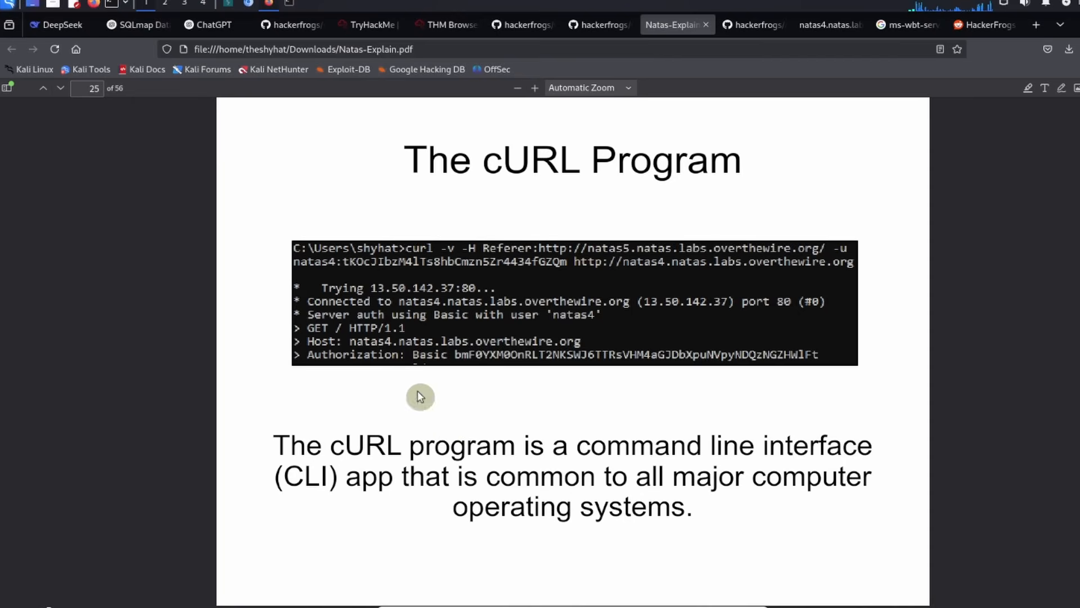
{"action": "mouse_move", "coordinate": [502, 191]}
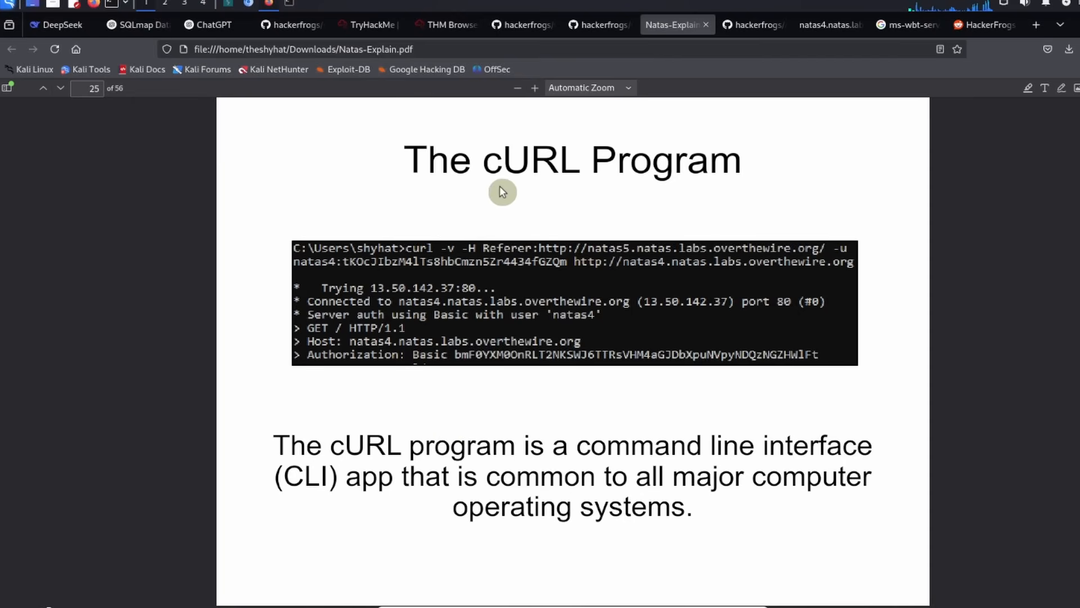
{"action": "mouse_move", "coordinate": [358, 224]}
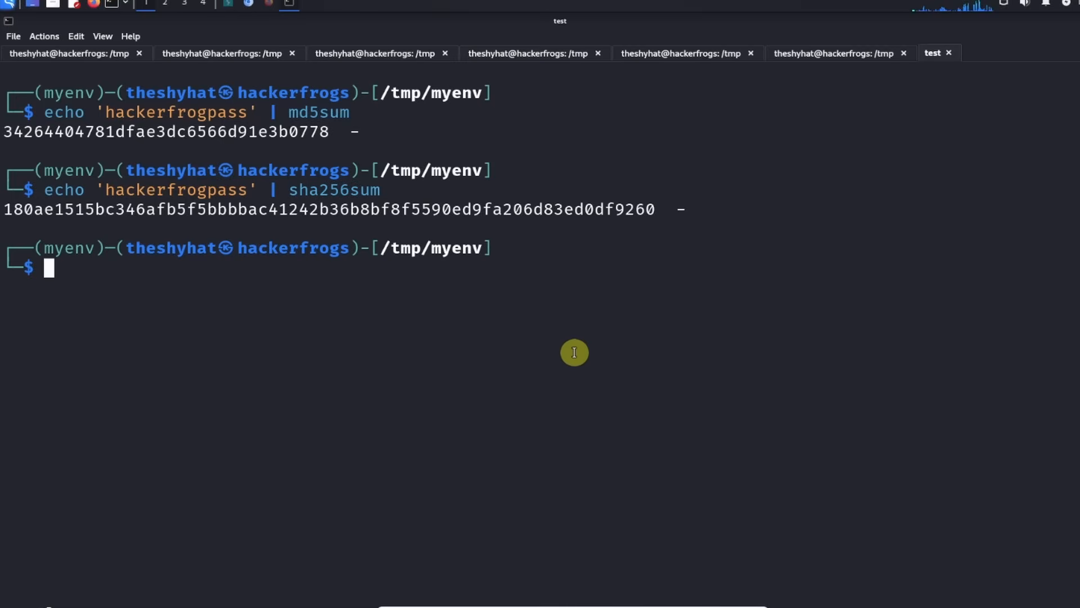
{"action": "mouse_move", "coordinate": [870, 67]}
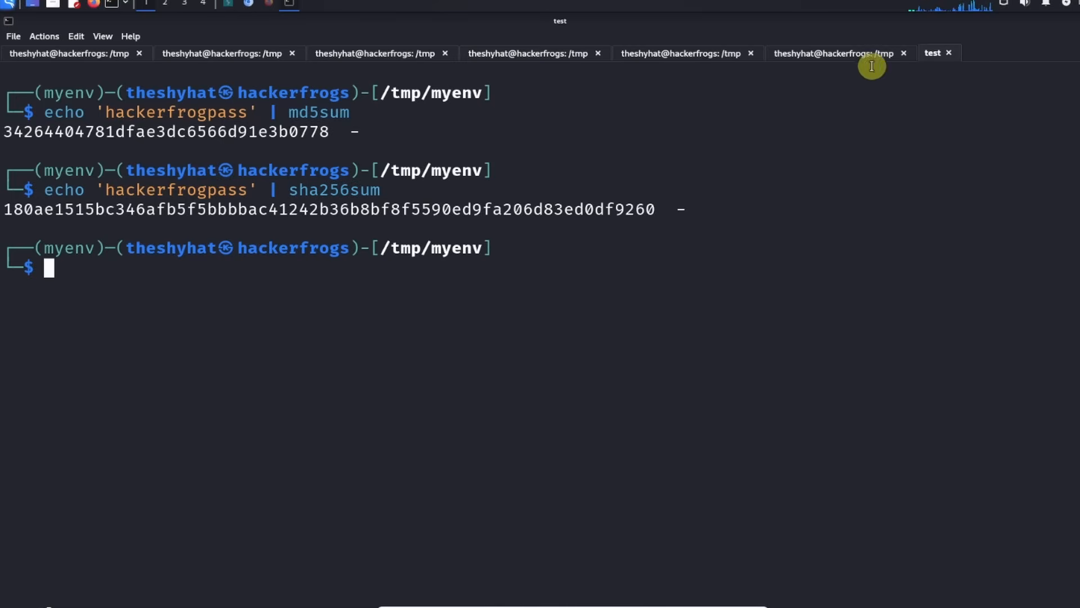
In a fresh shell session run curl -v google.com to see the 301 redirect.
{"action": "left_click", "coordinate": [833, 53]}
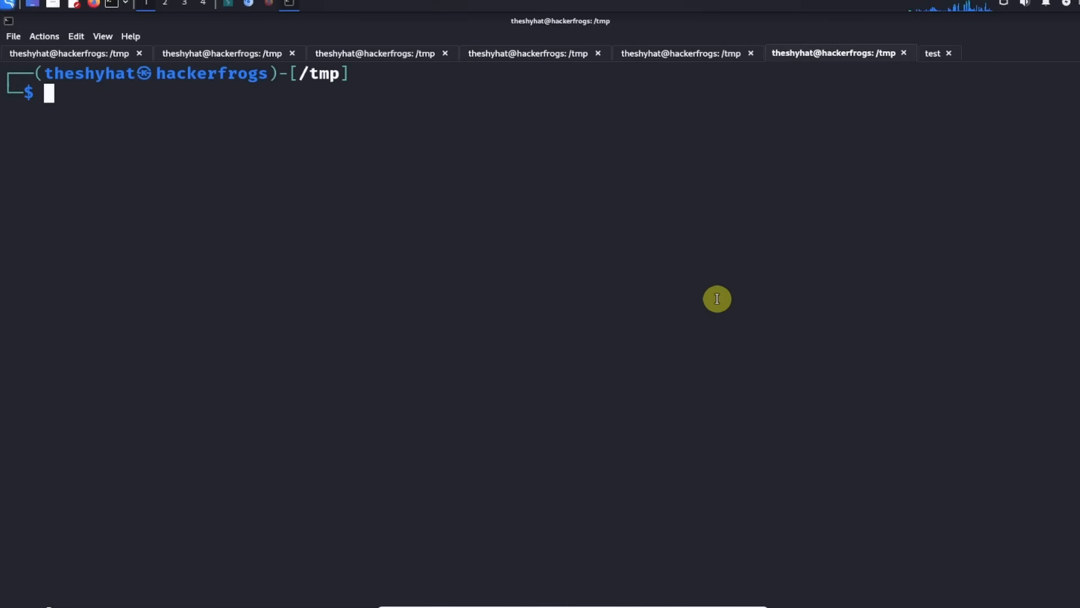
{"action": "type", "text": "curl -vv -u 'natas11:UJdqkK1pTu6VLt9UHWAgRZz6sVUZ3lEk' 'http://natas11.natas.labs.overthewire.org/?bgcolor=%23ffffff'"}
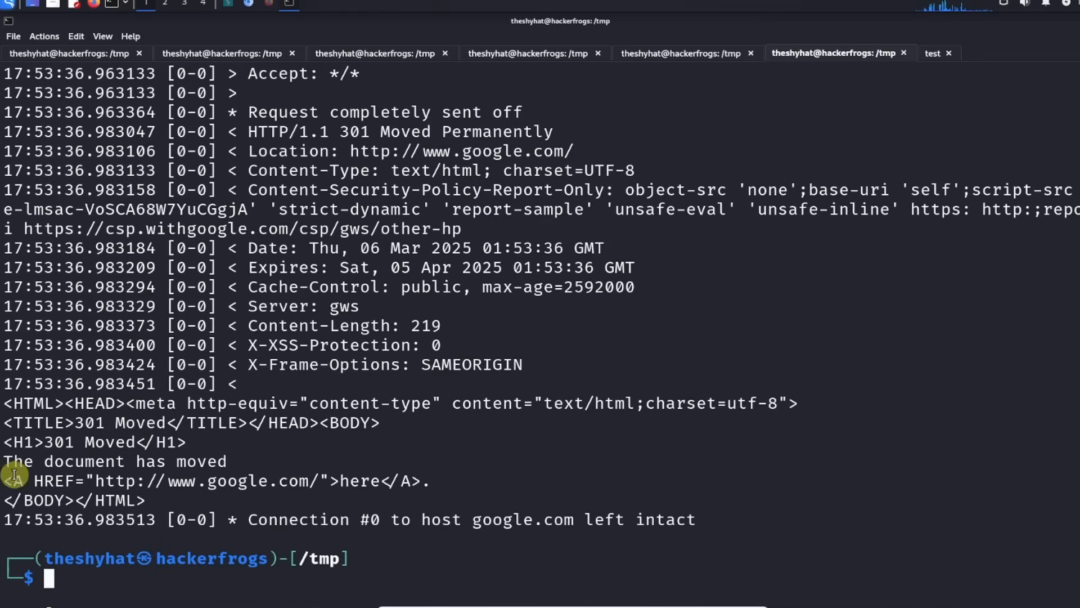
{"action": "mouse_move", "coordinate": [255, 501]}
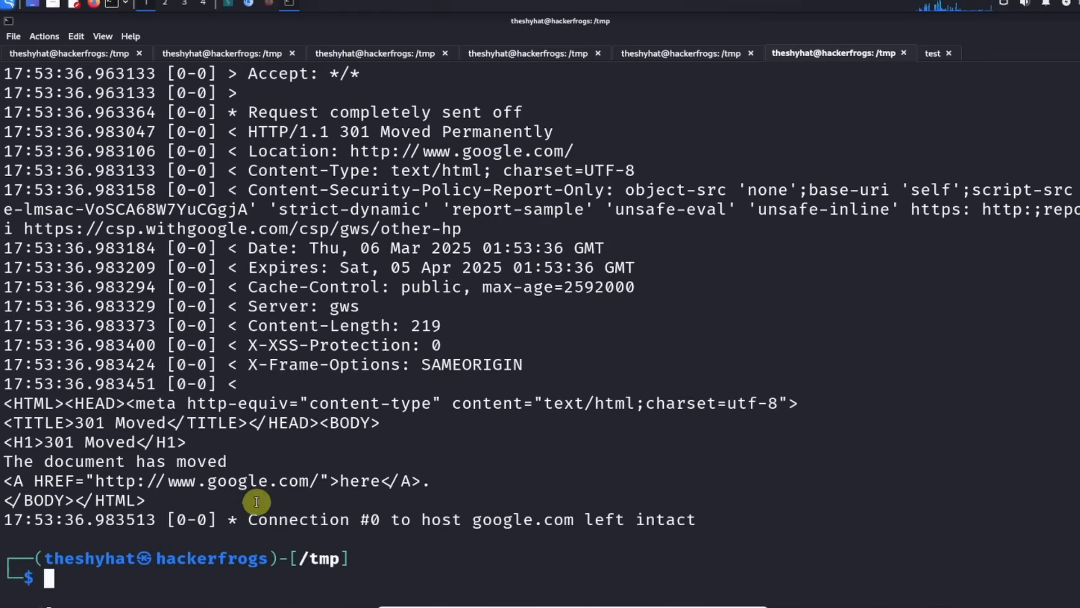
{"action": "mouse_move", "coordinate": [100, 481]}
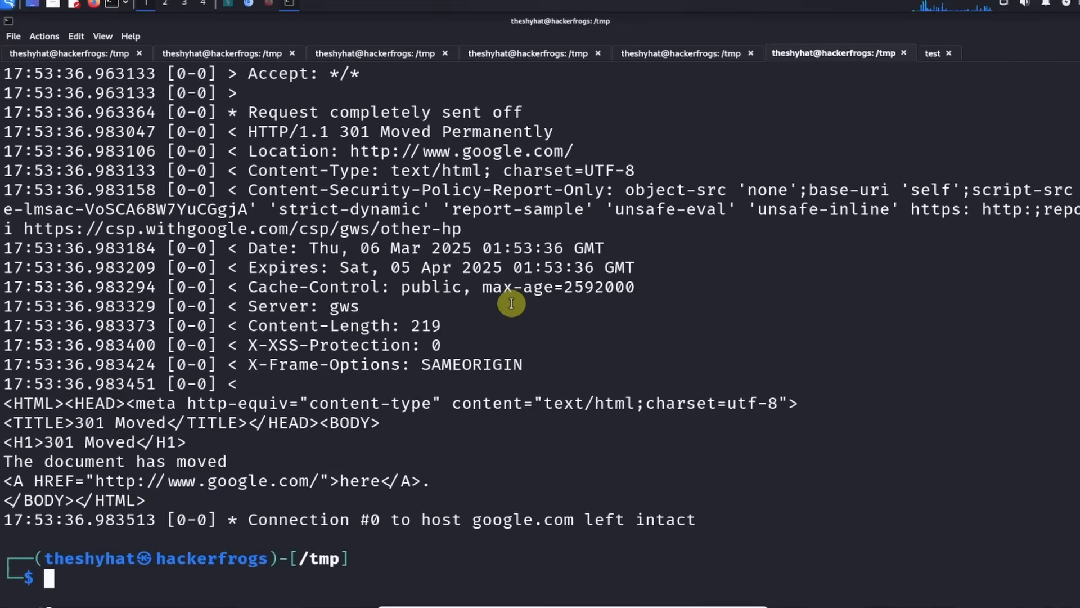
{"action": "type", "text": "curl -v google.com"}
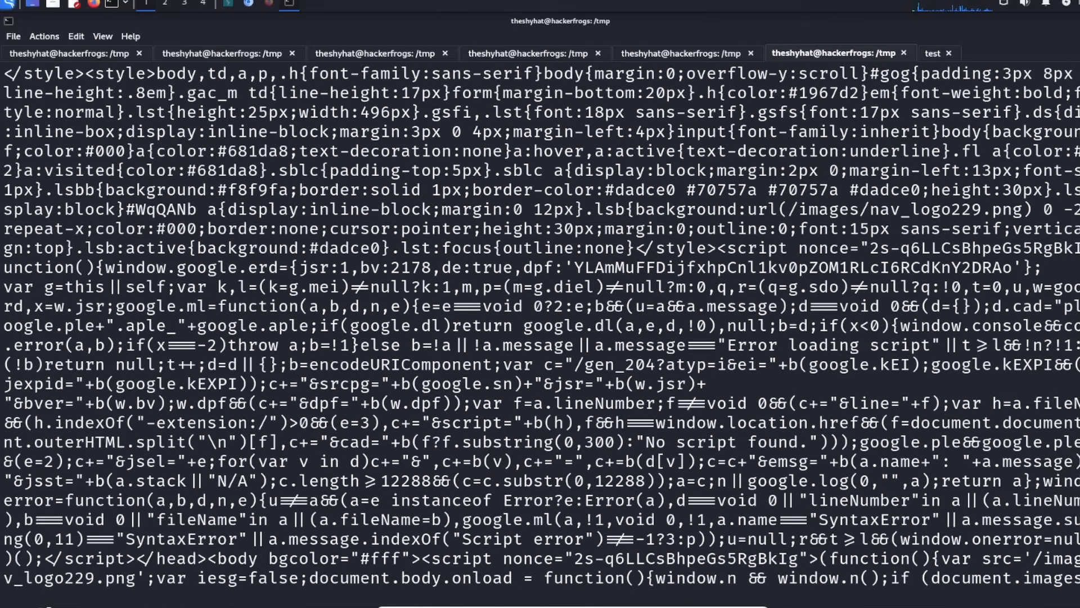
{"action": "type", "text": "curl -vv http://www.google.com/"}
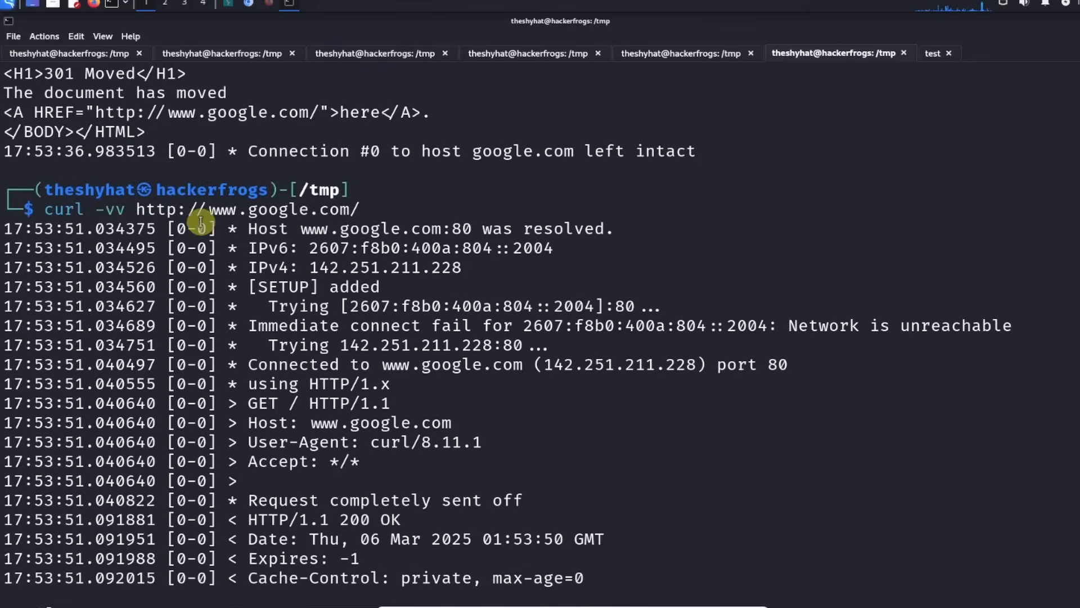
{"action": "scroll", "scroll_direction": "down", "scroll_amount": 3}
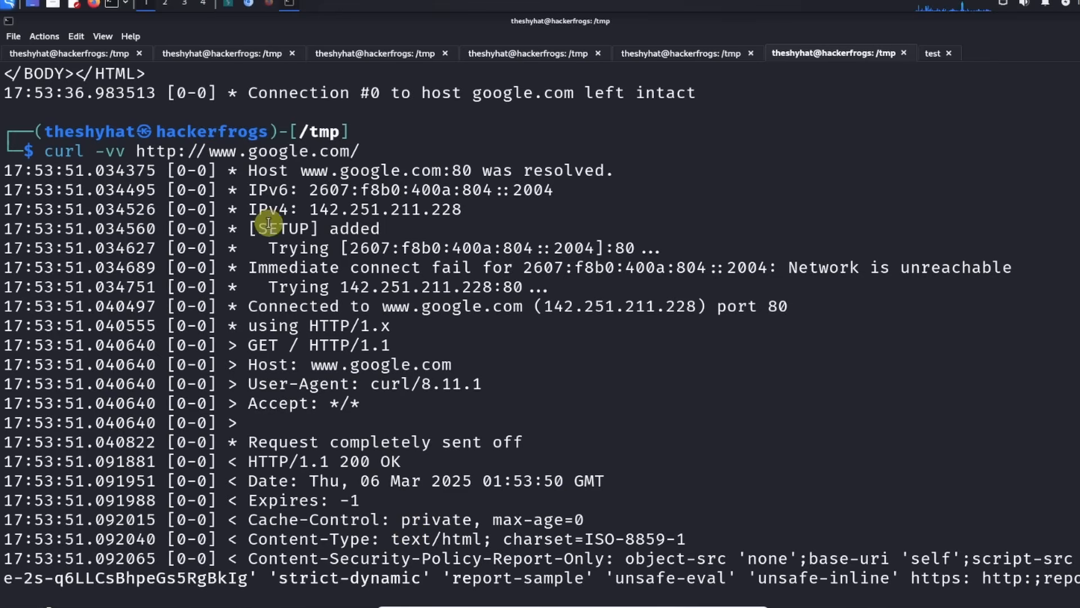
{"action": "mouse_move", "coordinate": [266, 219]}
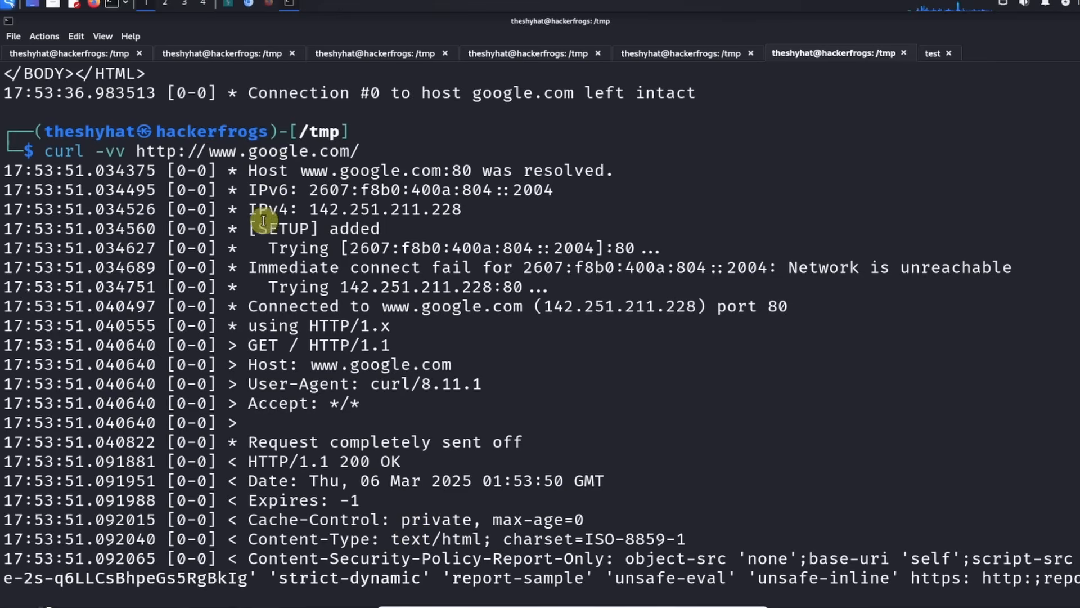
{"action": "mouse_move", "coordinate": [262, 378]}
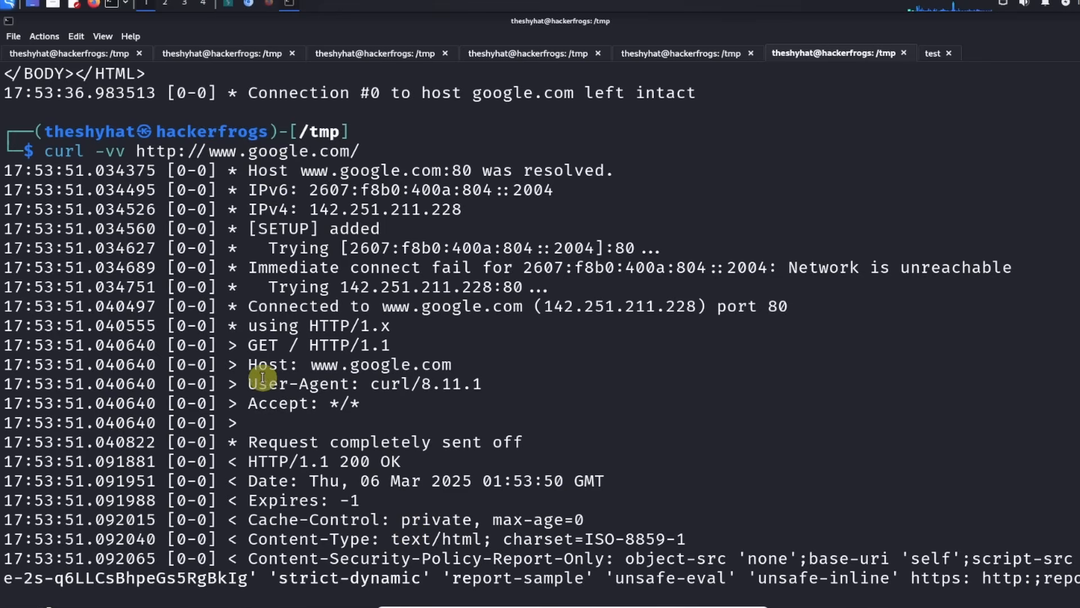
{"action": "mouse_move", "coordinate": [281, 417]}
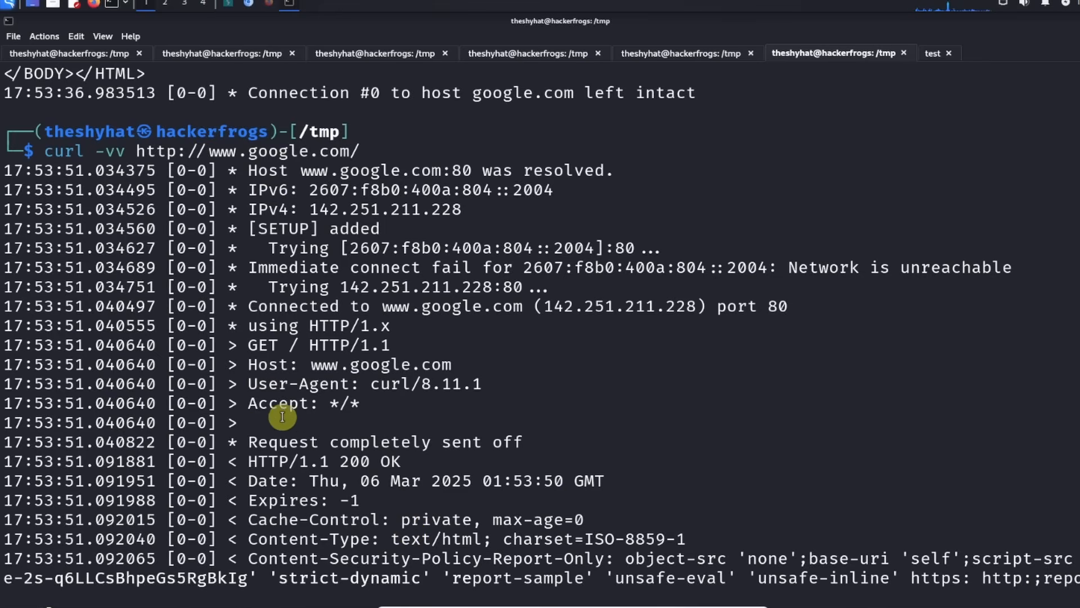
{"action": "scroll", "scroll_direction": "down", "scroll_amount": 3}
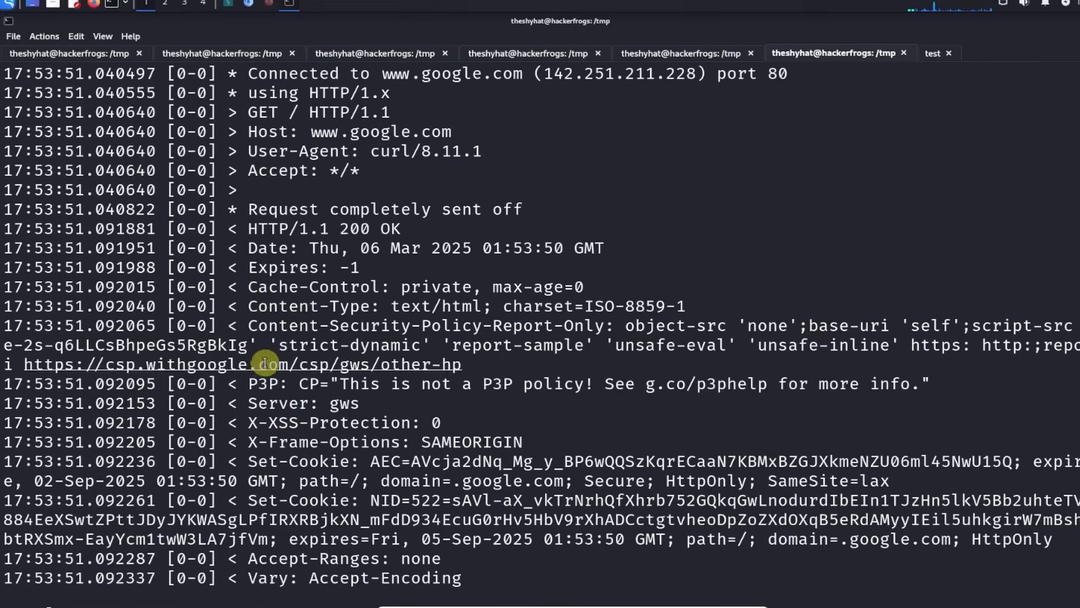
{"action": "mouse_move", "coordinate": [260, 259]}
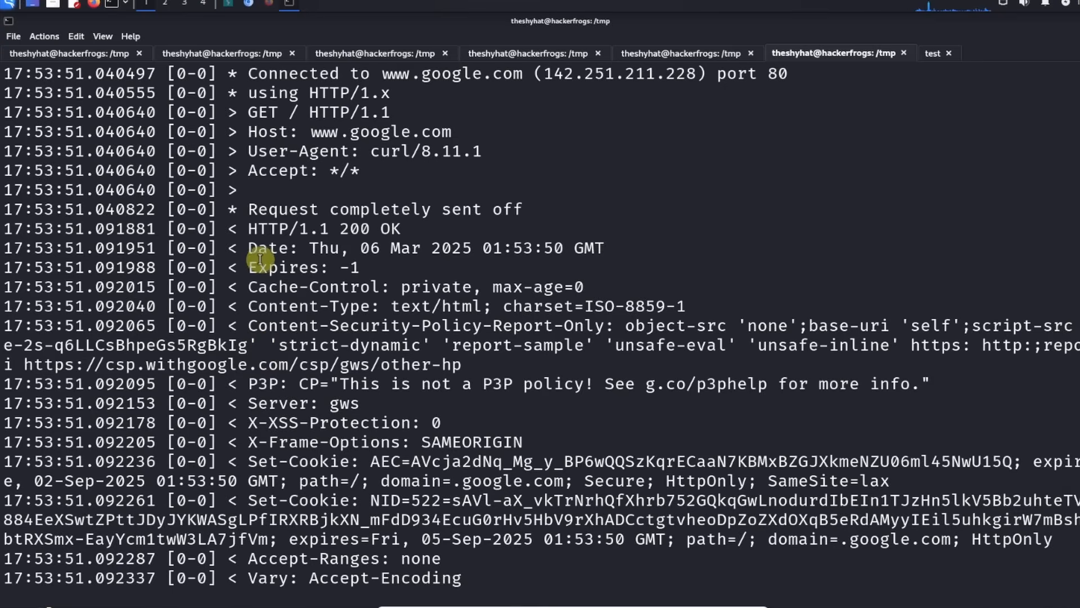
{"action": "mouse_move", "coordinate": [279, 287]}
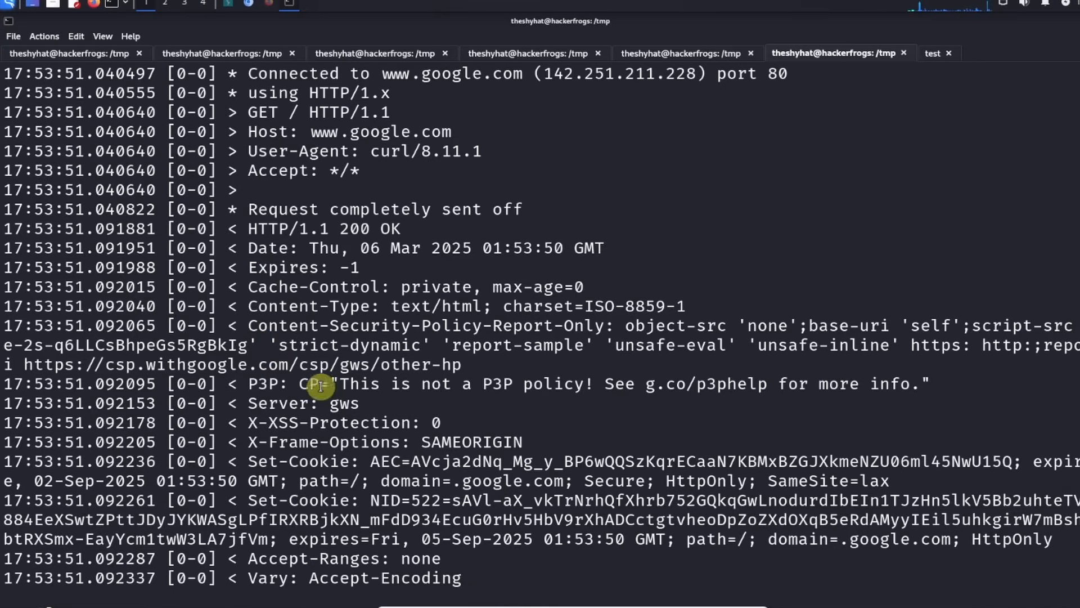
{"action": "scroll", "scroll_direction": "down", "scroll_amount": 3}
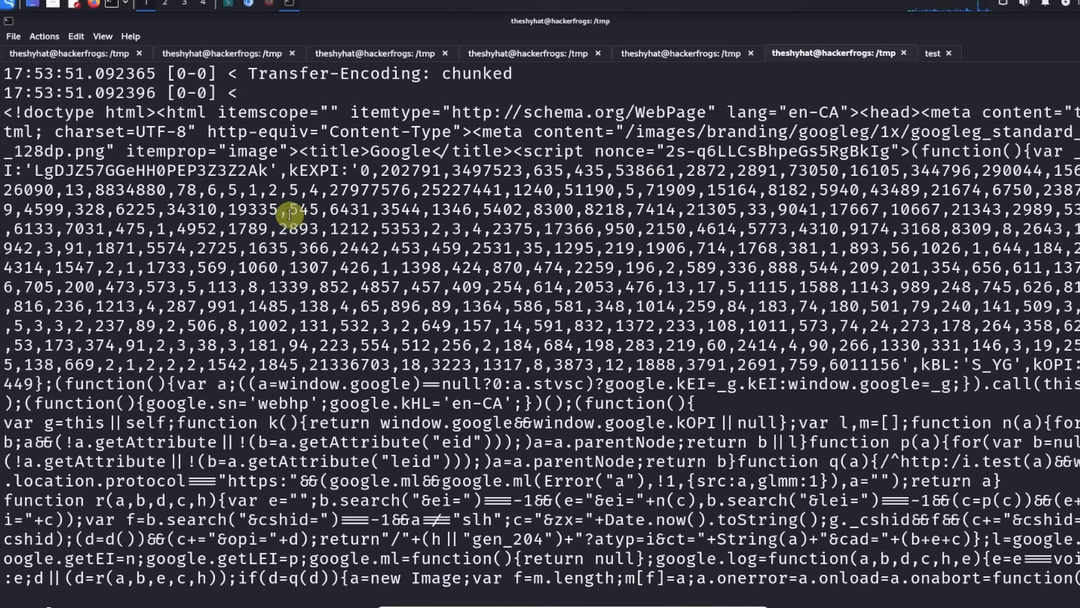
{"action": "mouse_move", "coordinate": [123, 162]}
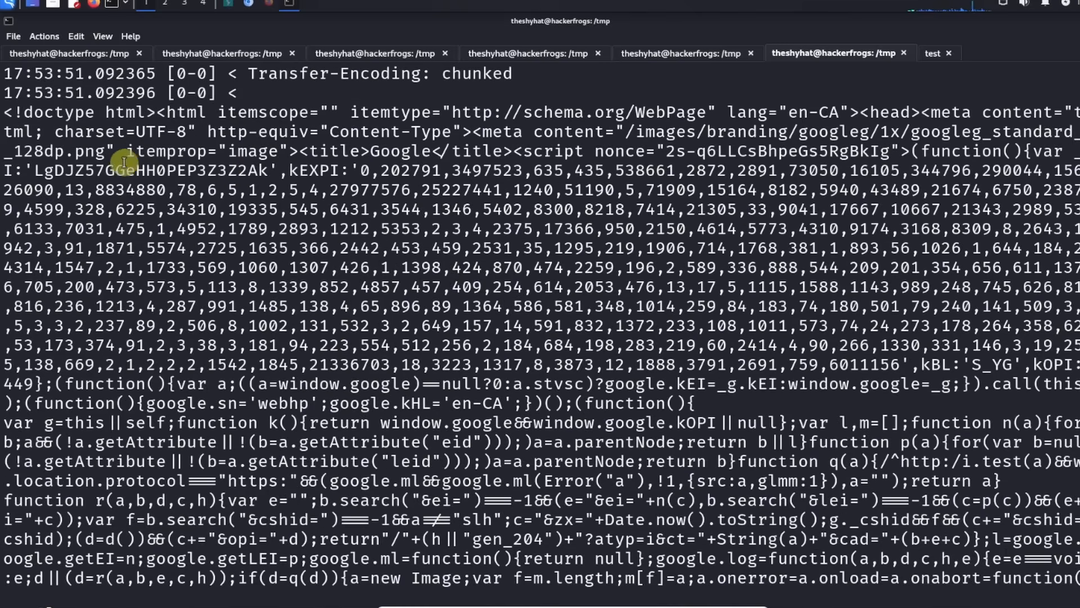
{"action": "mouse_move", "coordinate": [193, 440]}
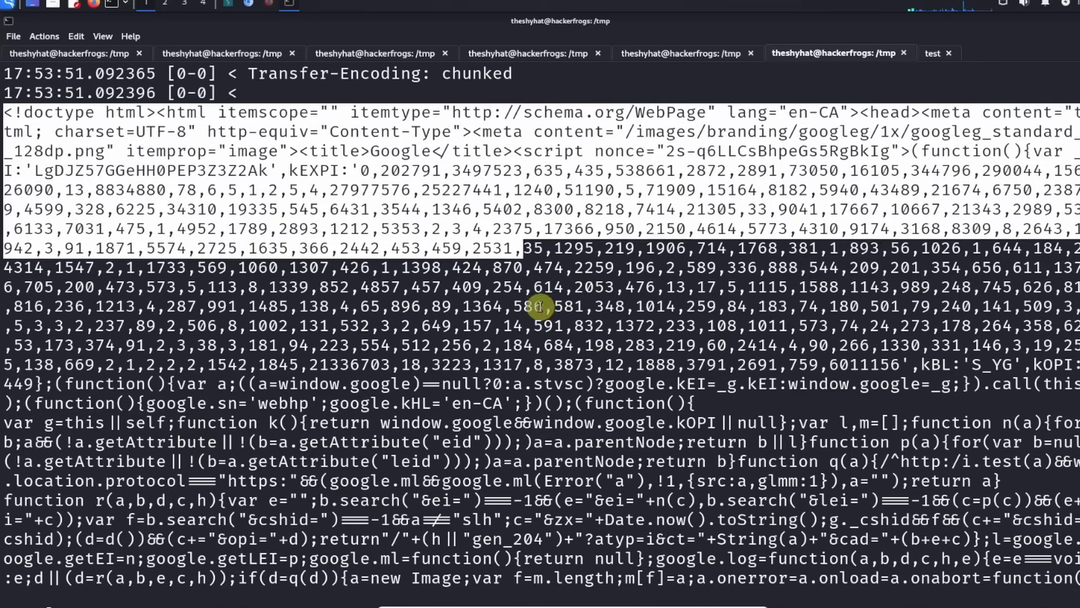
{"action": "scroll", "scroll_direction": "down", "scroll_amount": 3}
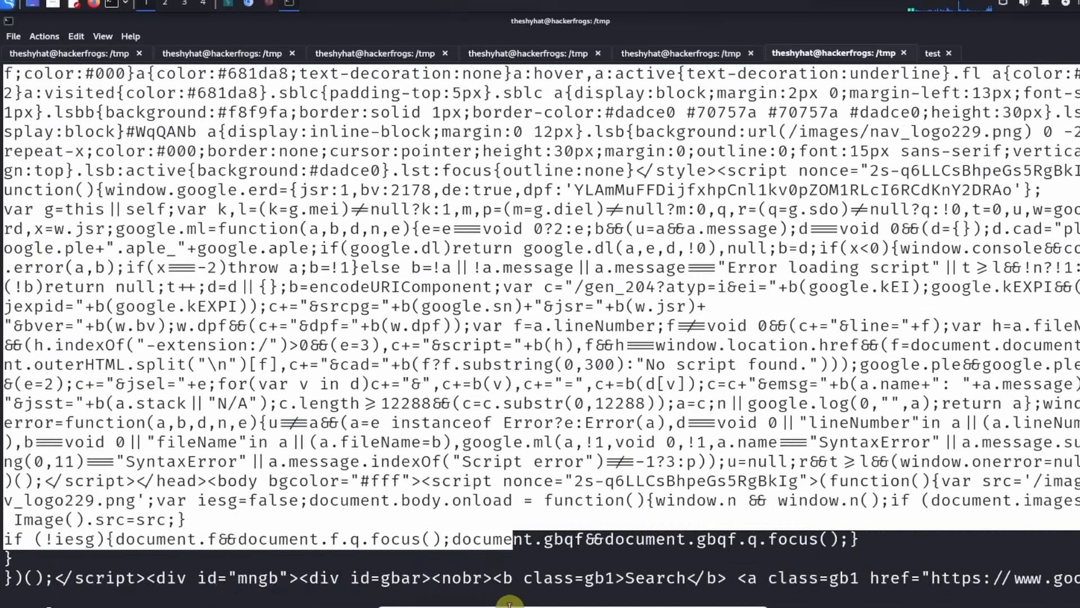
{"action": "scroll", "scroll_direction": "down", "scroll_amount": 3}
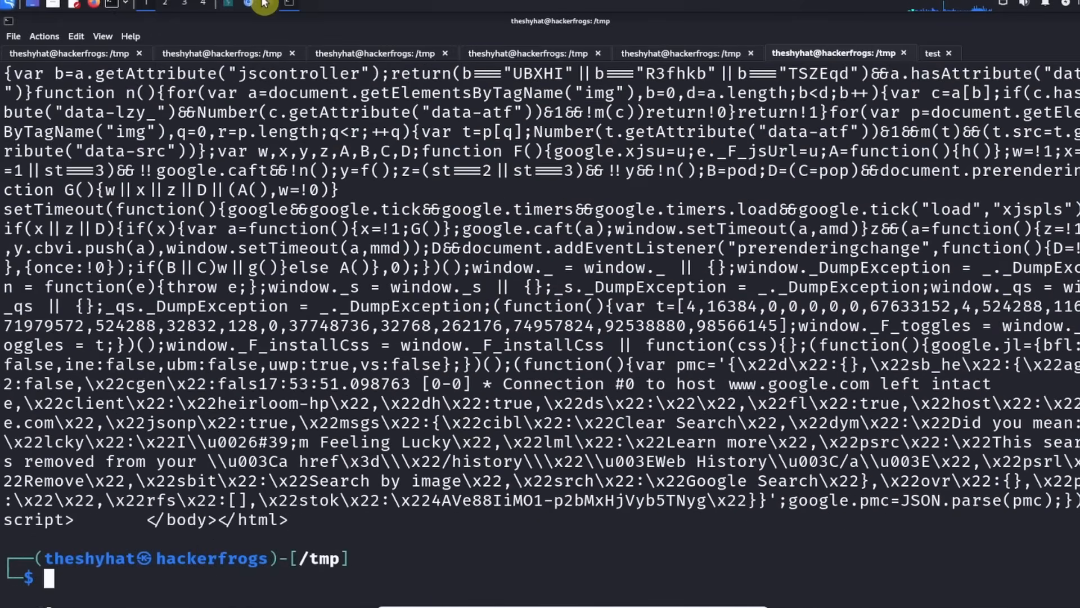
Bring Firefox forward and load google.com/ in the last tab.
{"action": "left_click", "coordinate": [985, 25]}
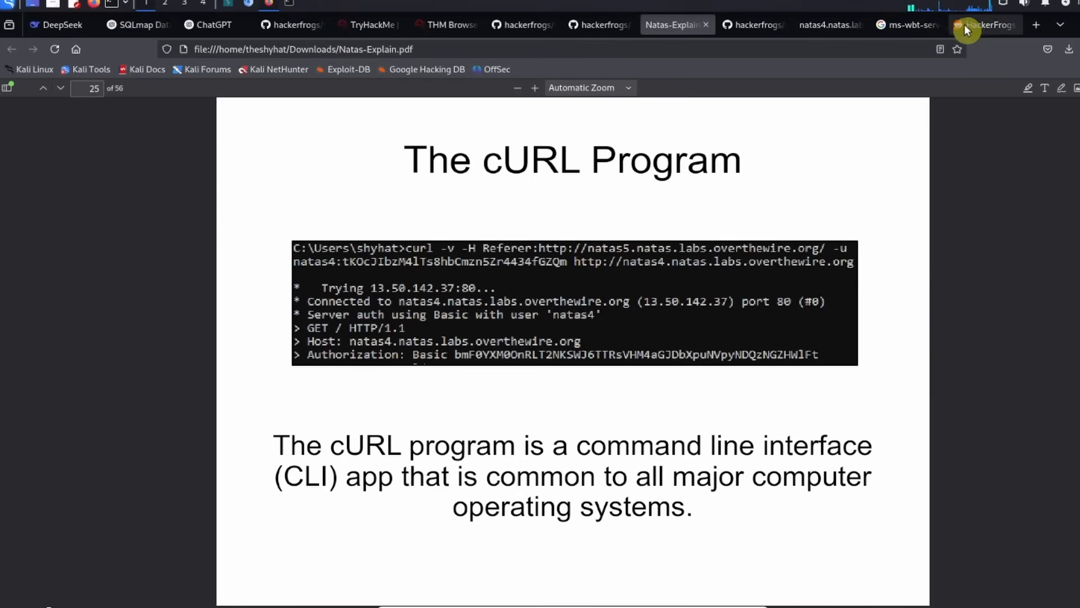
{"action": "left_click", "coordinate": [984, 25]}
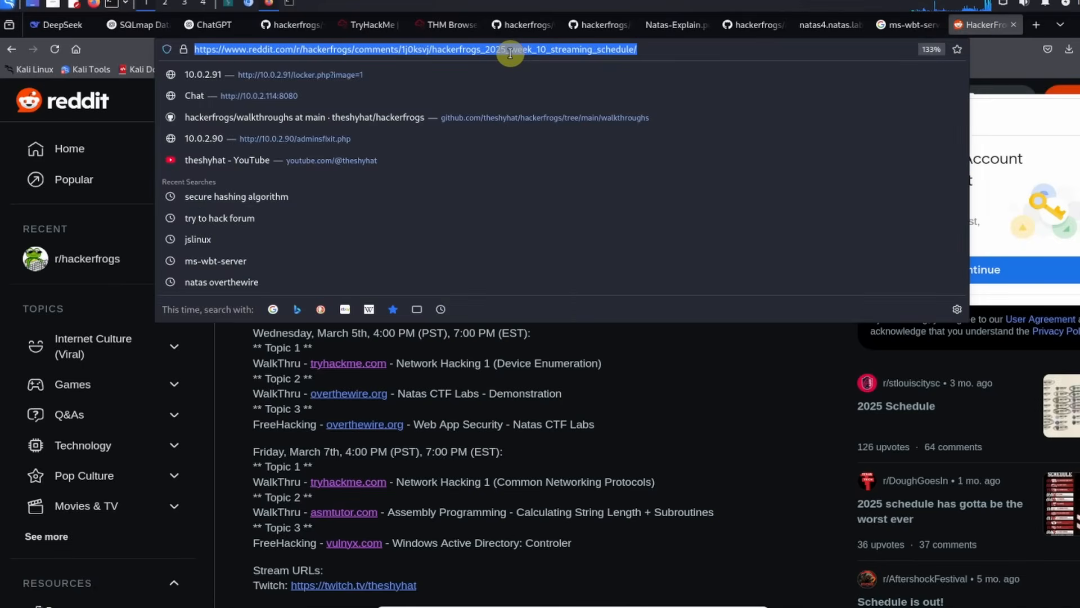
{"action": "type", "text": "google.com/"}
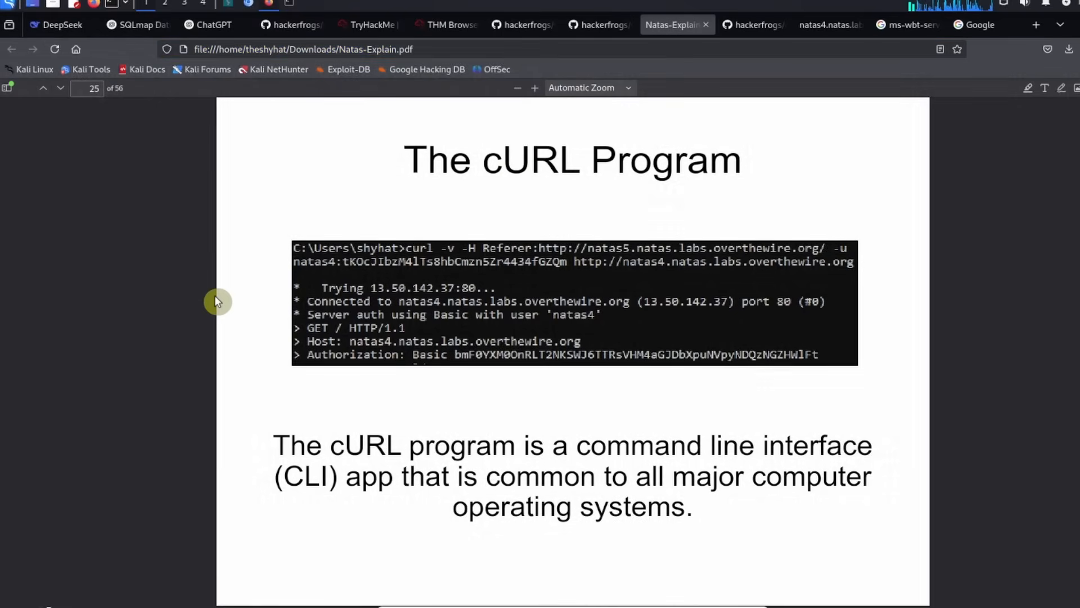
{"action": "mouse_move", "coordinate": [357, 377]}
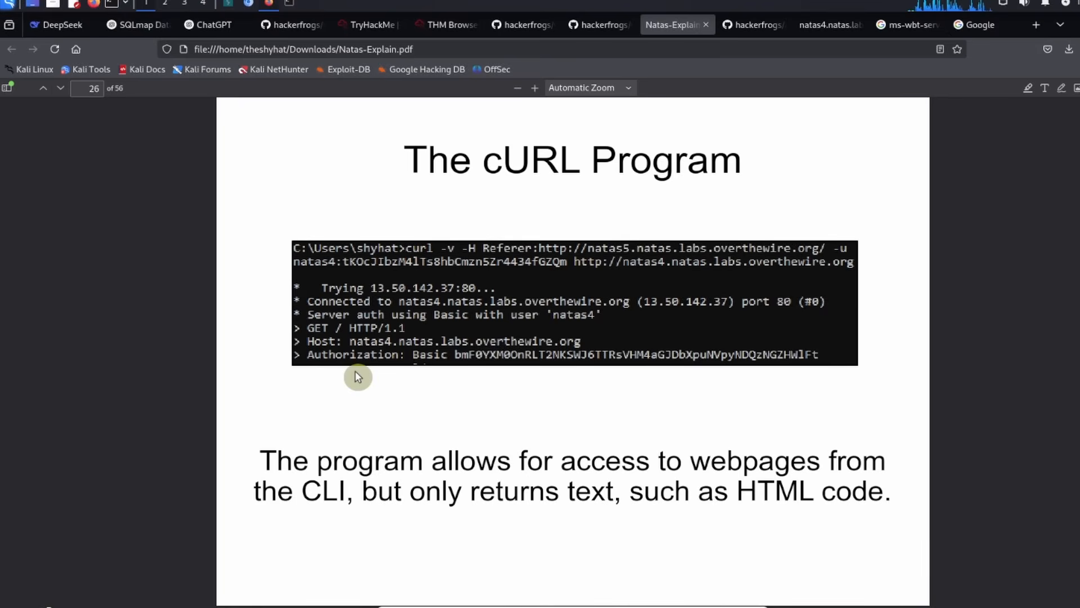
{"action": "mouse_move", "coordinate": [344, 462]}
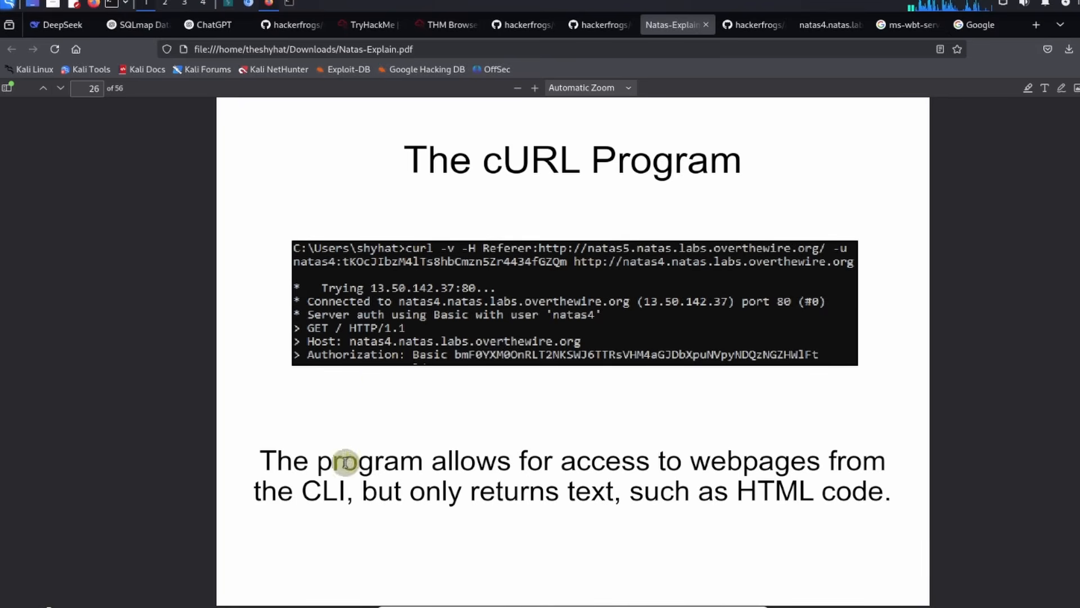
{"action": "mouse_move", "coordinate": [225, 257]}
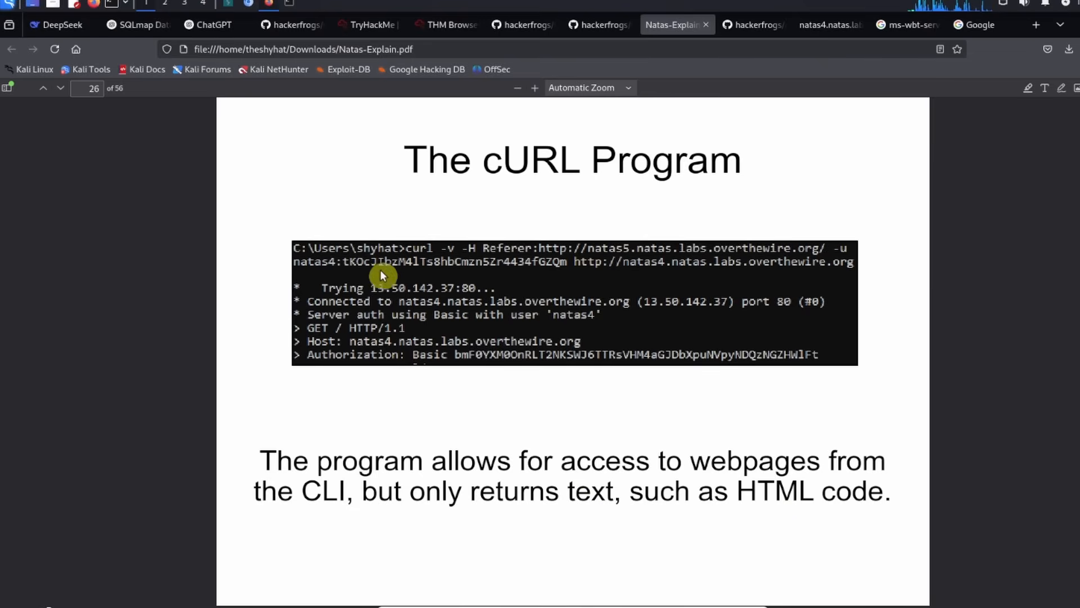
{"action": "mouse_move", "coordinate": [213, 327]}
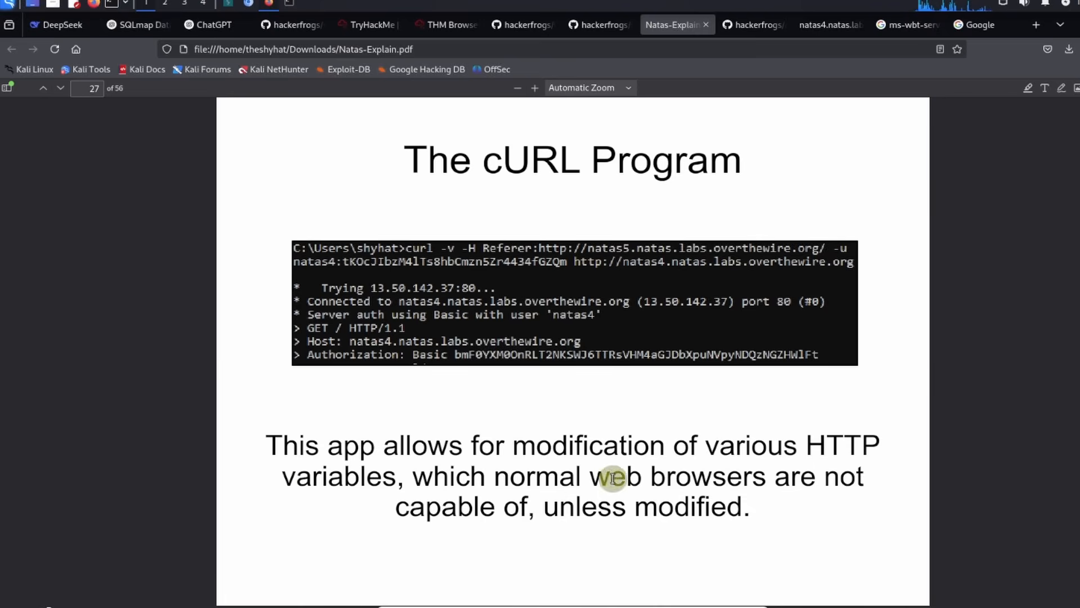
{"action": "mouse_move", "coordinate": [363, 507]}
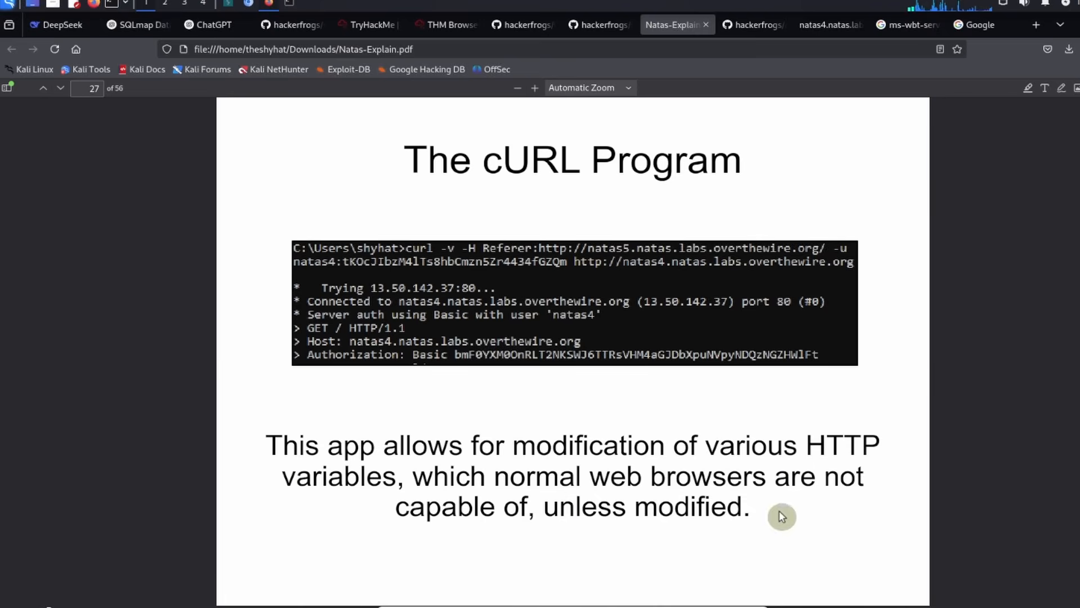
{"action": "mouse_move", "coordinate": [692, 535]}
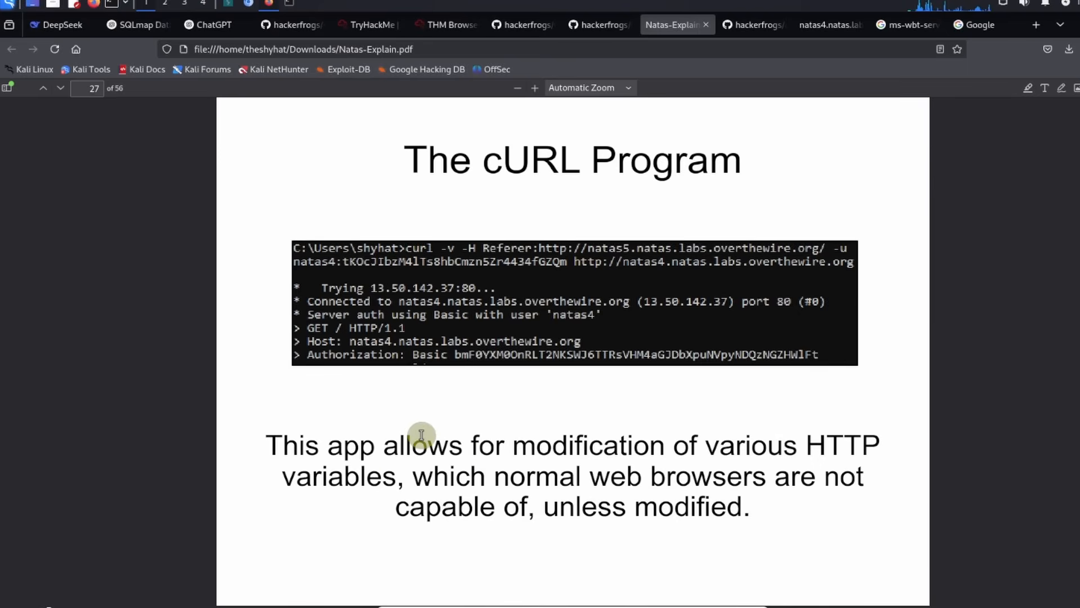
{"action": "mouse_move", "coordinate": [230, 329]}
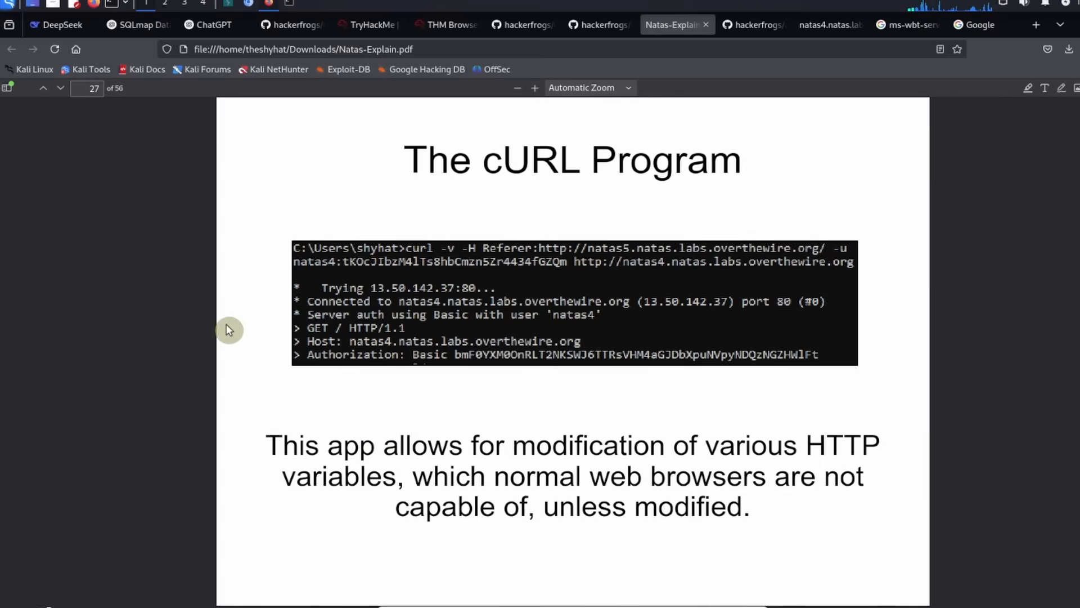
{"action": "mouse_move", "coordinate": [236, 377]}
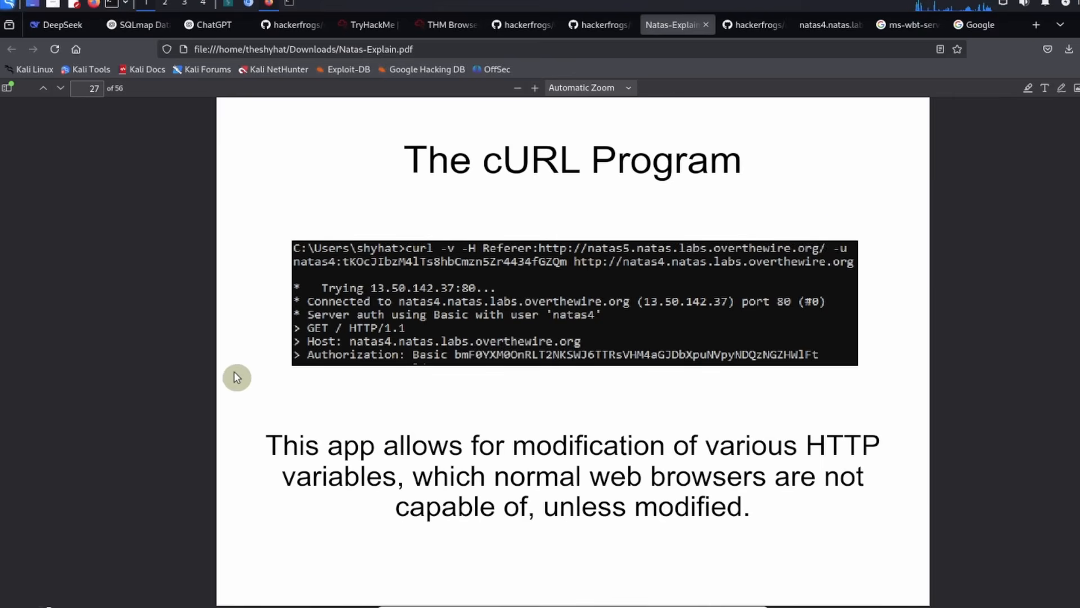
{"action": "mouse_move", "coordinate": [222, 325]}
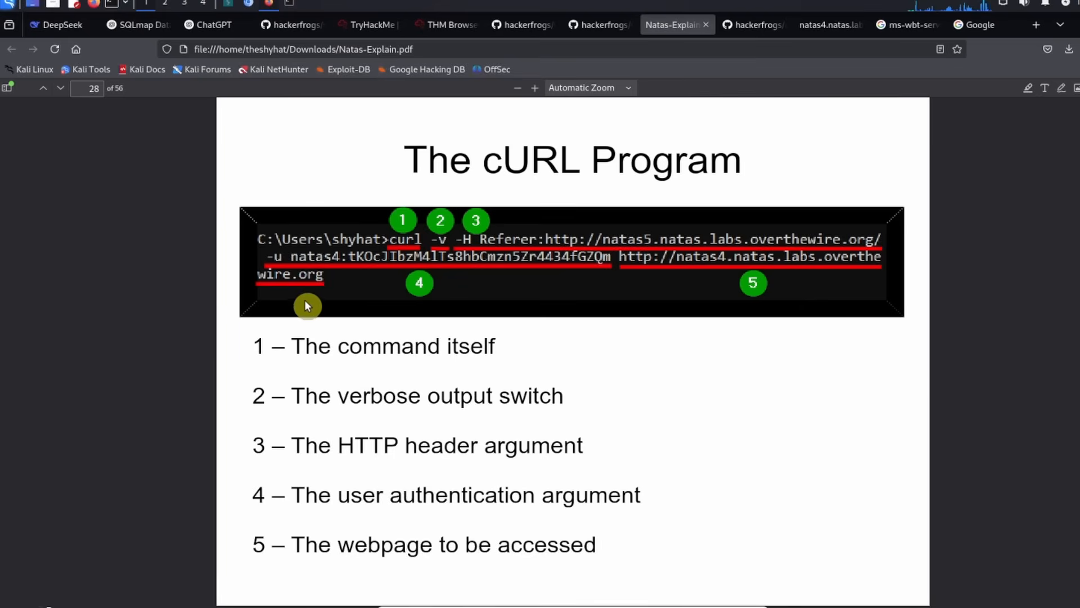
{"action": "mouse_move", "coordinate": [234, 405]}
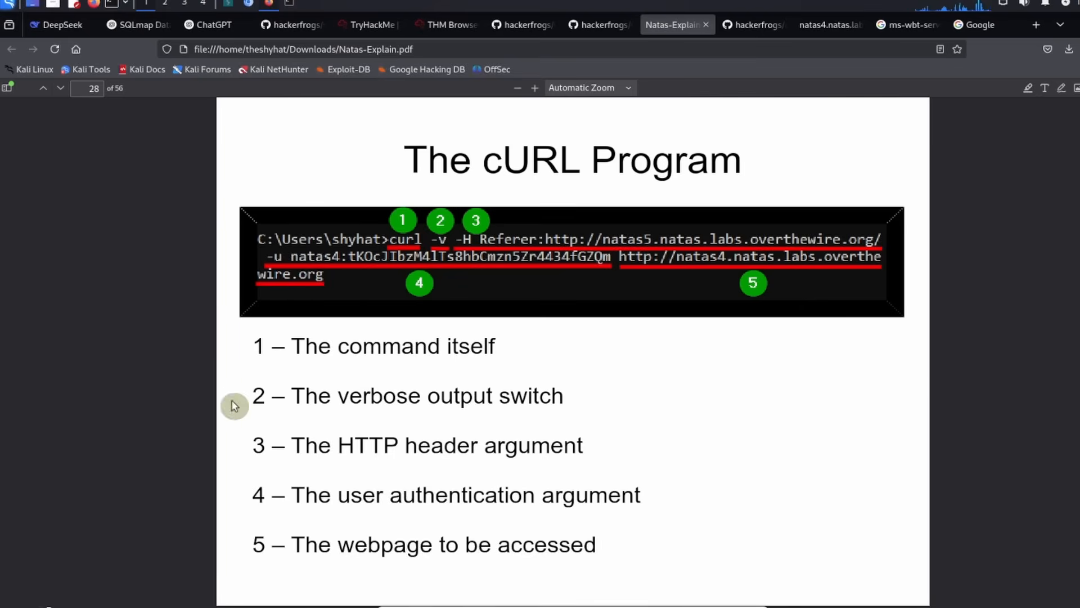
{"action": "mouse_move", "coordinate": [239, 393]}
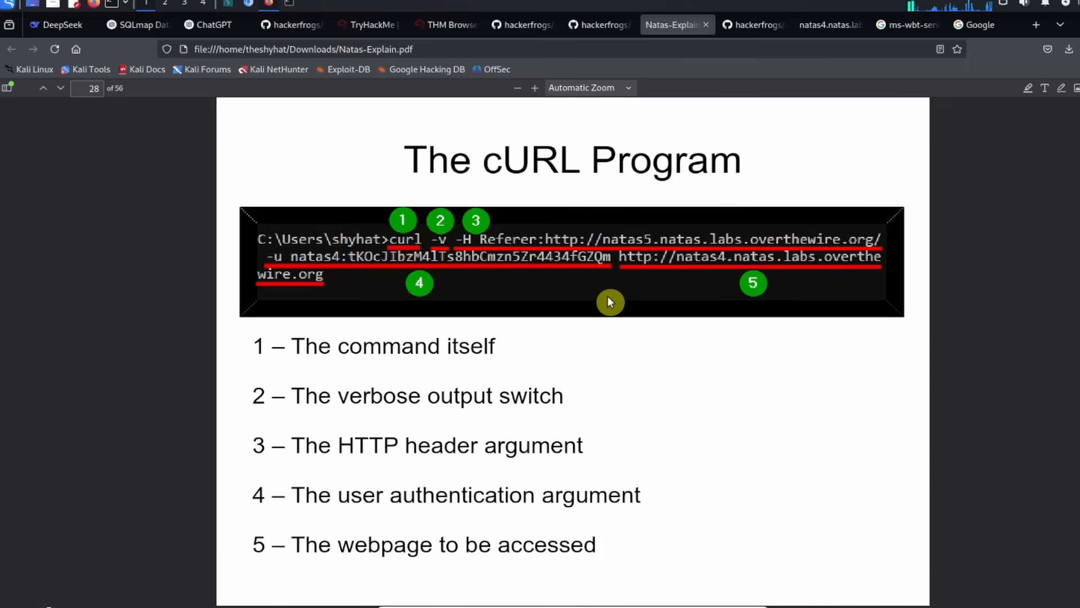
{"action": "mouse_move", "coordinate": [816, 452]}
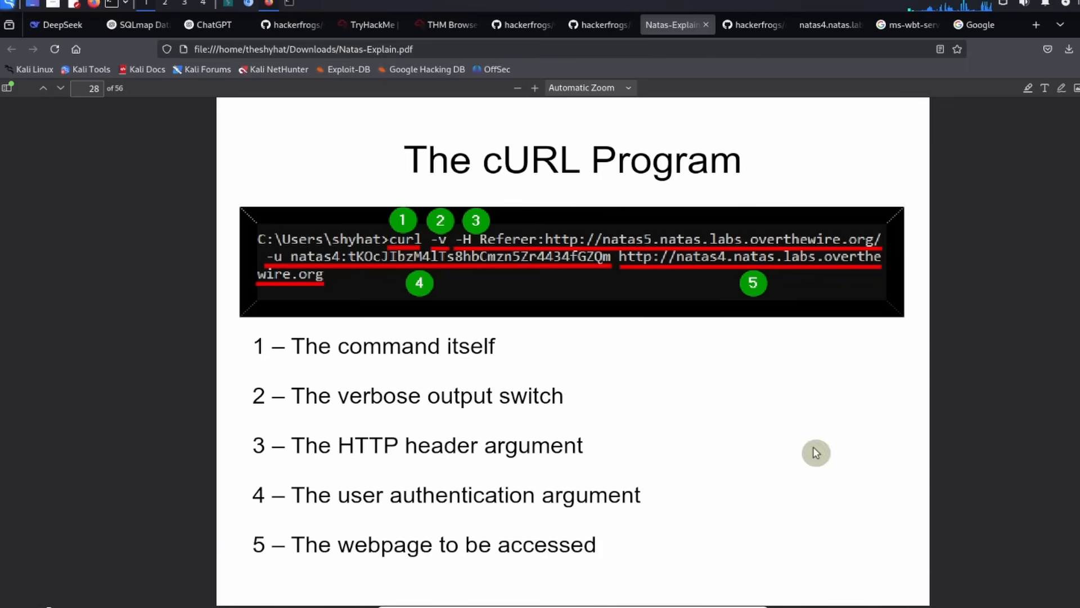
{"action": "mouse_move", "coordinate": [369, 267]}
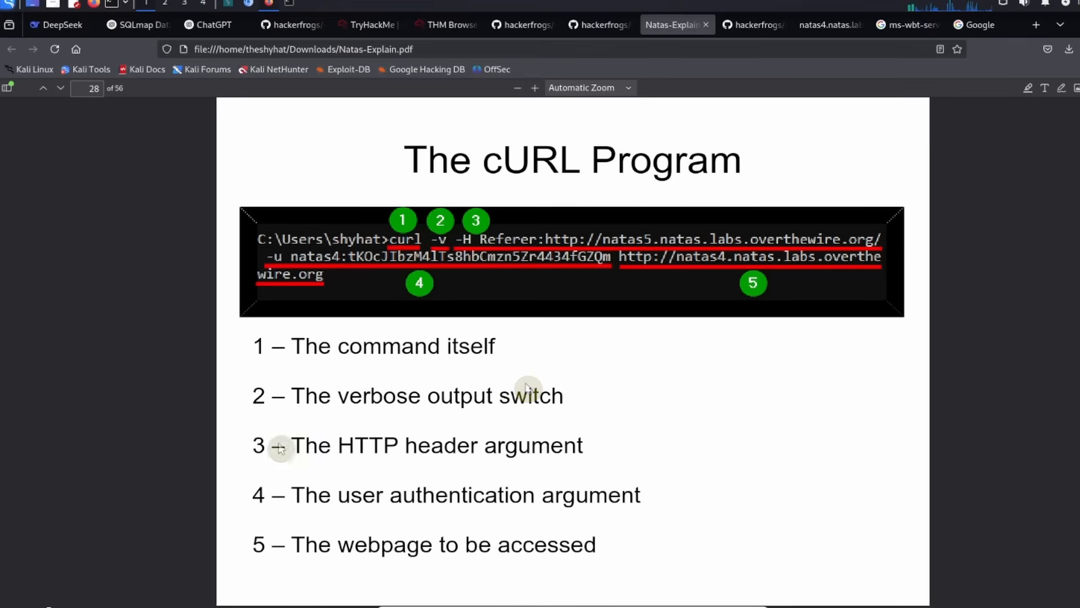
{"action": "mouse_move", "coordinate": [143, 268]}
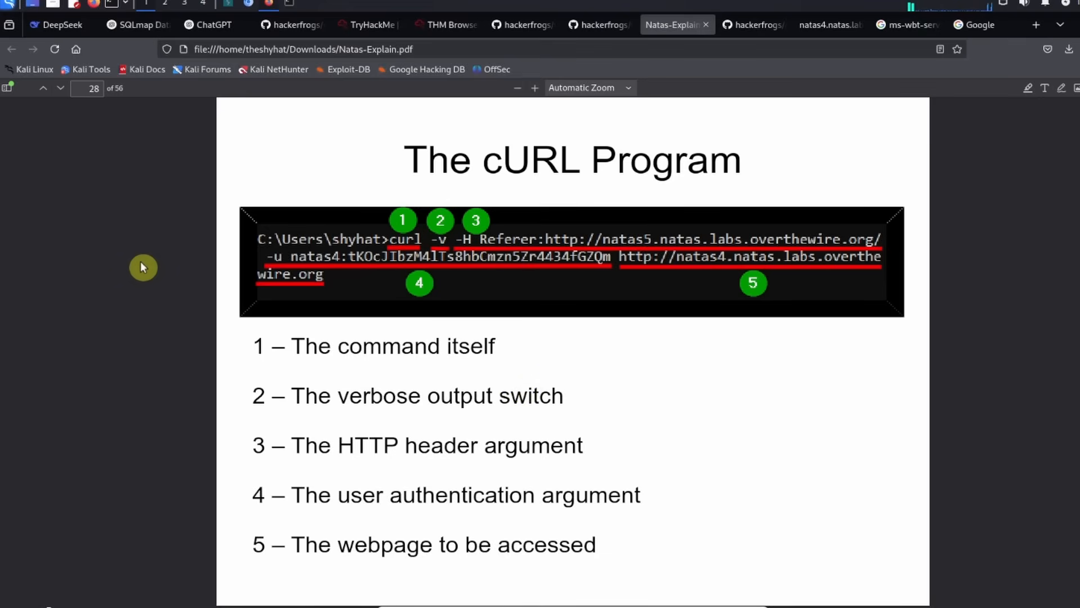
{"action": "mouse_move", "coordinate": [493, 348]}
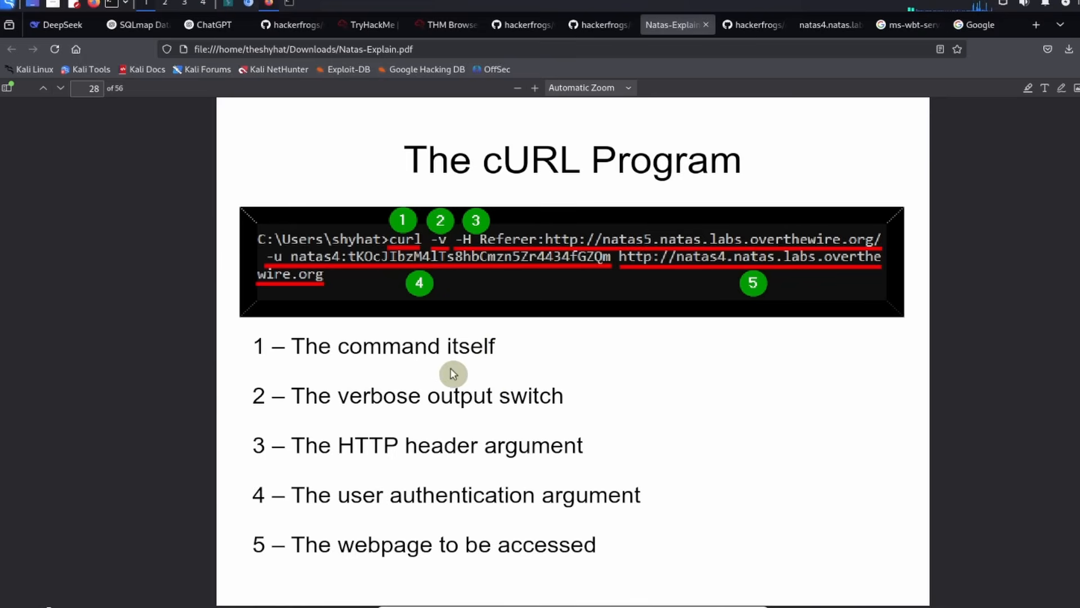
{"action": "mouse_move", "coordinate": [205, 533]}
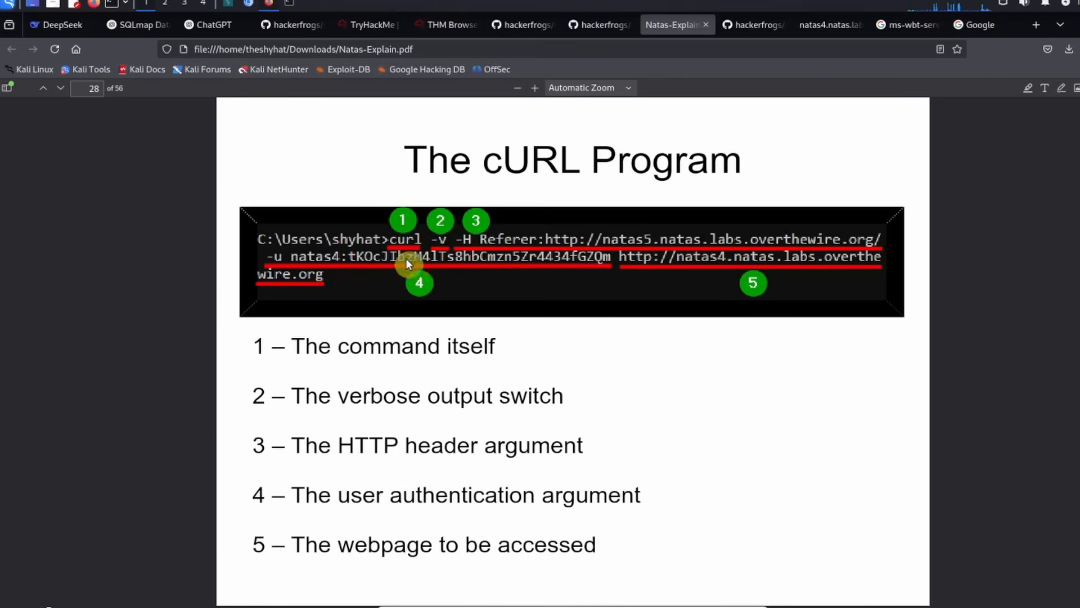
{"action": "mouse_move", "coordinate": [331, 473]}
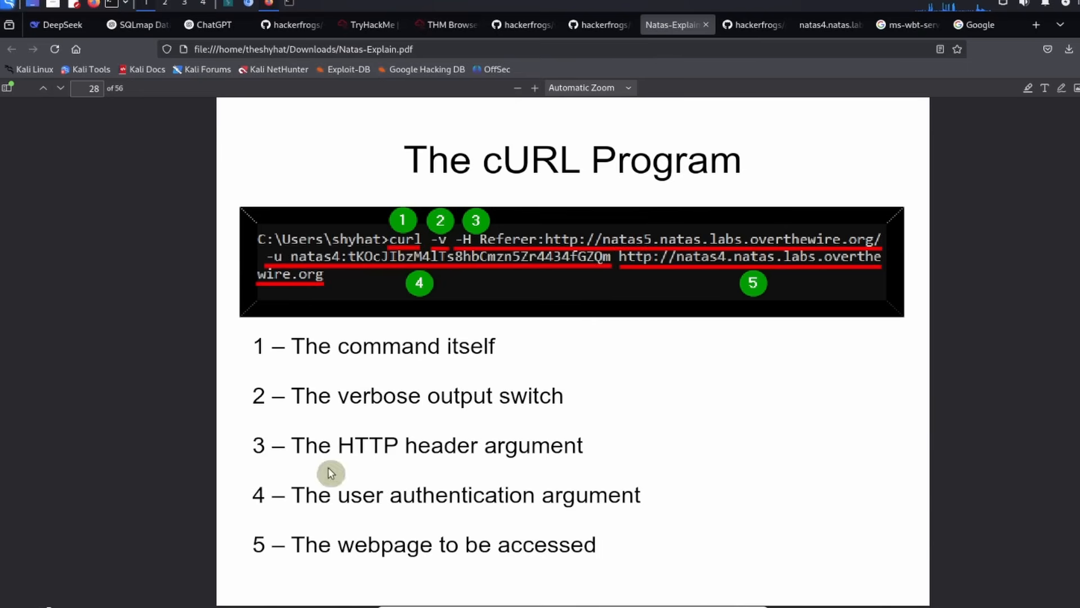
{"action": "mouse_move", "coordinate": [501, 406]}
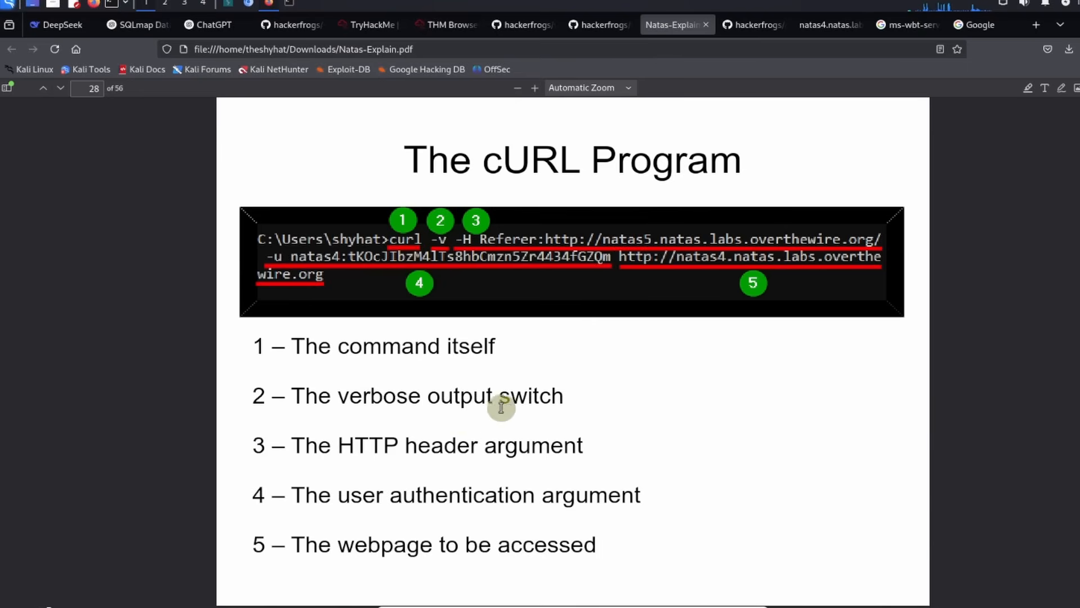
{"action": "mouse_move", "coordinate": [449, 260]}
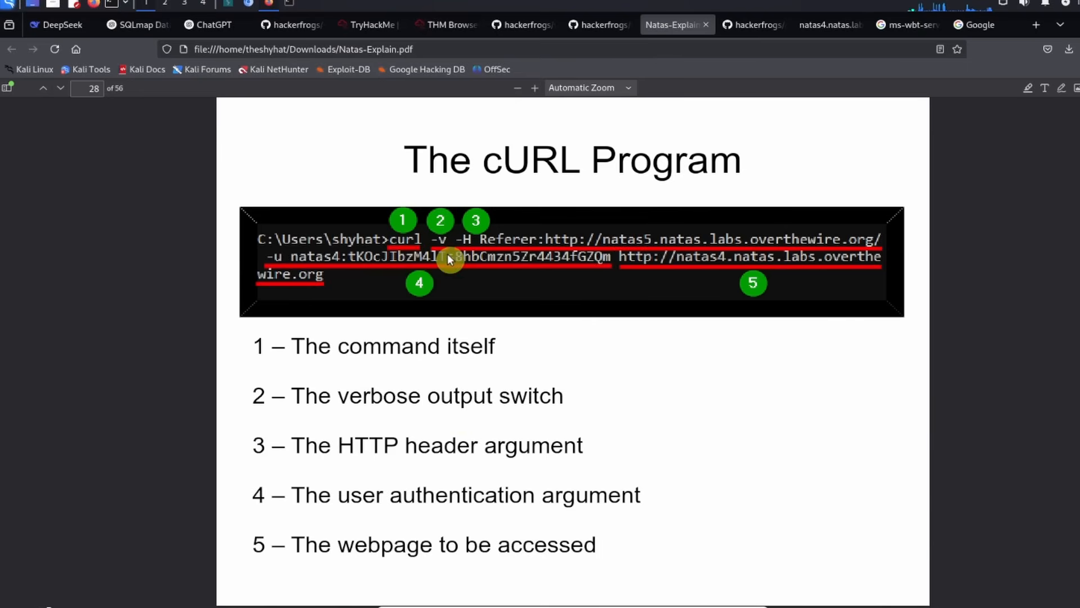
{"action": "mouse_move", "coordinate": [441, 260]}
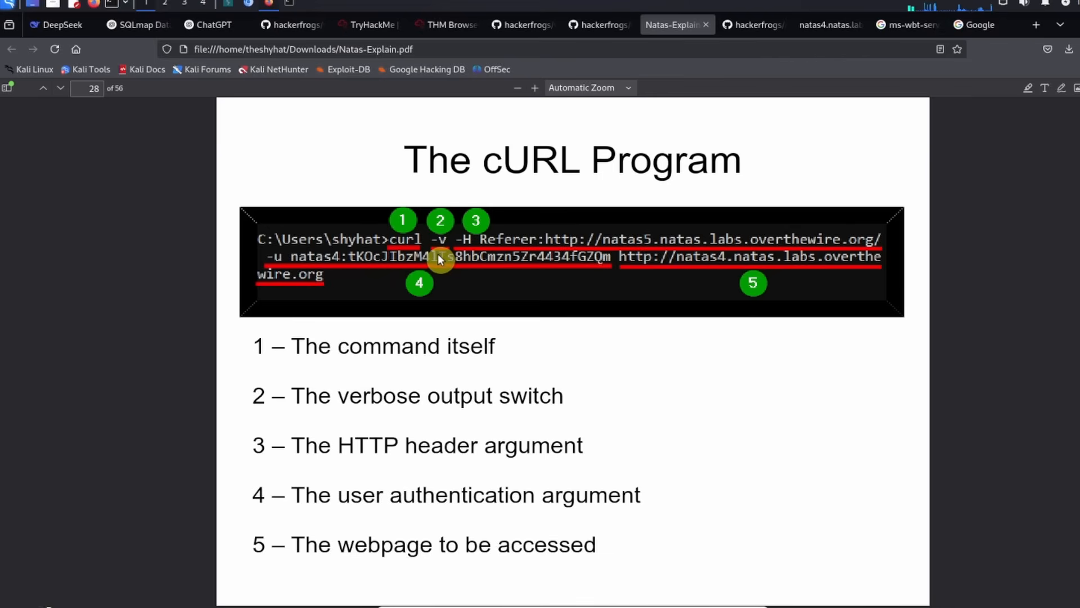
{"action": "mouse_move", "coordinate": [496, 263]}
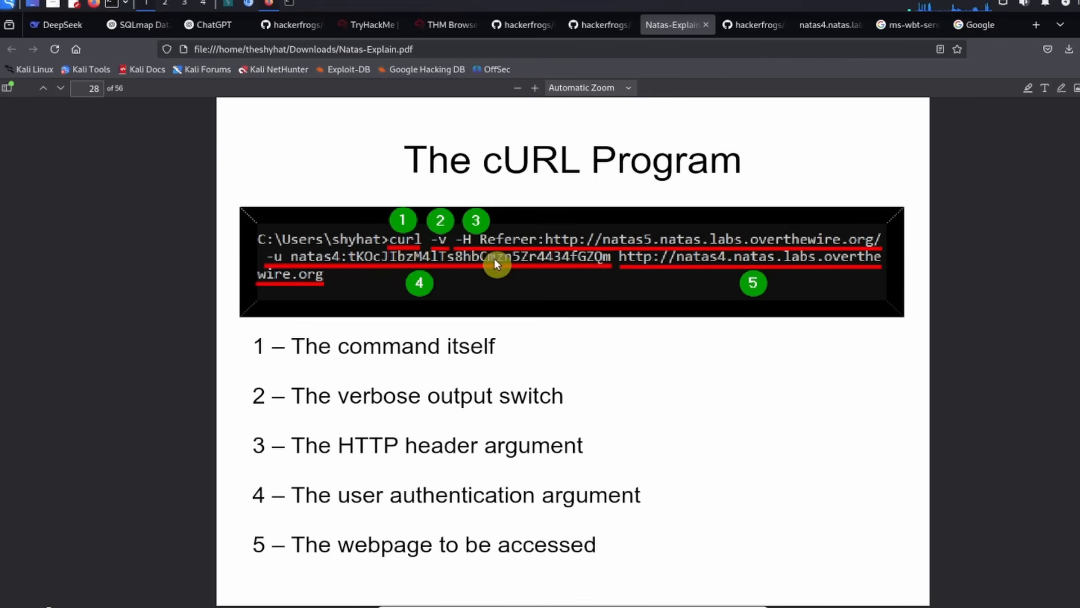
{"action": "mouse_move", "coordinate": [458, 256]}
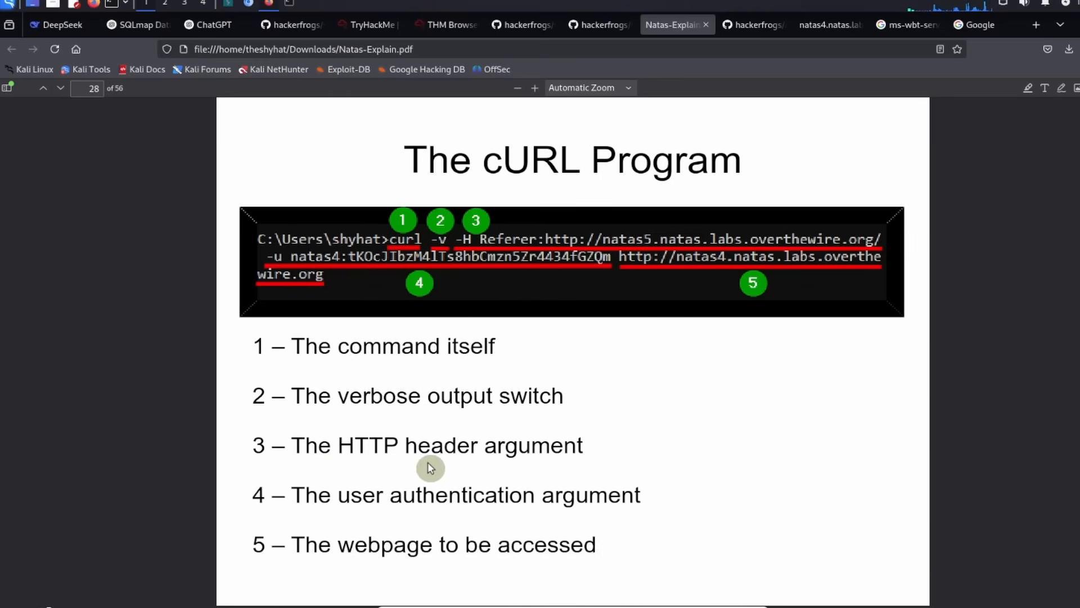
{"action": "mouse_move", "coordinate": [325, 470]}
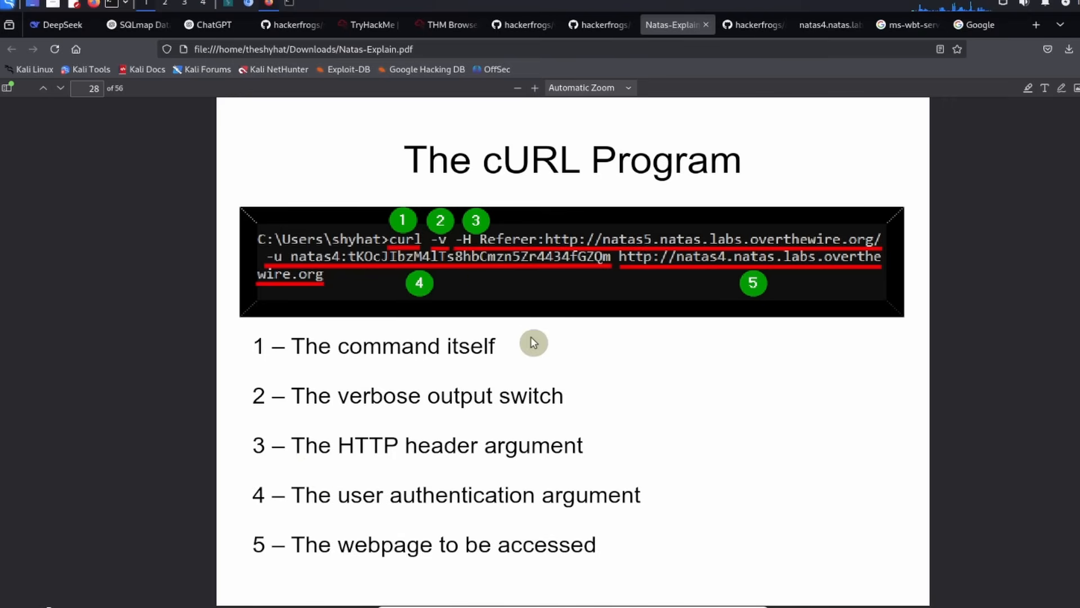
{"action": "mouse_move", "coordinate": [484, 249]}
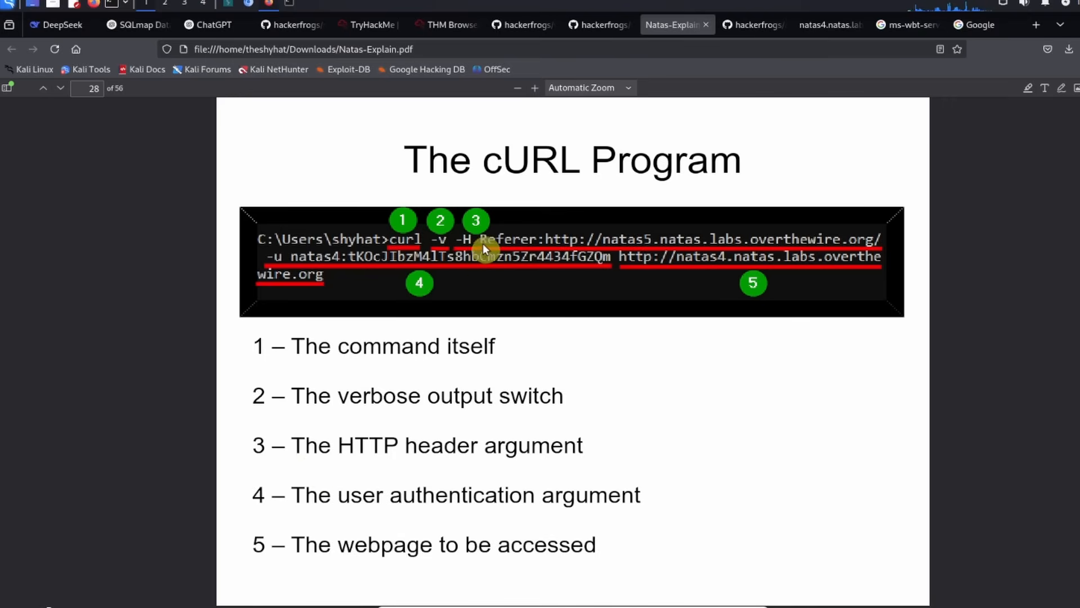
{"action": "mouse_move", "coordinate": [695, 238]}
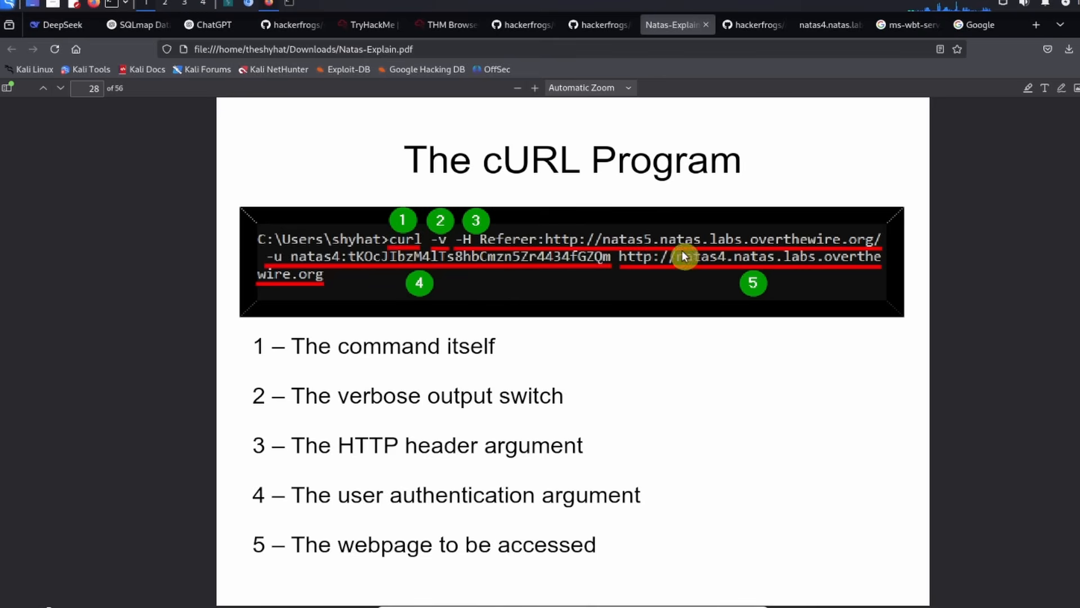
{"action": "mouse_move", "coordinate": [578, 243]}
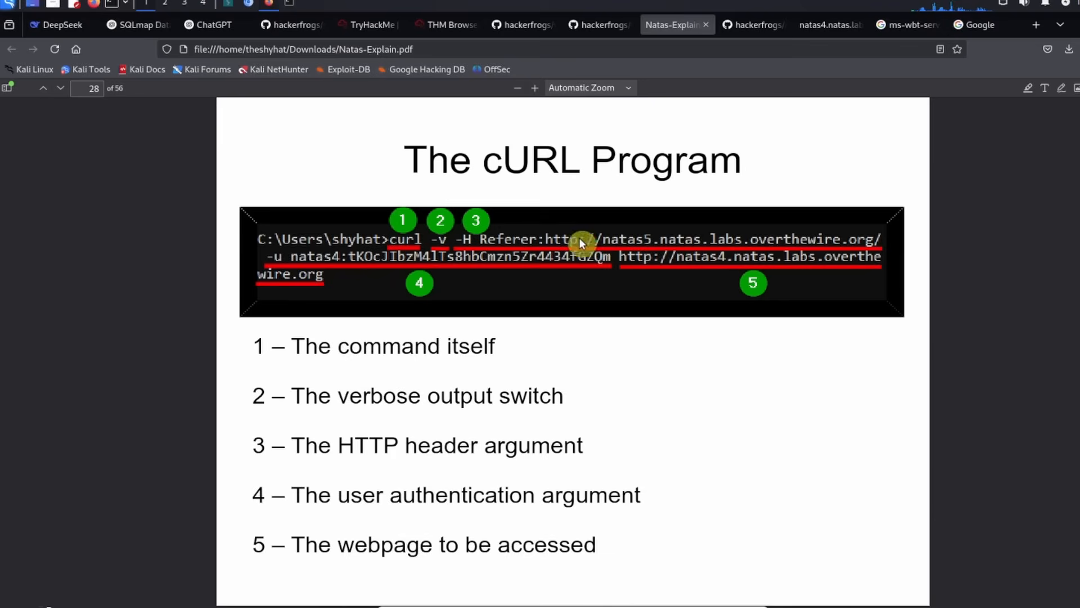
{"action": "left_click", "coordinate": [829, 25]}
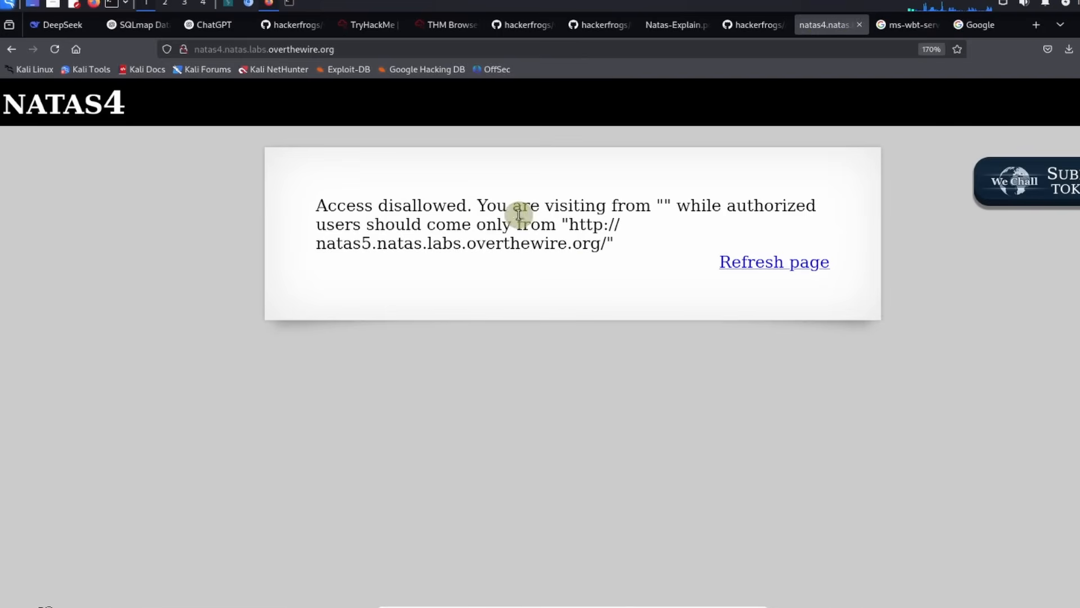
{"action": "left_click_drag", "start_coordinate": [569, 224], "coordinate": [615, 243]}
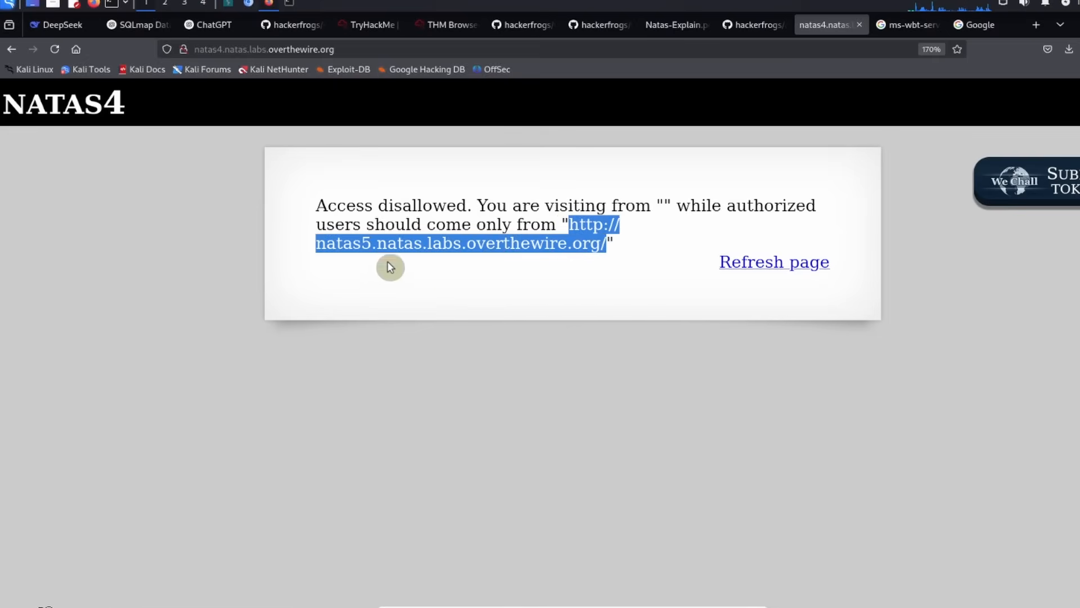
{"action": "mouse_move", "coordinate": [635, 44]}
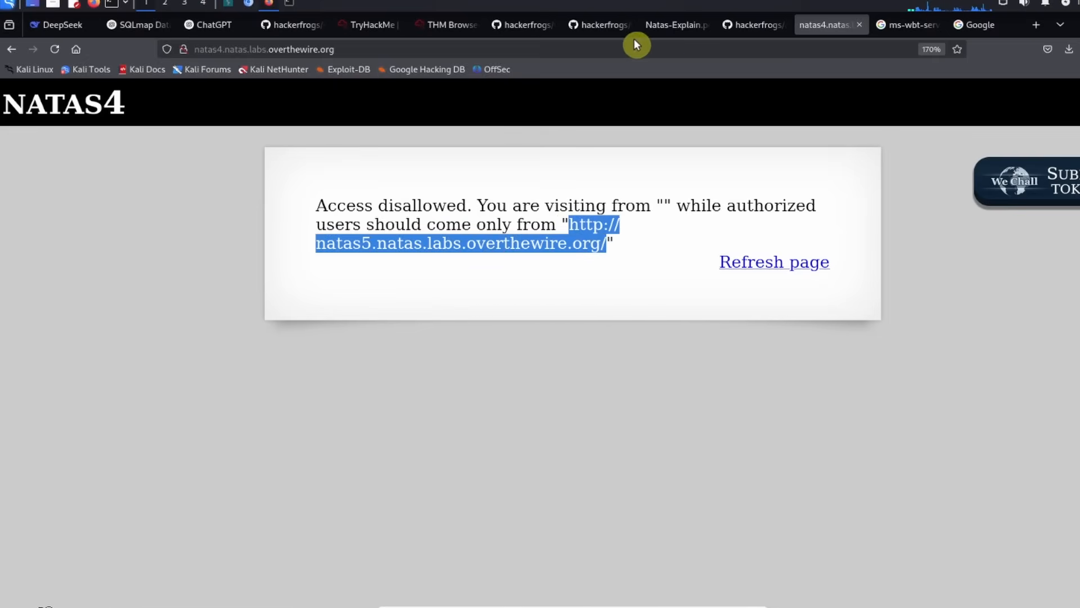
{"action": "left_click", "coordinate": [675, 24]}
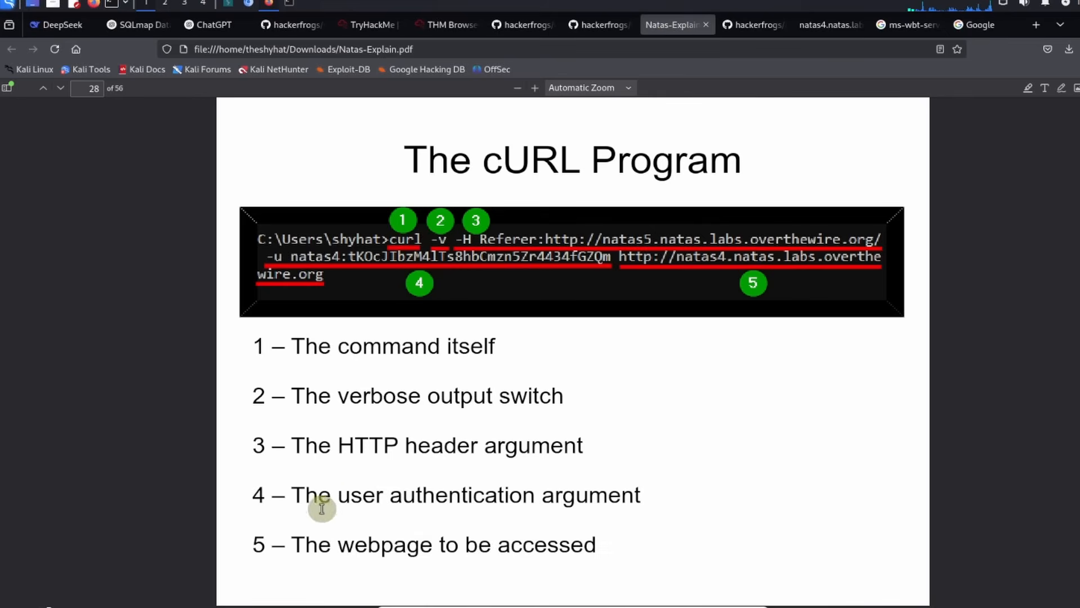
{"action": "mouse_move", "coordinate": [255, 518]}
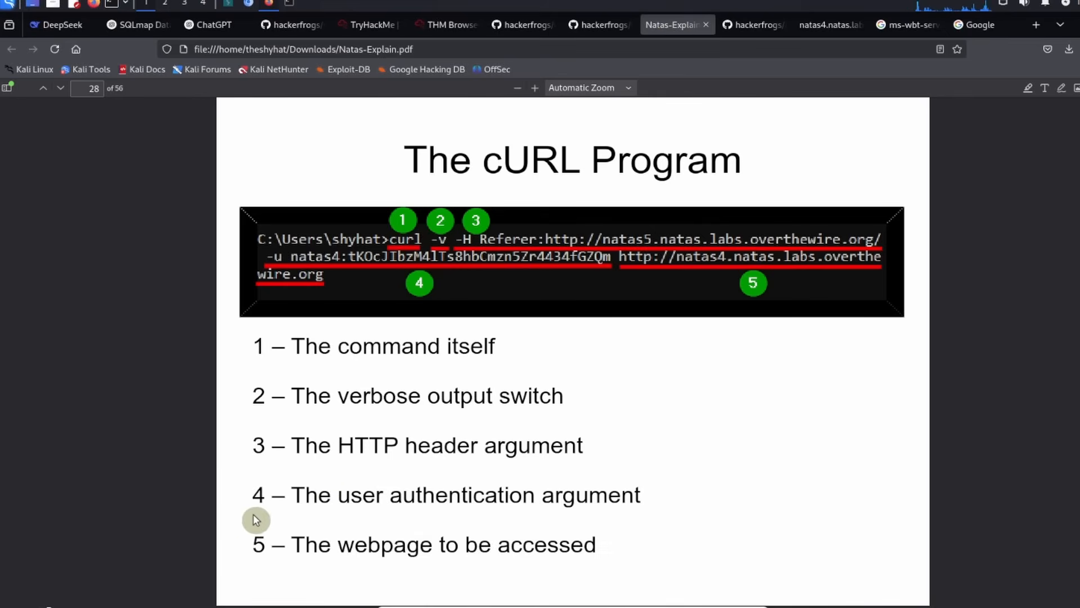
{"action": "mouse_move", "coordinate": [651, 505]}
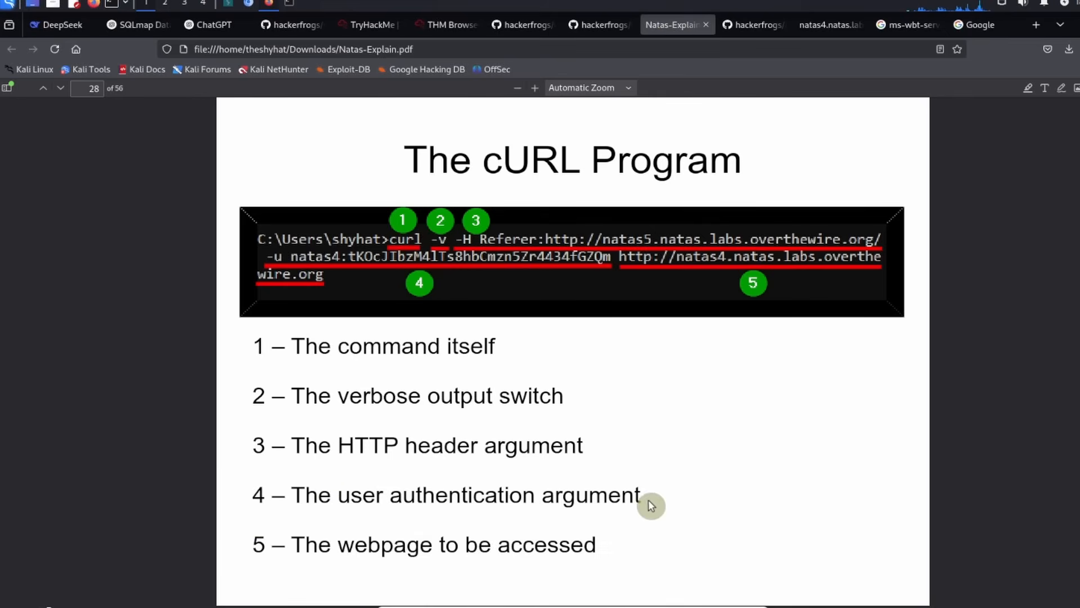
{"action": "mouse_move", "coordinate": [269, 259]}
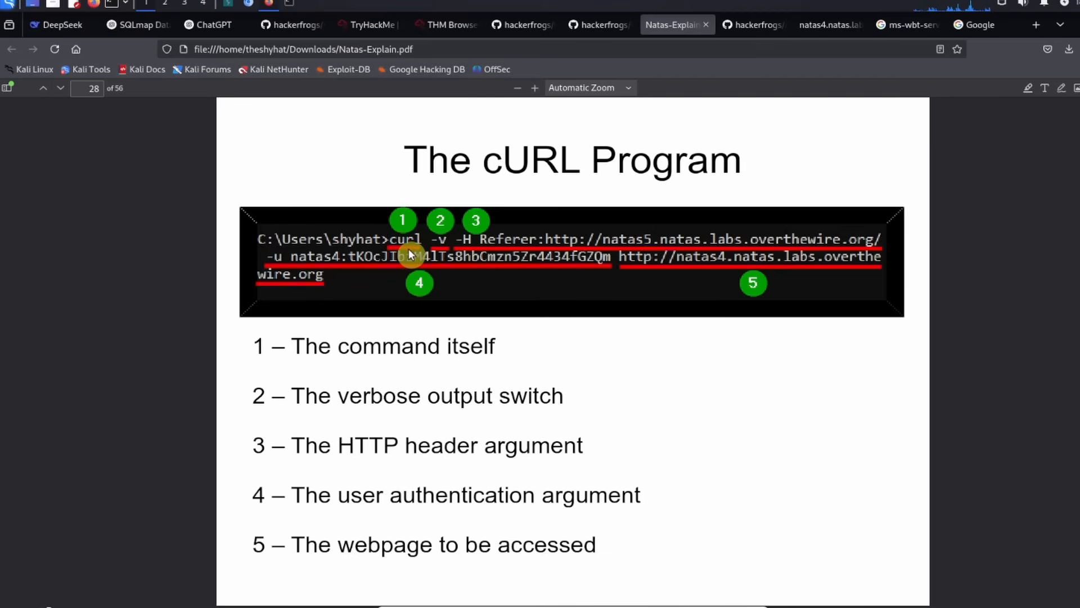
{"action": "mouse_move", "coordinate": [272, 280]}
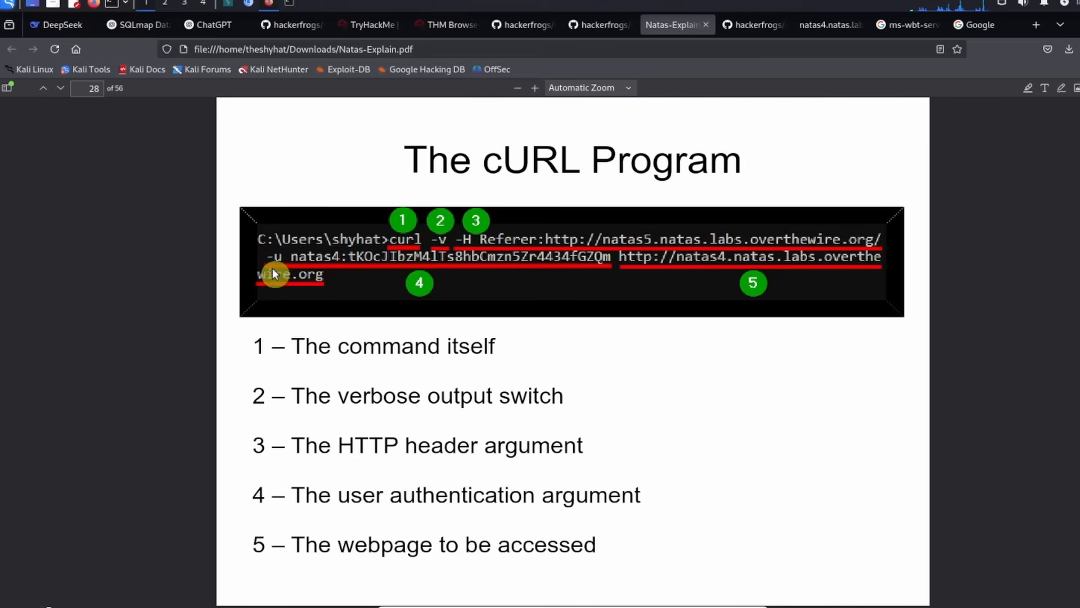
{"action": "mouse_move", "coordinate": [409, 267]}
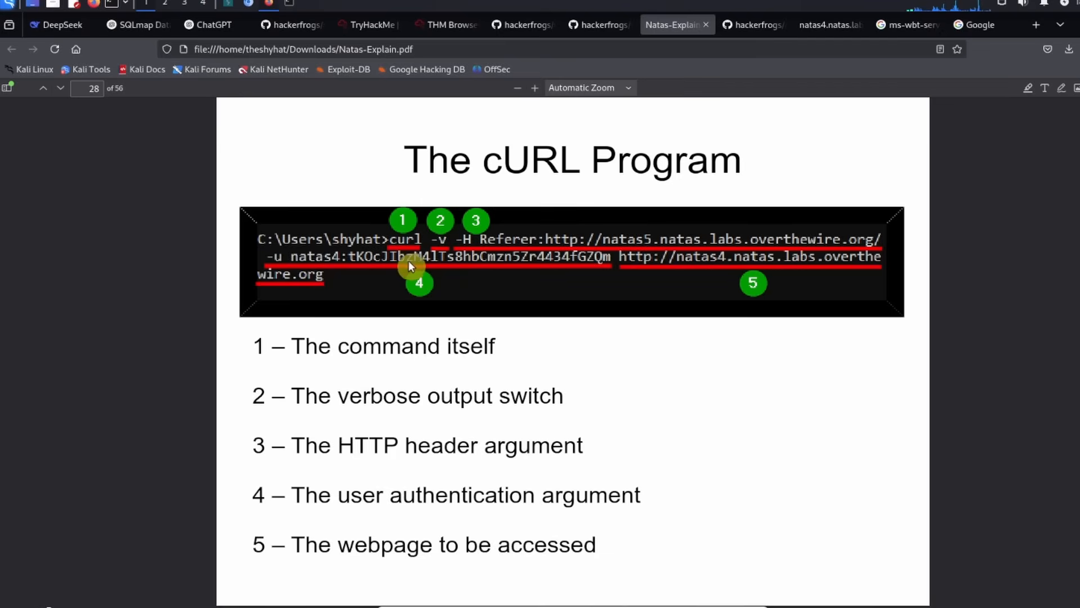
{"action": "mouse_move", "coordinate": [341, 279]}
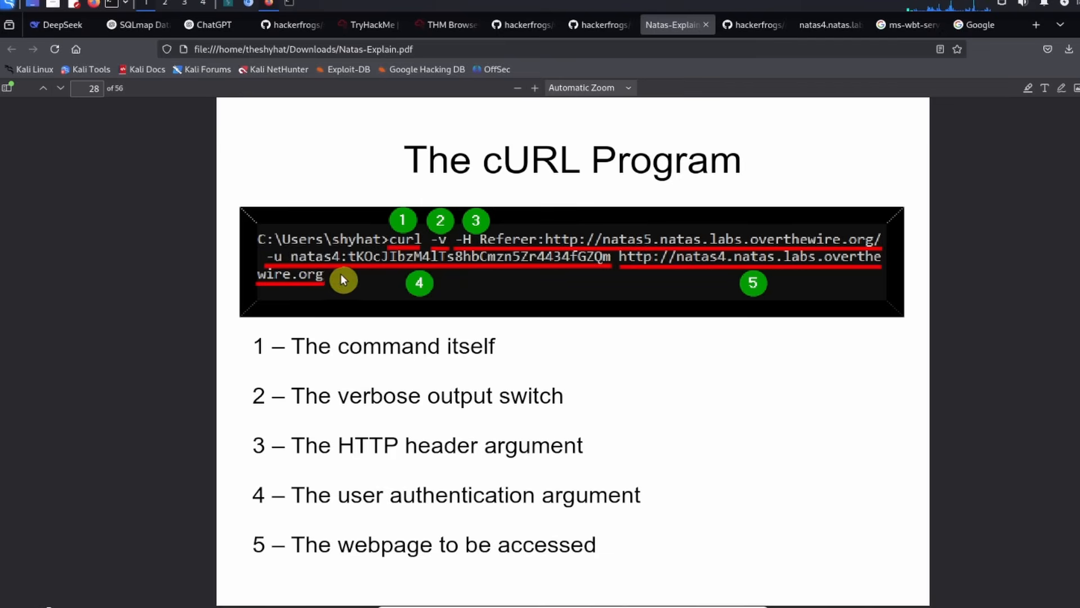
{"action": "mouse_move", "coordinate": [372, 282]}
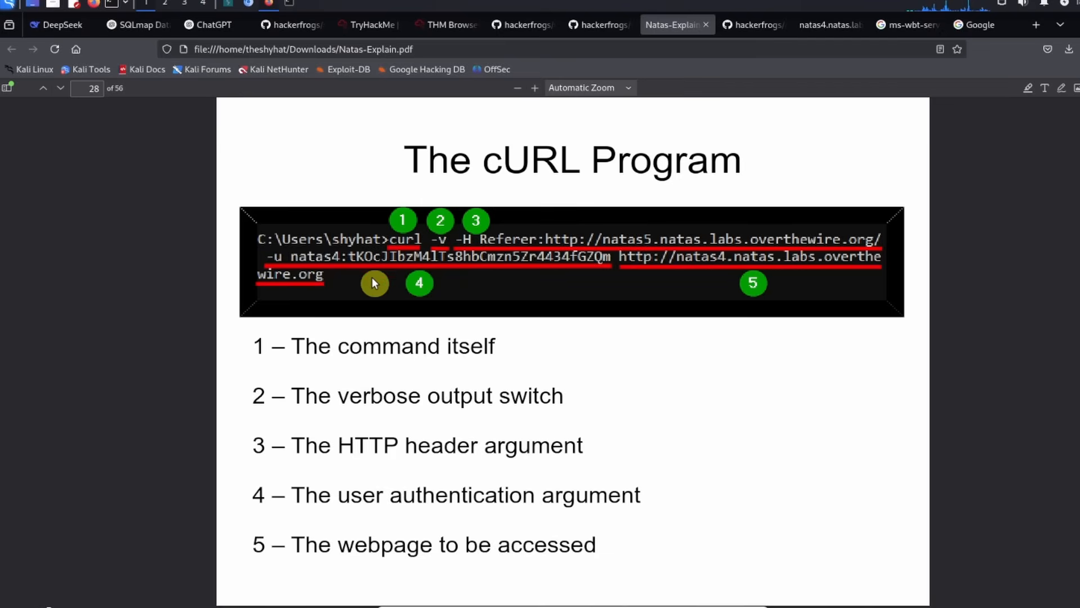
{"action": "mouse_move", "coordinate": [361, 279]}
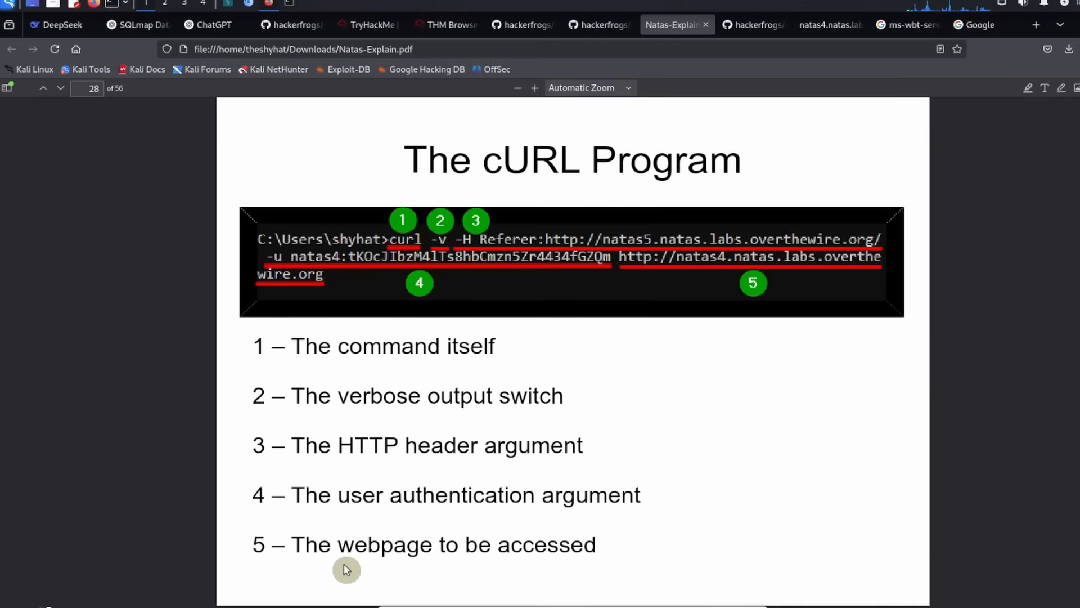
{"action": "mouse_move", "coordinate": [628, 279]}
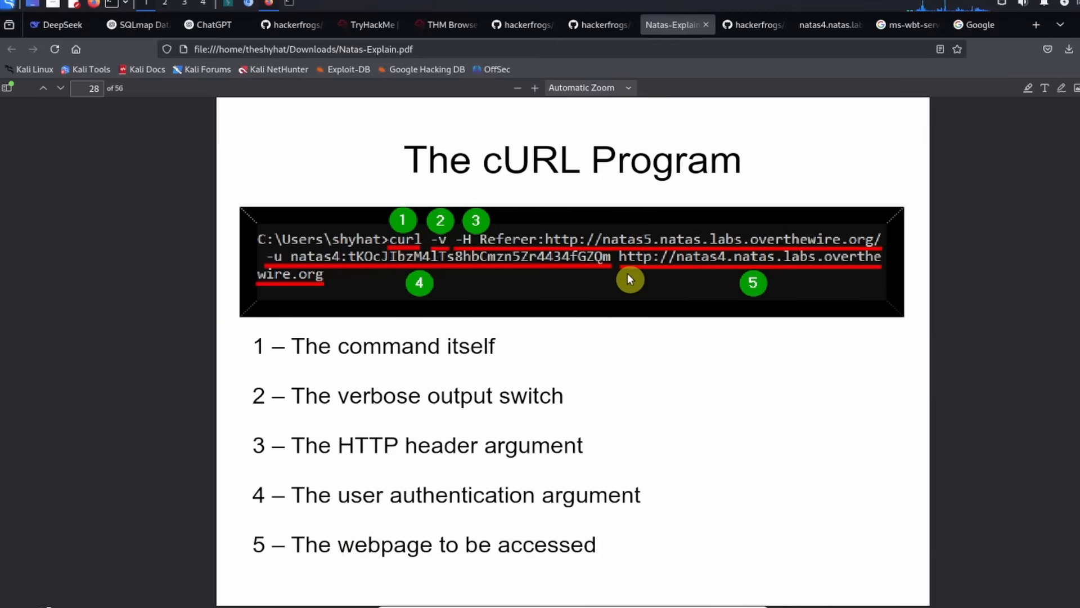
{"action": "mouse_move", "coordinate": [733, 281]}
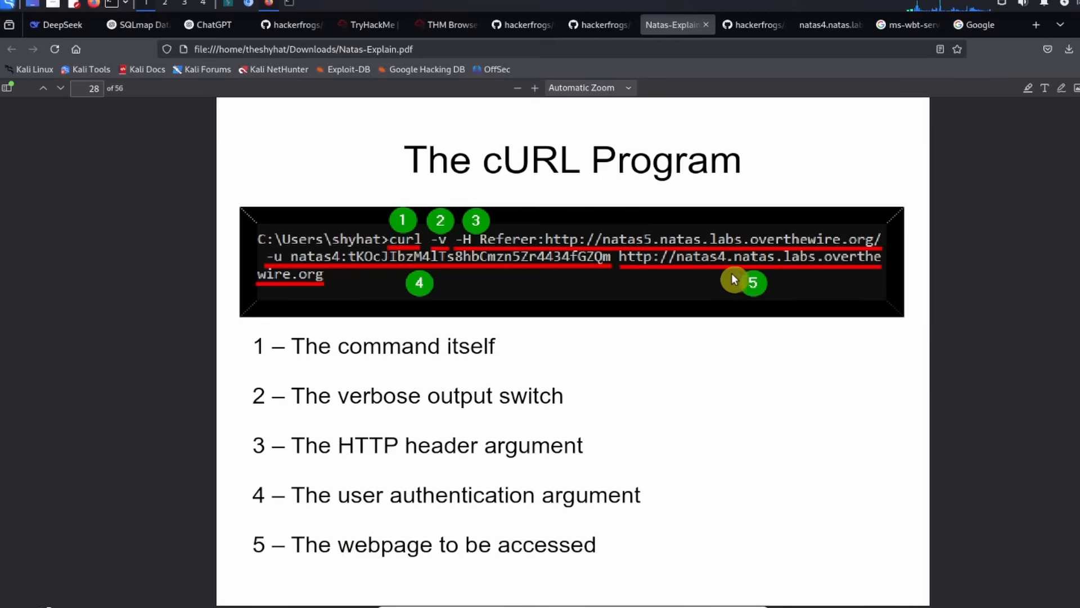
{"action": "mouse_move", "coordinate": [469, 324]}
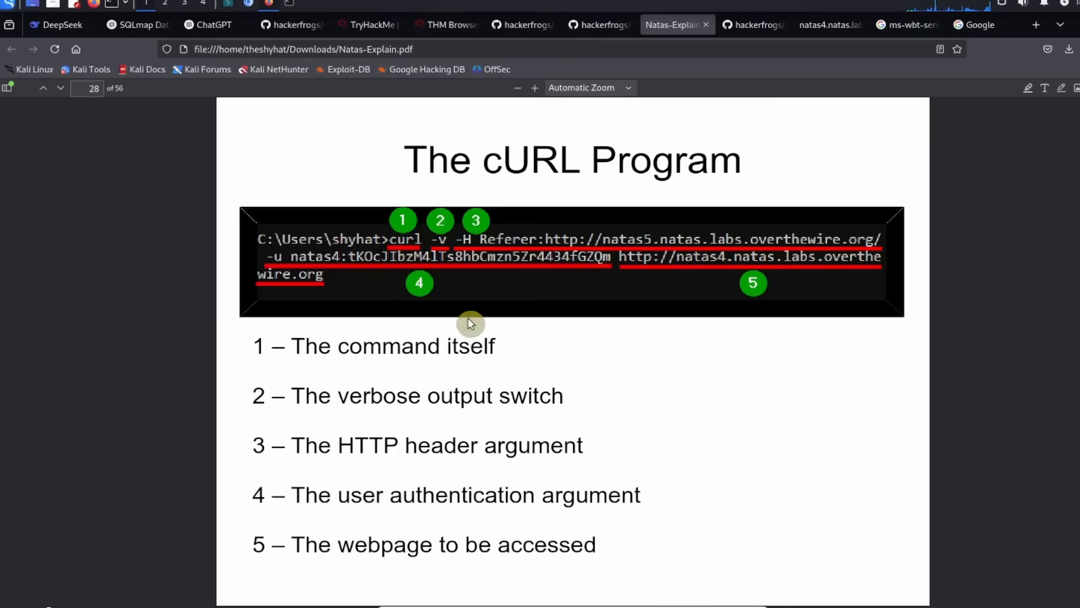
{"action": "mouse_move", "coordinate": [416, 394]}
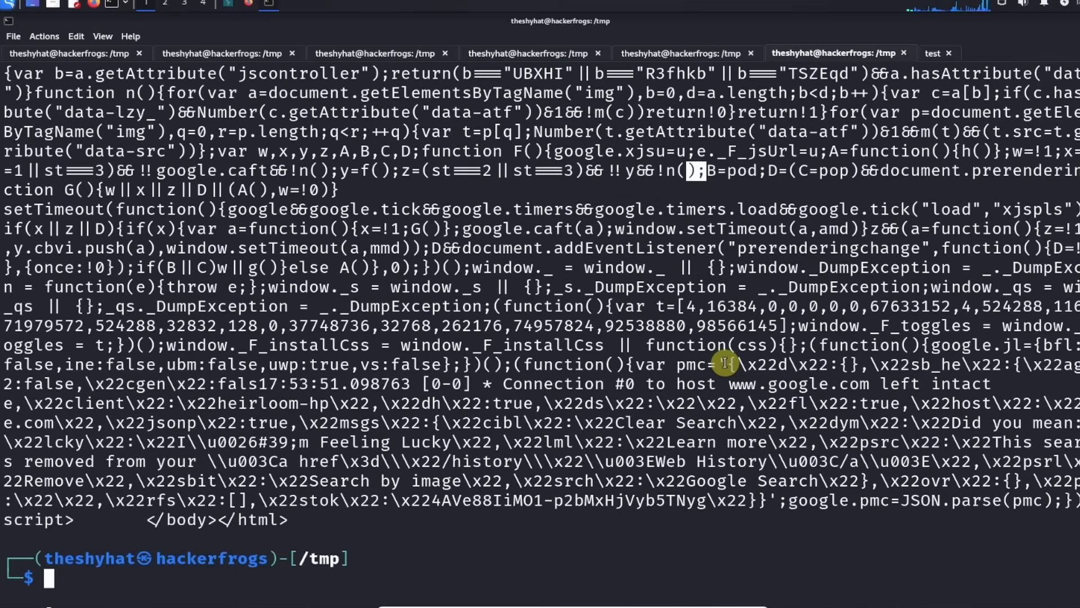
{"action": "type", "text": "clear"}
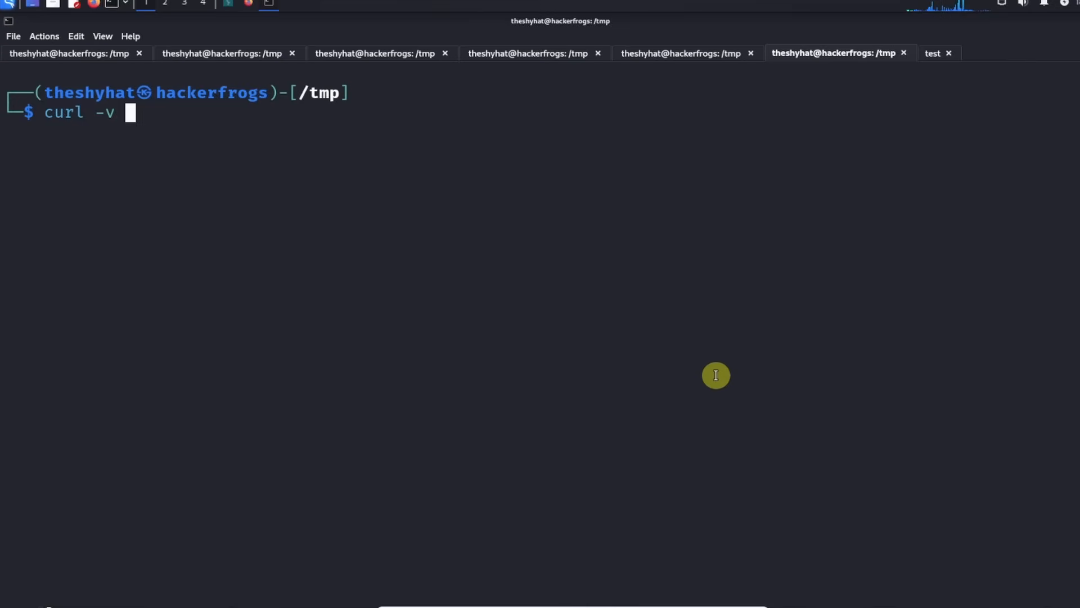
{"action": "mouse_move", "coordinate": [225, 4]}
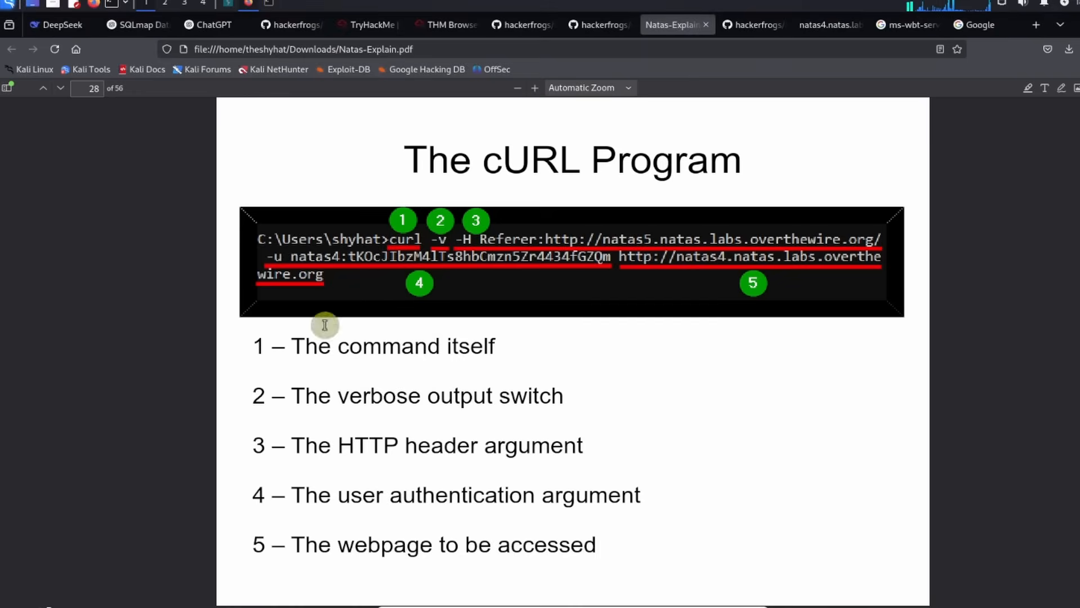
{"action": "mouse_move", "coordinate": [528, 245]}
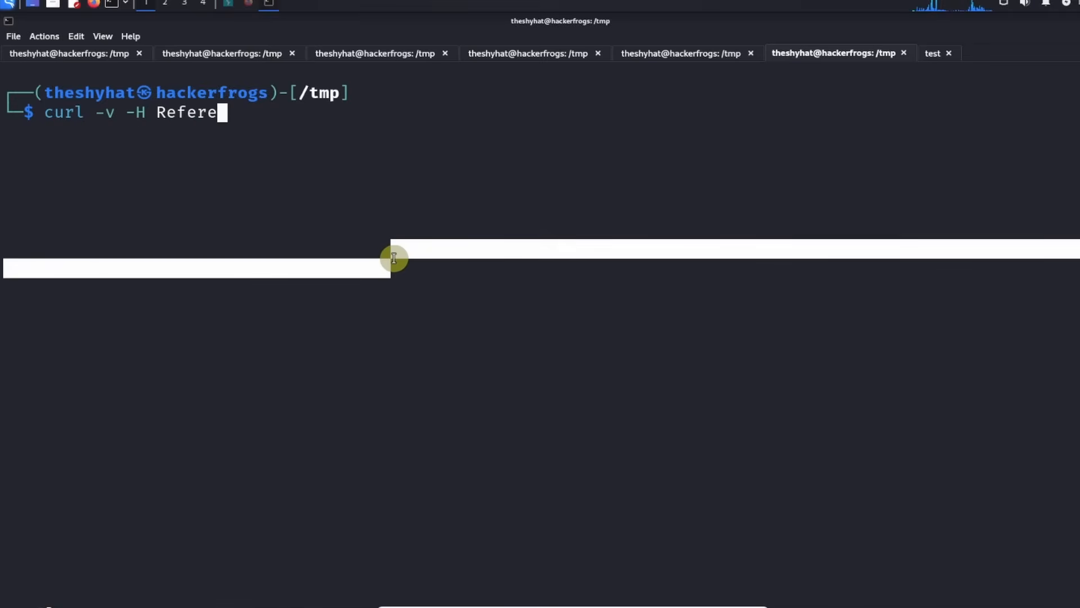
{"action": "type", "text": "r:"}
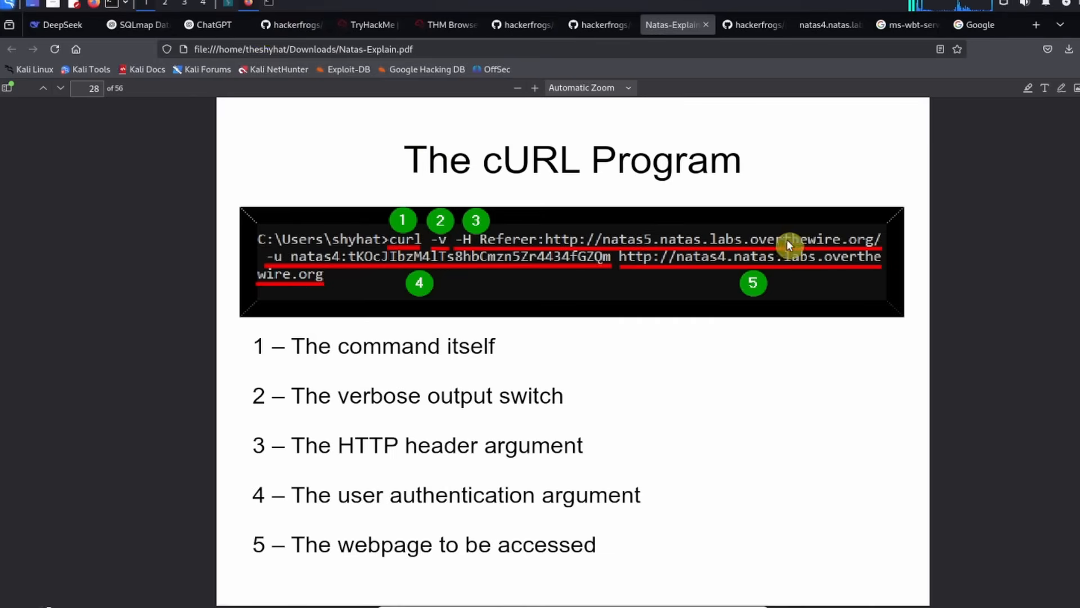
{"action": "left_click", "coordinate": [827, 24]}
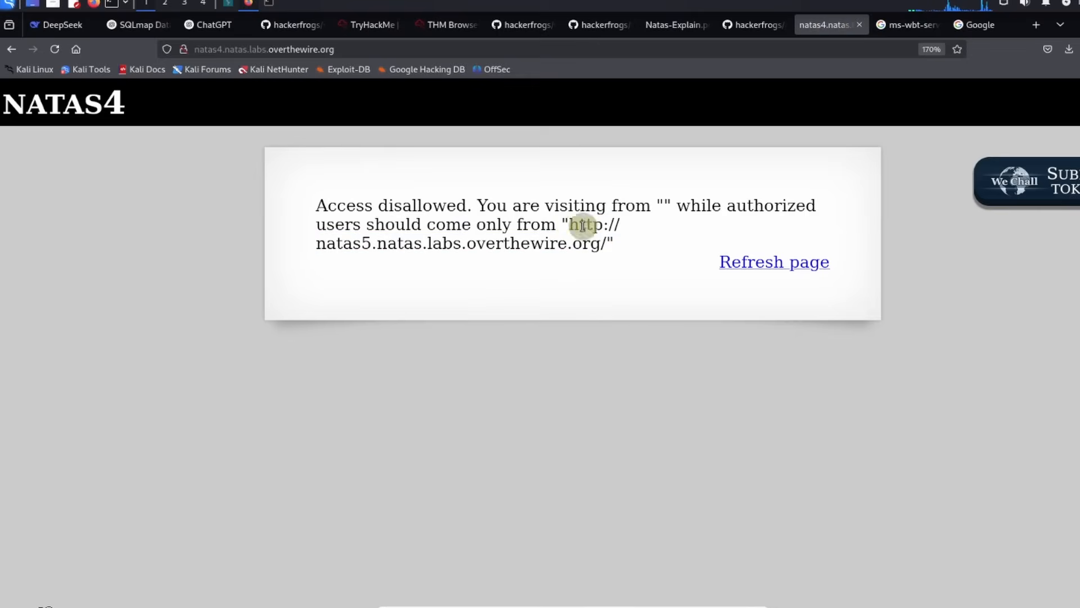
{"action": "right_click", "coordinate": [596, 243]}
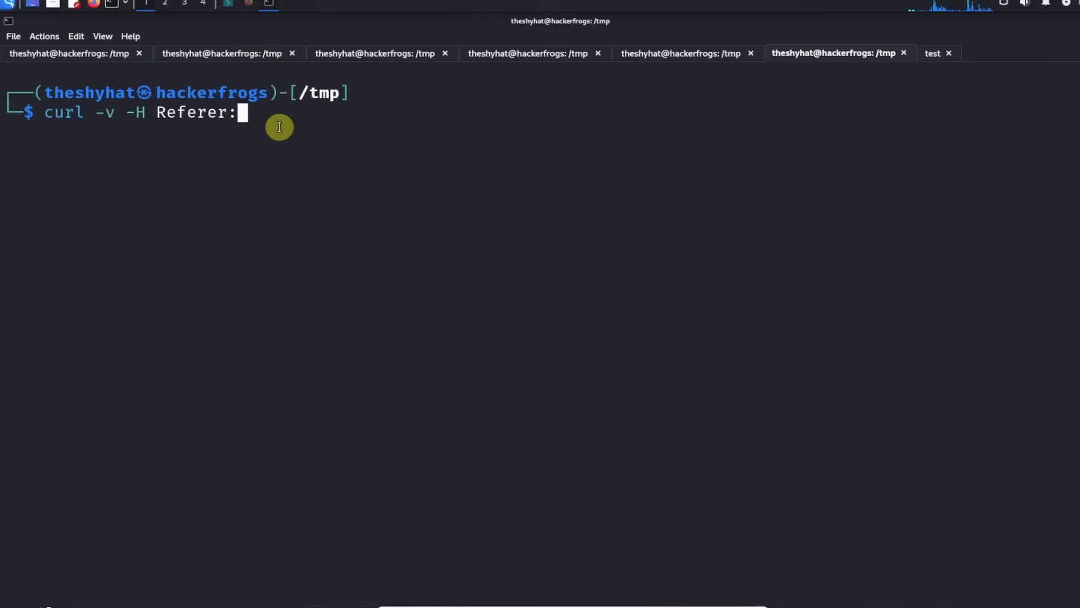
{"action": "type", "text": "http://natas5.natas.labs.overthewire.org/"}
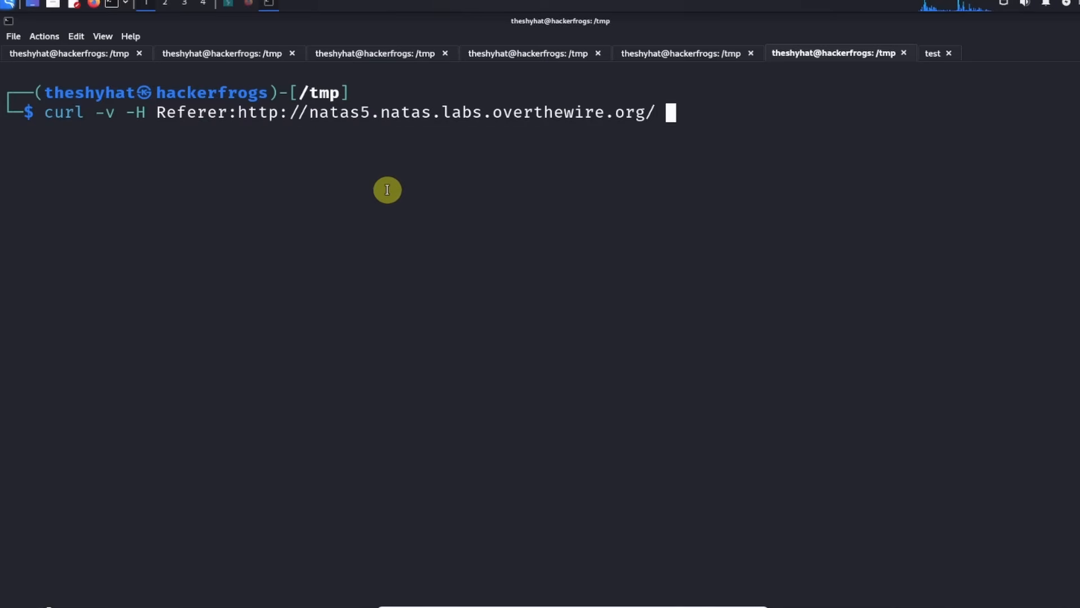
Add -u natas4:<password> and copy the natas4 URL from Firefox's address bar.
{"action": "type", "text": "-u"}
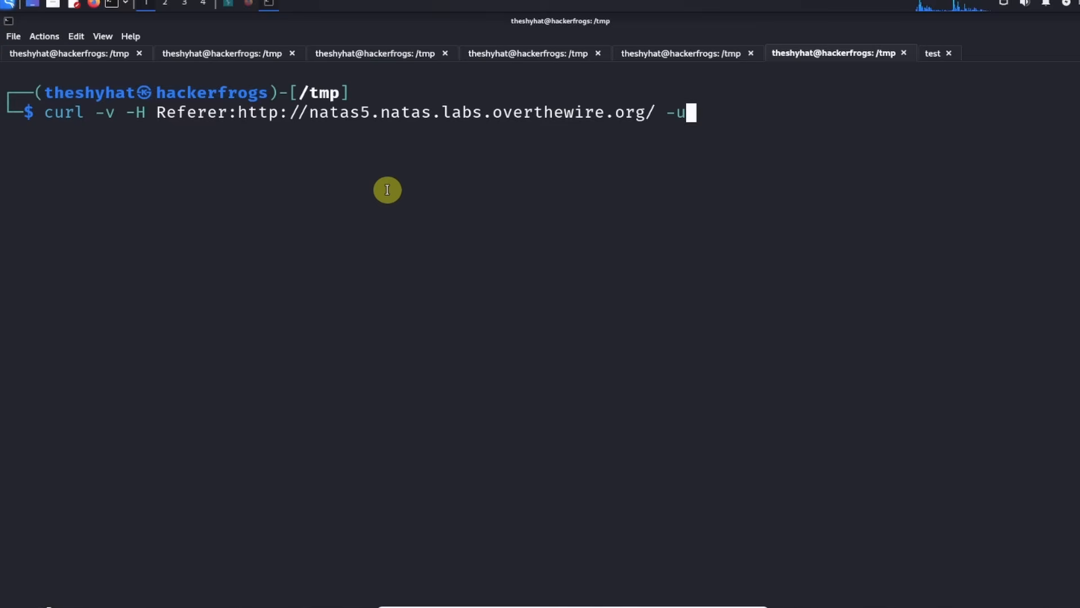
{"action": "type", "text": "natas"}
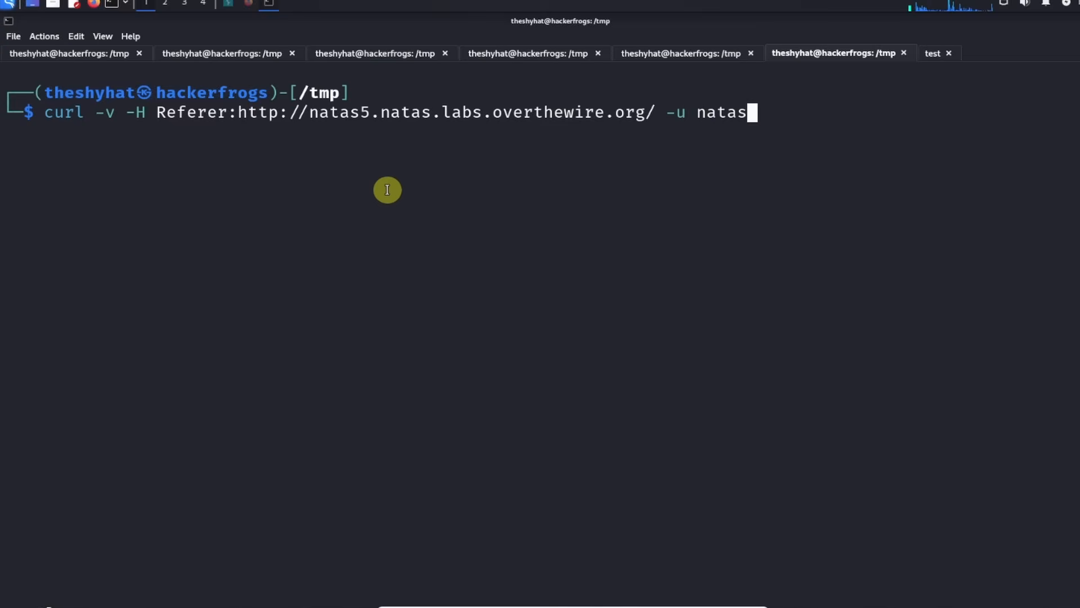
{"action": "type", "text": "4:"}
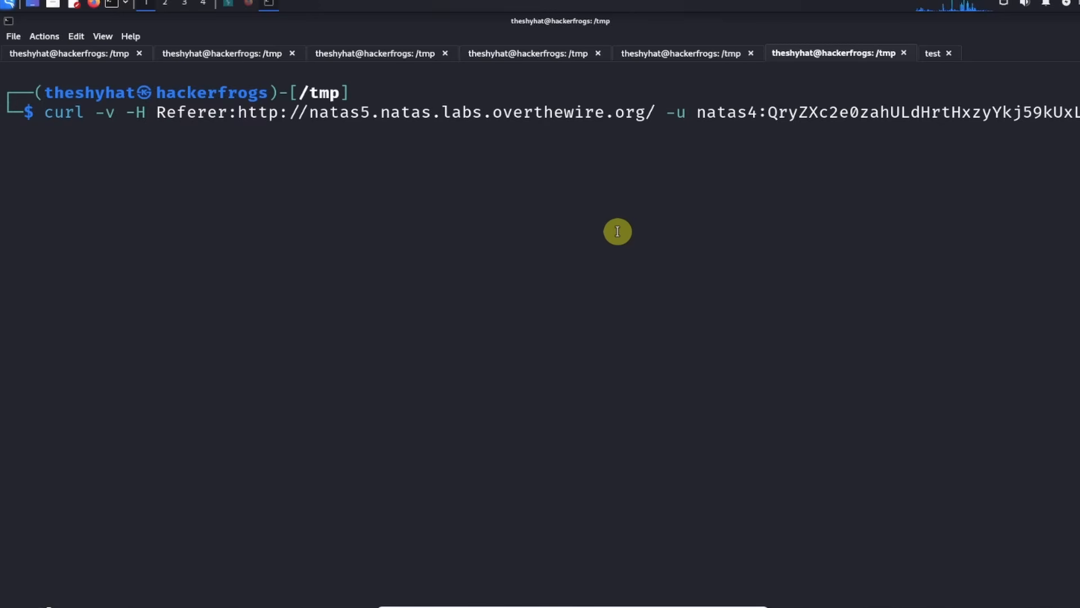
{"action": "mouse_move", "coordinate": [251, 7]}
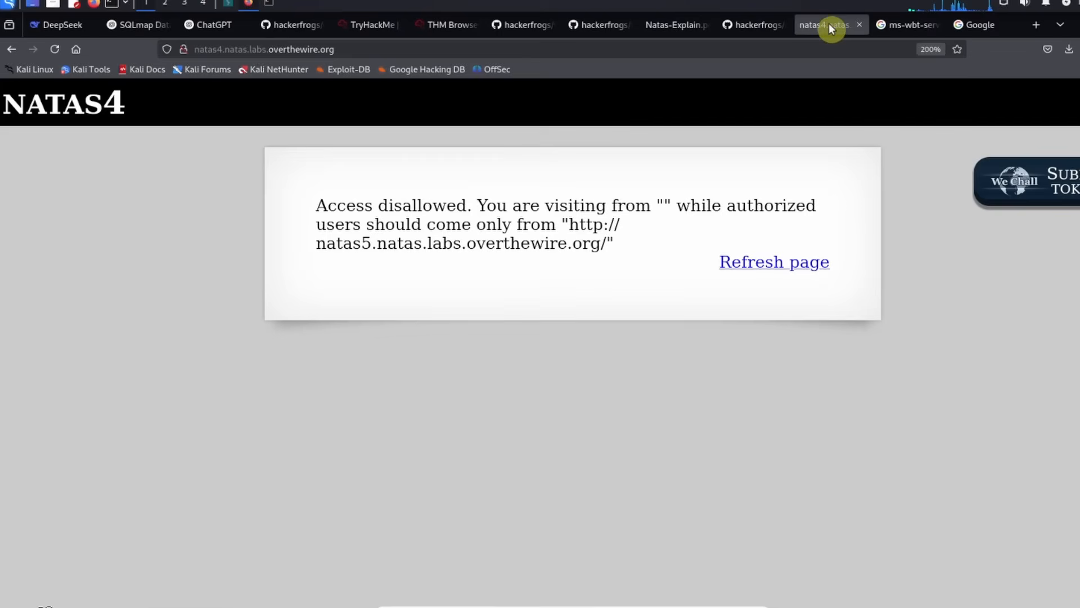
{"action": "right_click", "coordinate": [264, 48]}
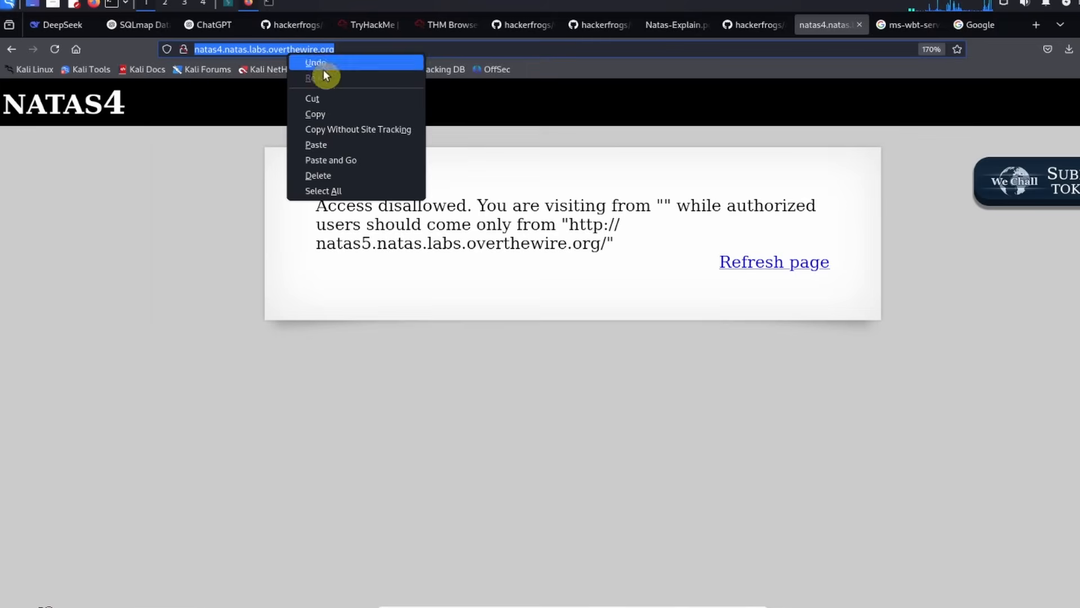
{"action": "left_click", "coordinate": [459, 292]}
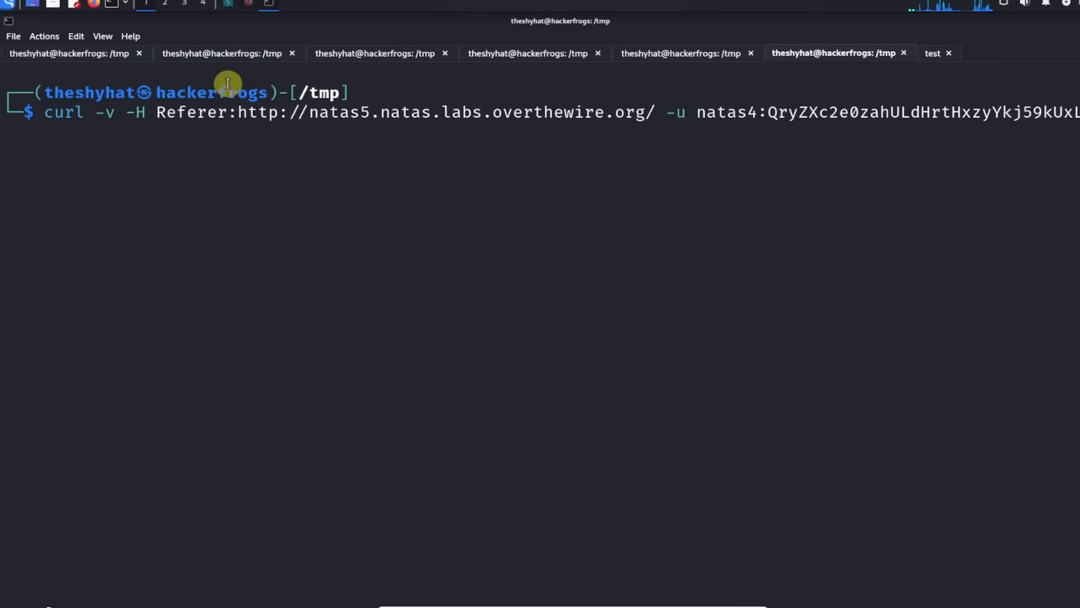
{"action": "mouse_move", "coordinate": [430, 346]}
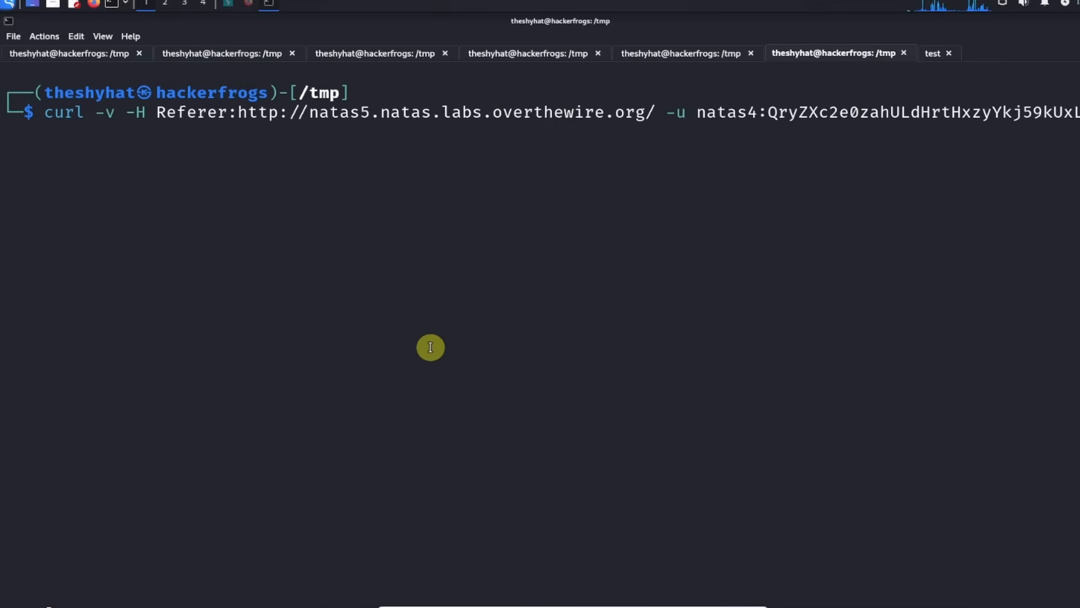
{"action": "type", "text": "p://natas4.natas.labs.overthewire.org/"}
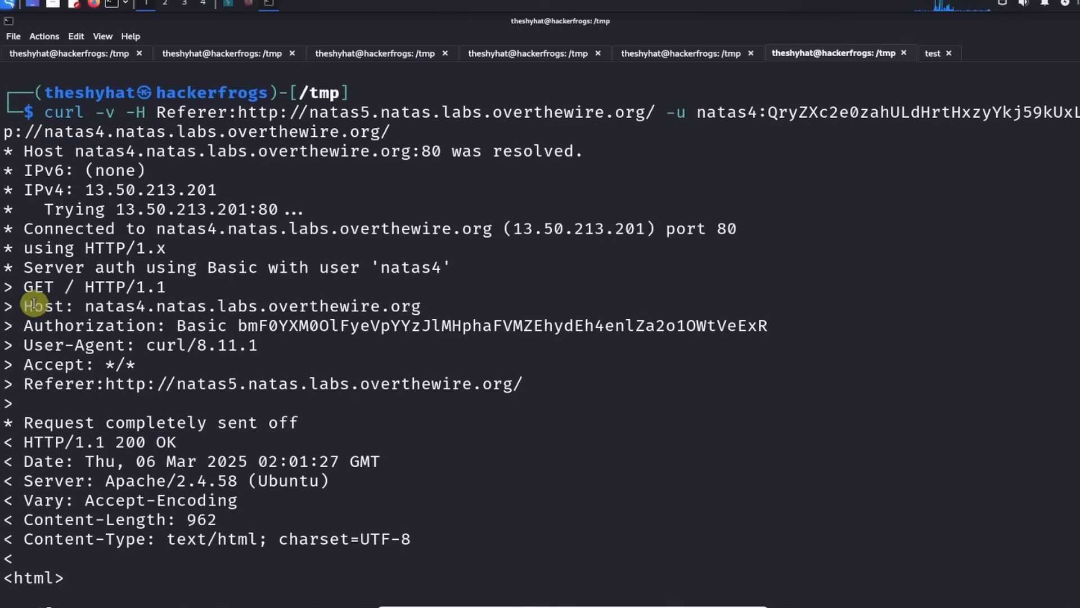
{"action": "left_click_drag", "start_coordinate": [35, 306], "coordinate": [506, 384]}
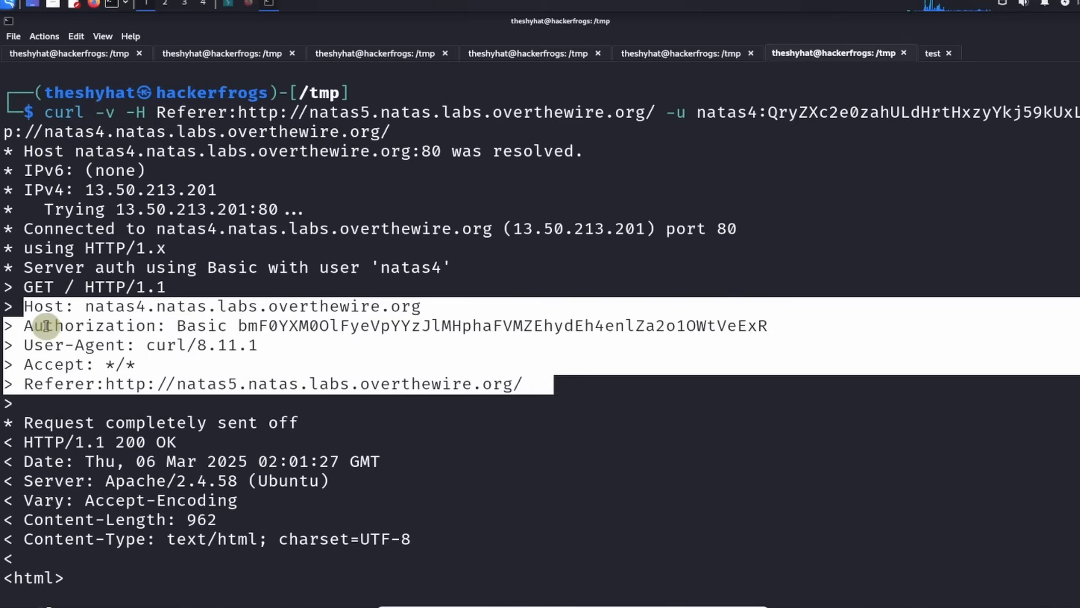
{"action": "mouse_move", "coordinate": [223, 342]}
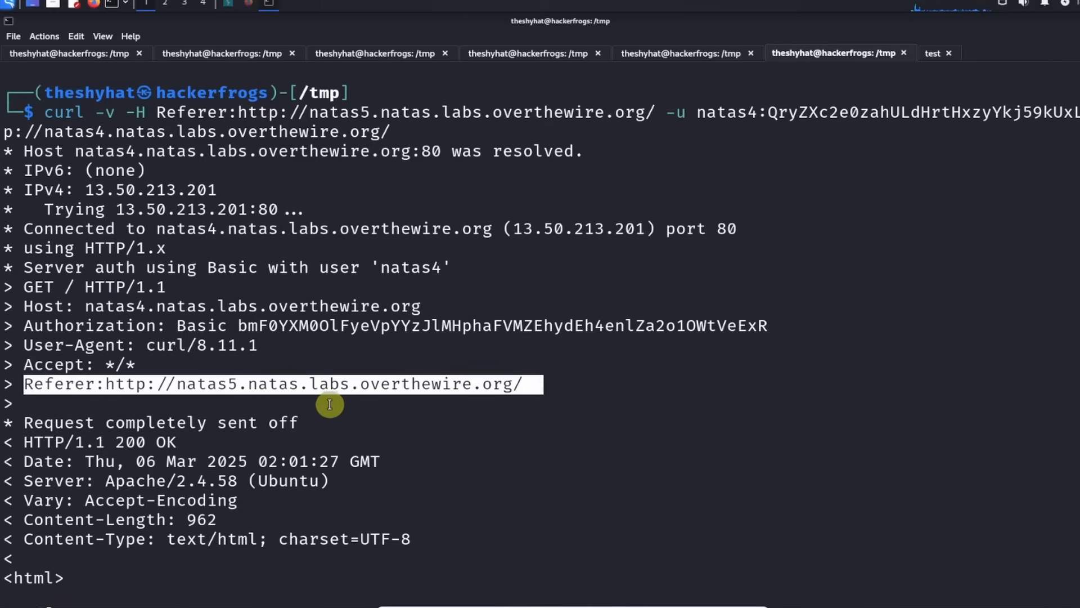
{"action": "mouse_move", "coordinate": [292, 407]}
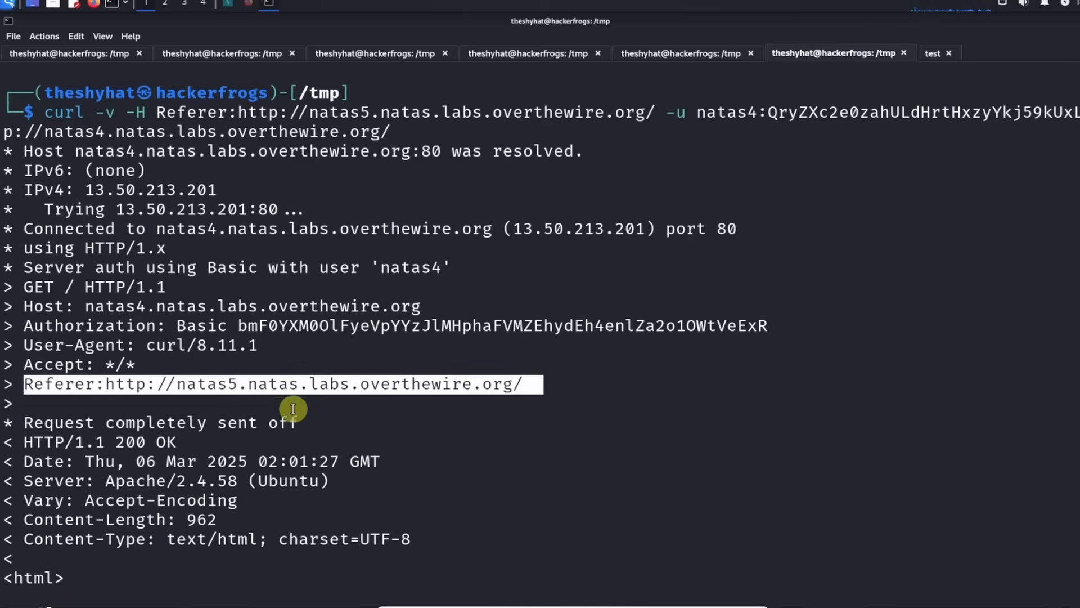
{"action": "mouse_move", "coordinate": [336, 406]}
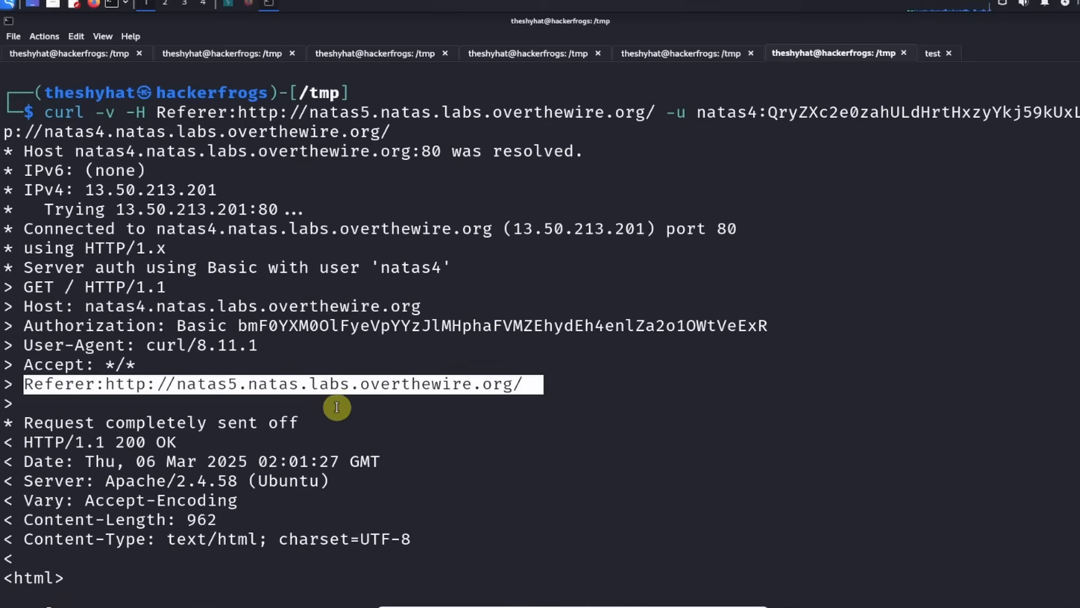
{"action": "scroll", "scroll_direction": "down", "scroll_amount": 3}
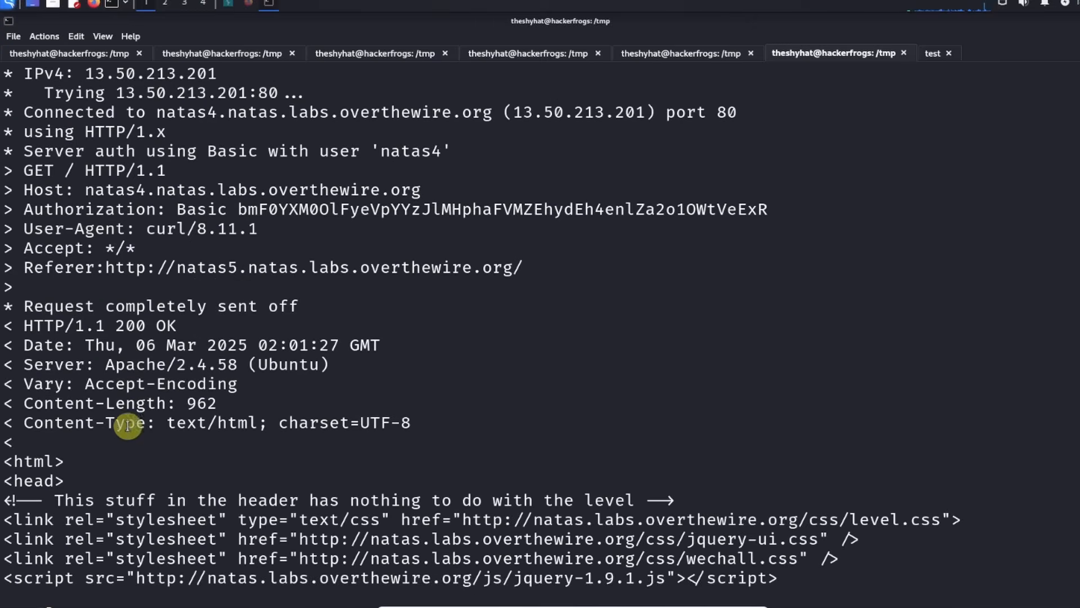
{"action": "scroll", "scroll_direction": "down", "scroll_amount": 3}
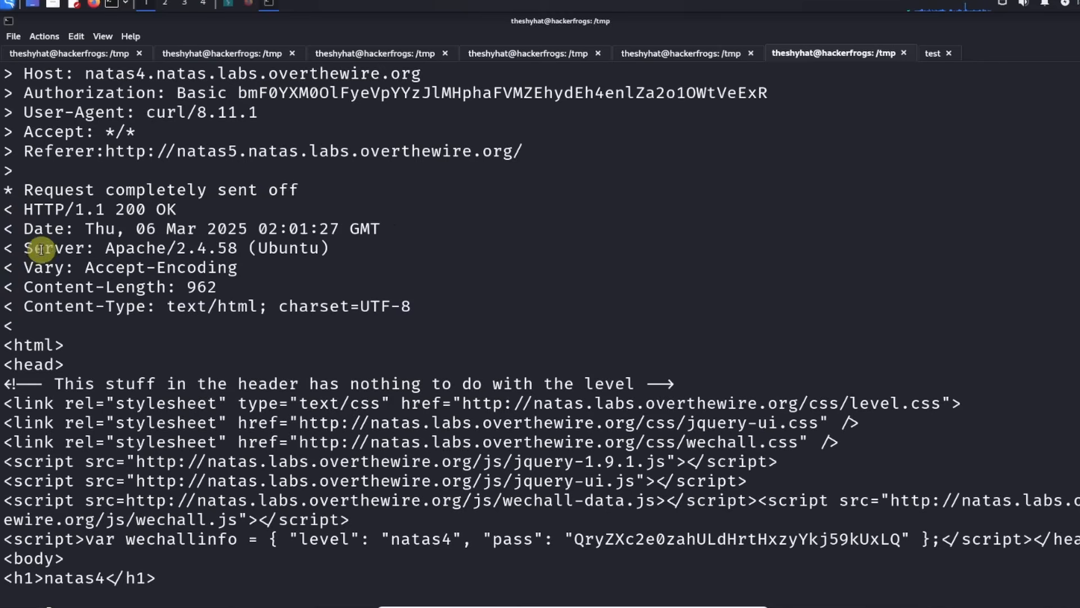
{"action": "mouse_move", "coordinate": [71, 289]}
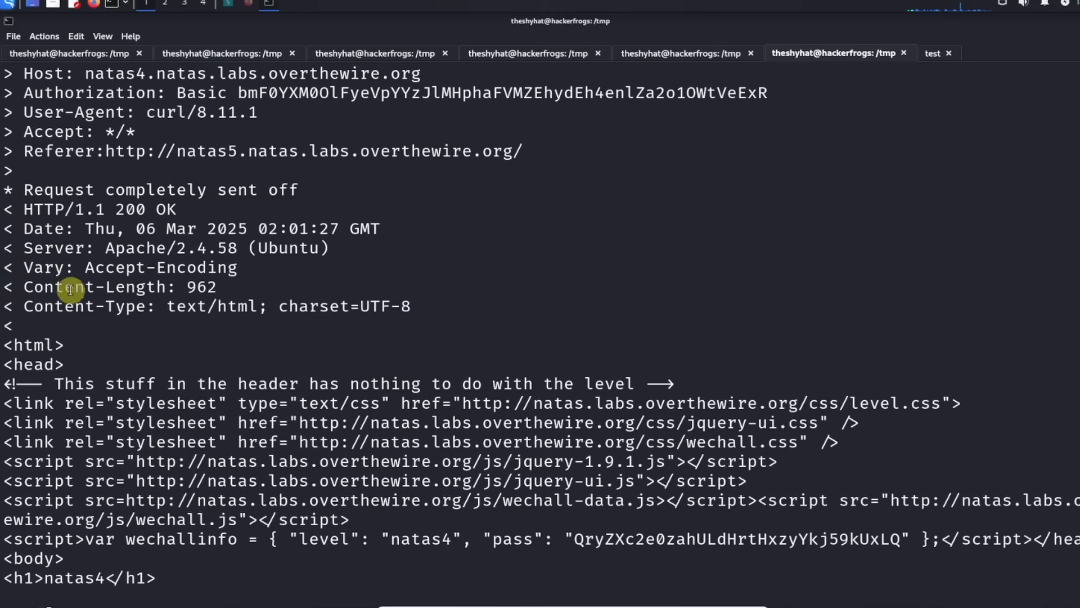
{"action": "mouse_move", "coordinate": [48, 306]}
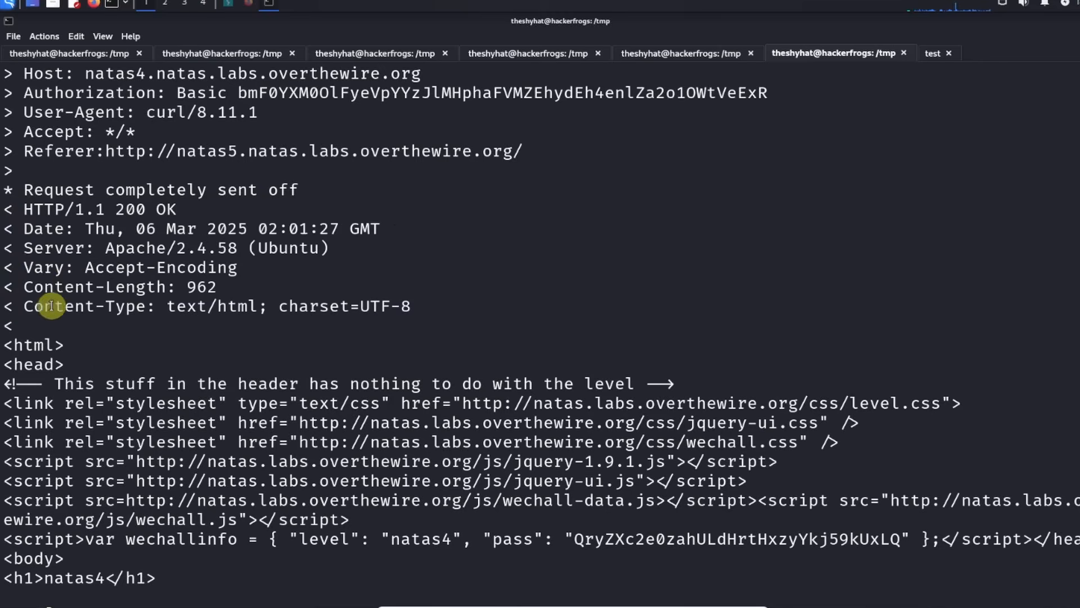
{"action": "mouse_move", "coordinate": [155, 334]}
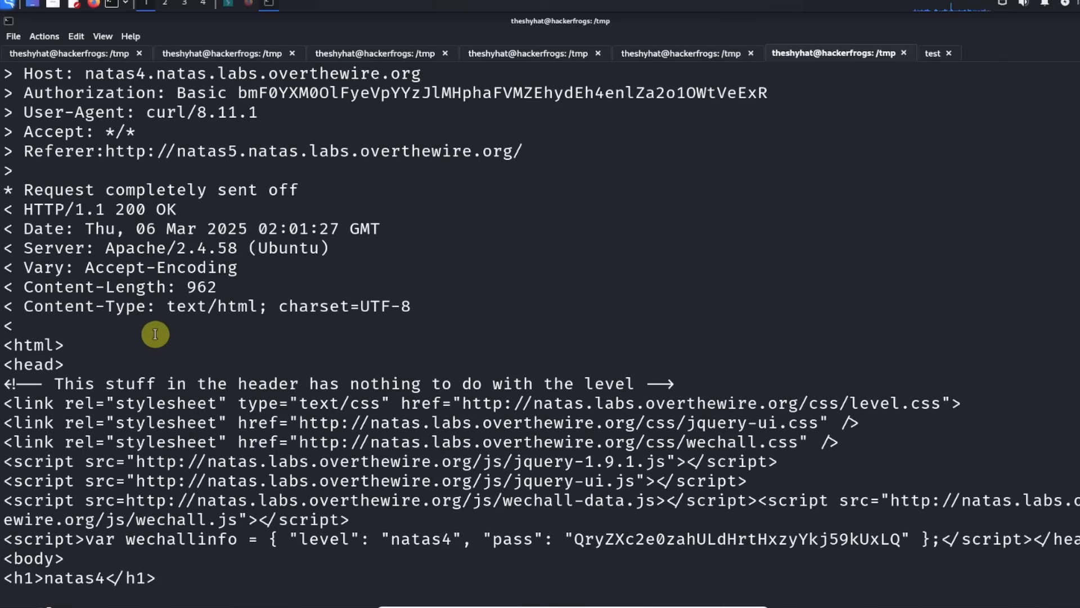
{"action": "mouse_move", "coordinate": [137, 406]}
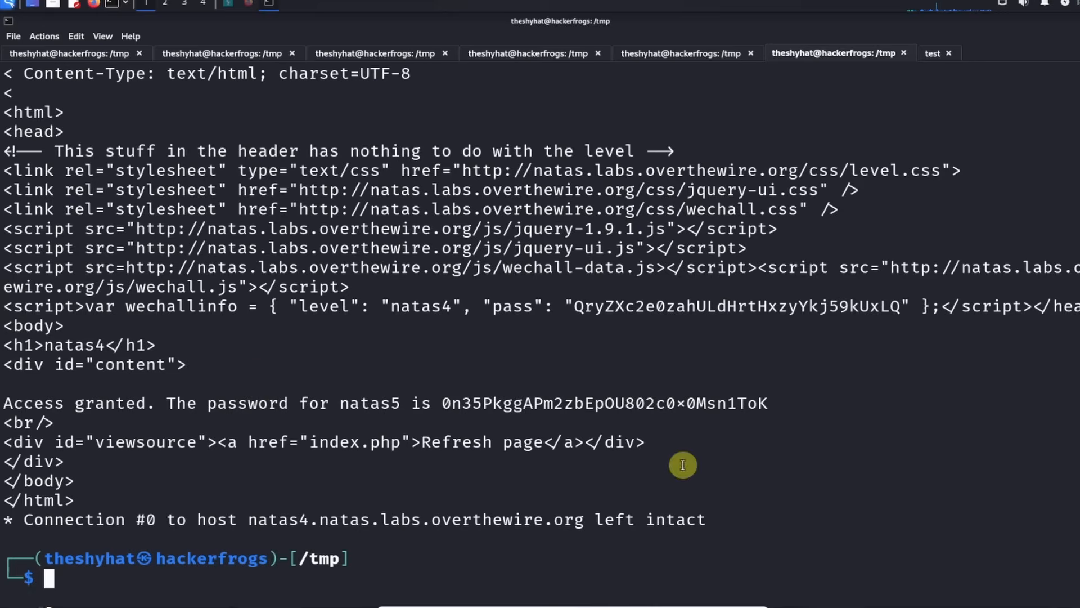
{"action": "mouse_move", "coordinate": [139, 428]}
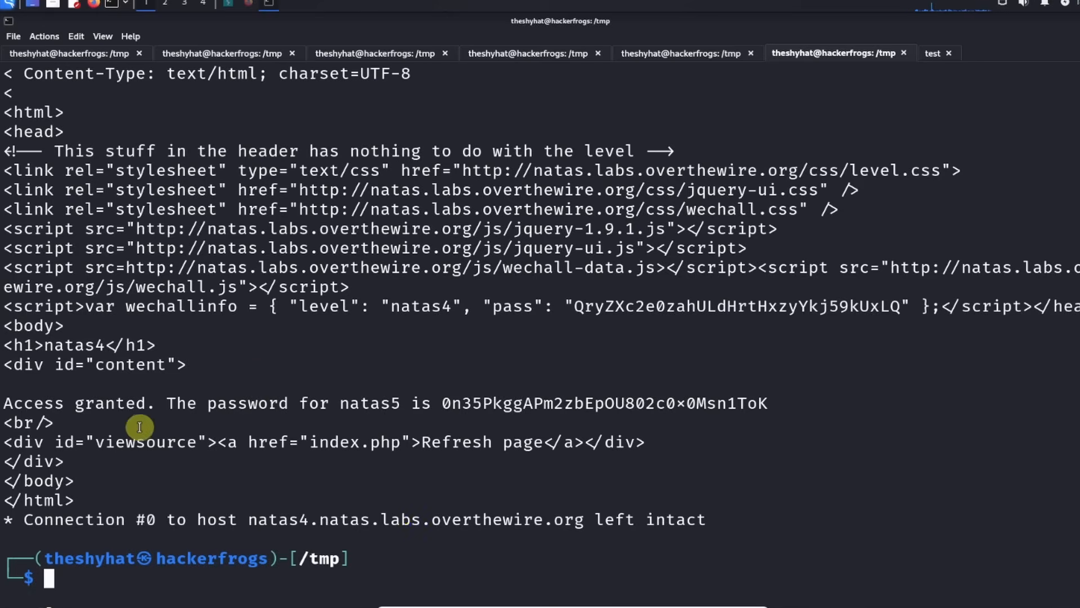
{"action": "mouse_move", "coordinate": [166, 455]}
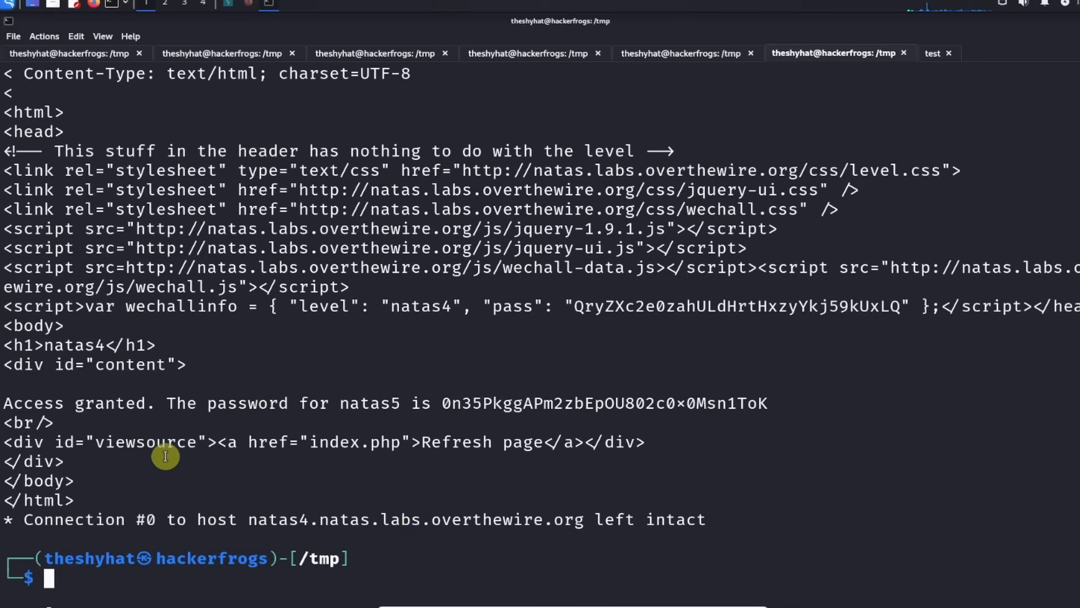
{"action": "mouse_move", "coordinate": [242, 374]}
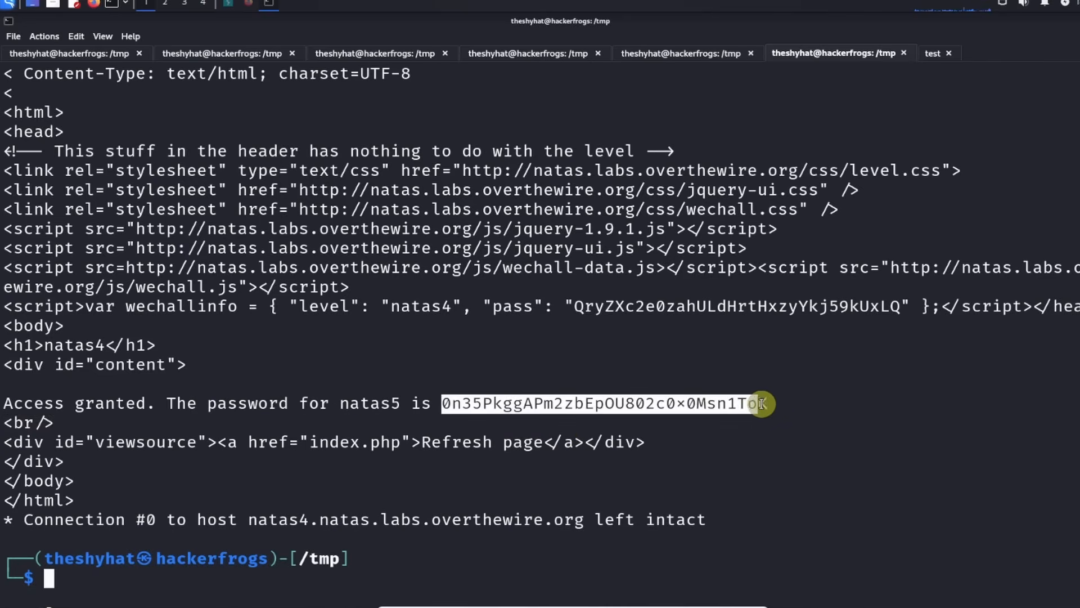
Copy the natas5 password from the curl response output.
{"action": "right_click", "coordinate": [757, 403]}
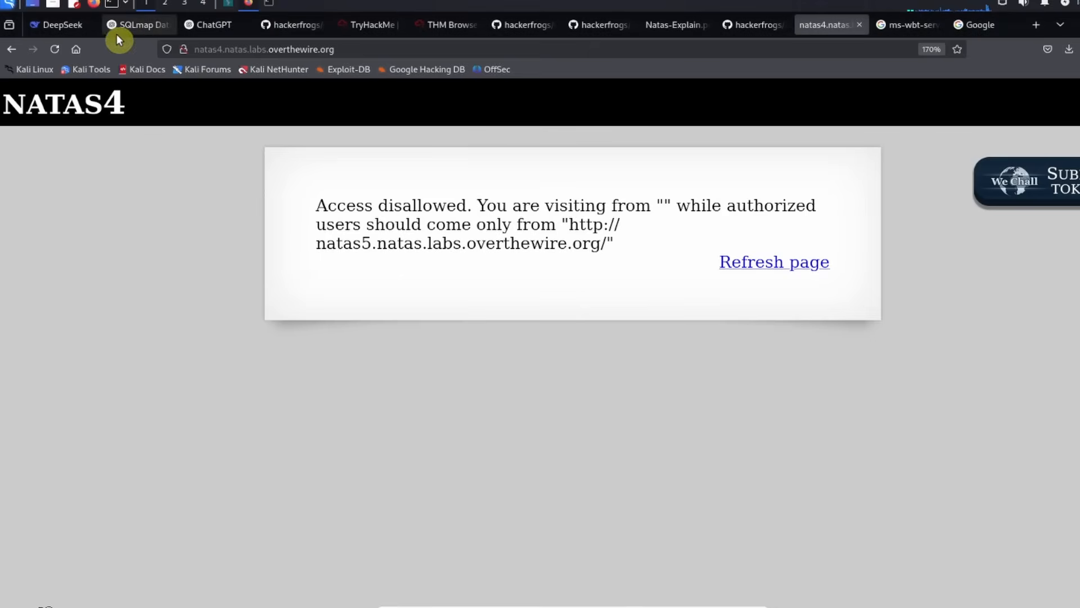
Review the hackerfrogs natas4 walkthrough on GitHub down to the Referer-header vulnerability and curl method.
{"action": "left_click", "coordinate": [289, 24]}
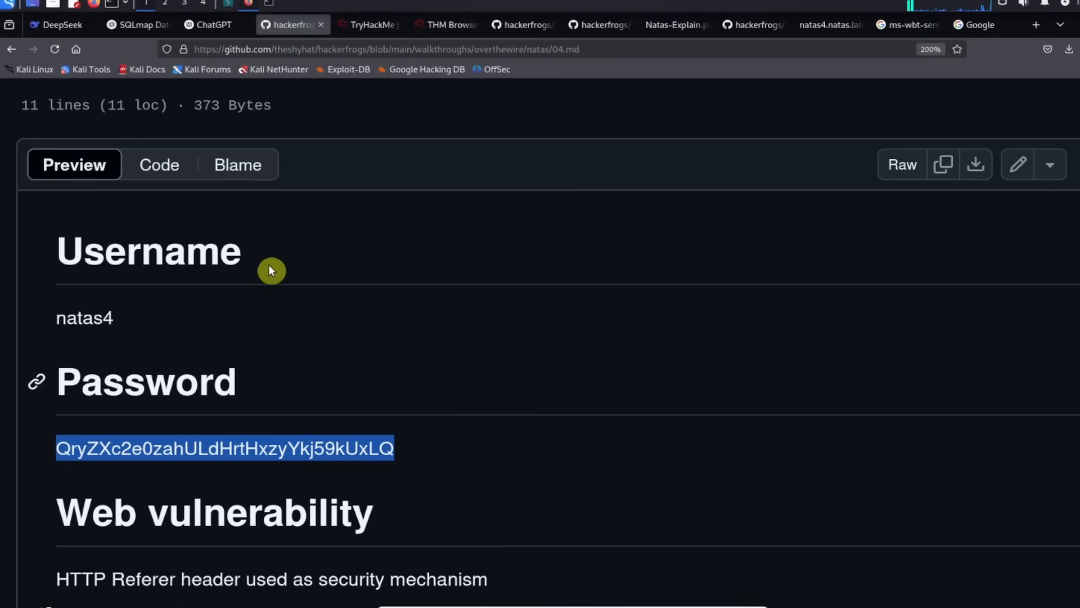
{"action": "mouse_move", "coordinate": [591, 456]}
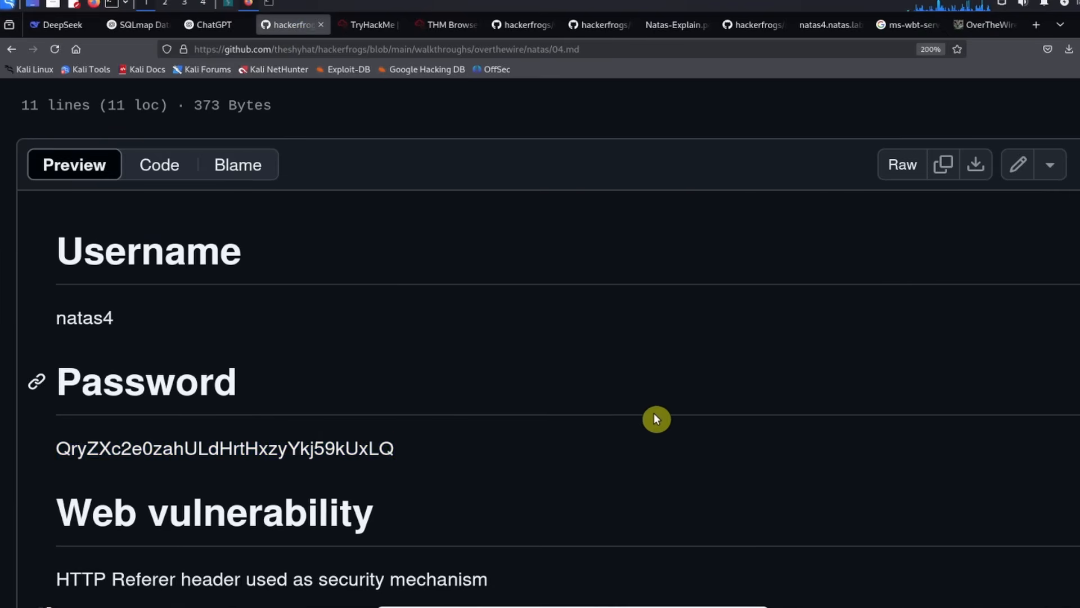
{"action": "mouse_move", "coordinate": [532, 299]}
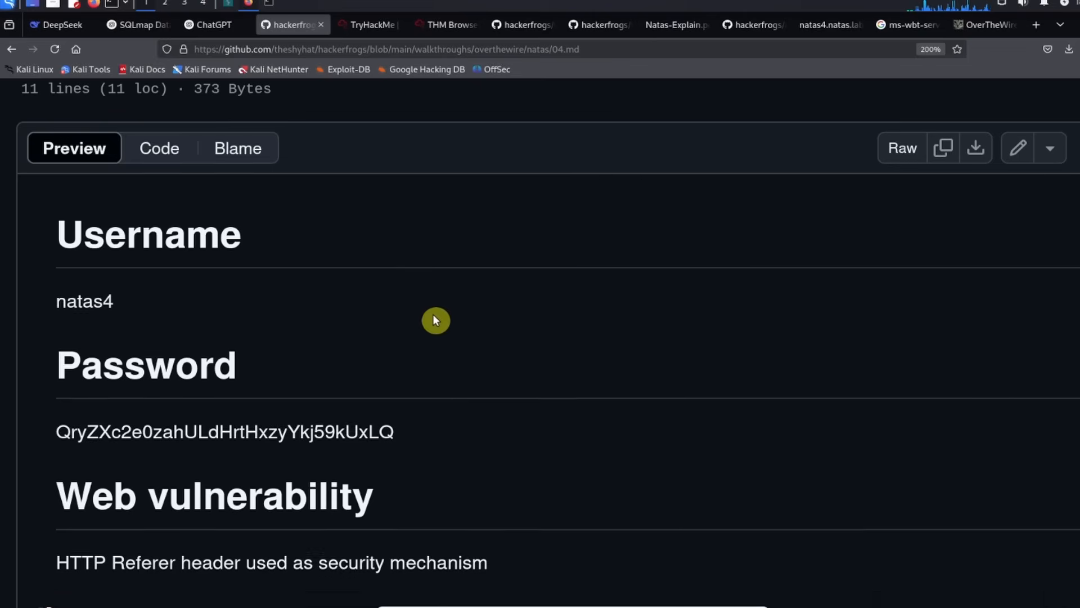
{"action": "scroll", "scroll_direction": "down", "scroll_amount": 3}
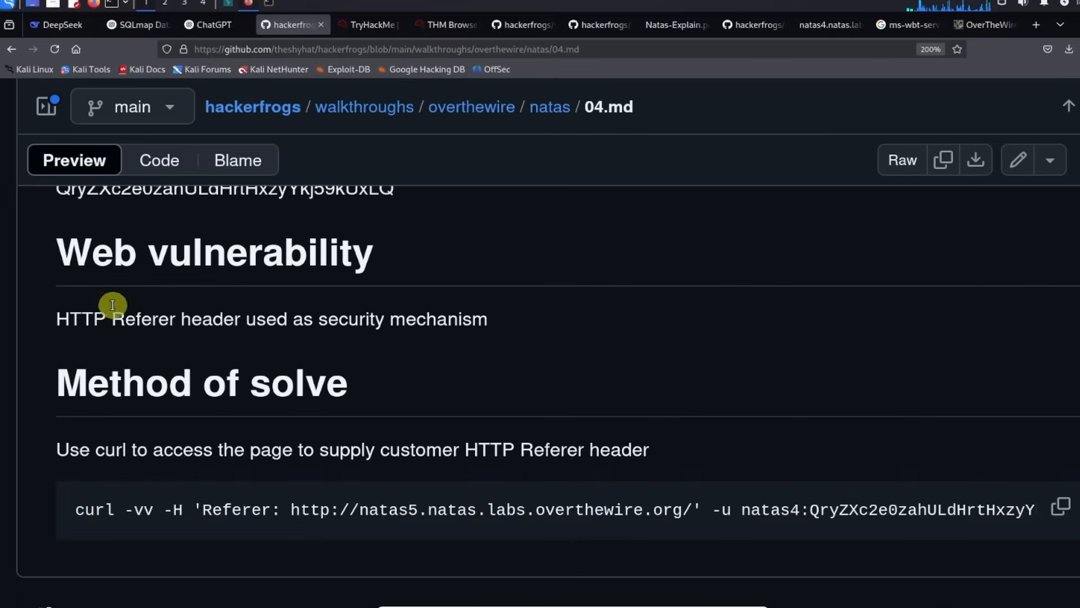
{"action": "mouse_move", "coordinate": [157, 342]}
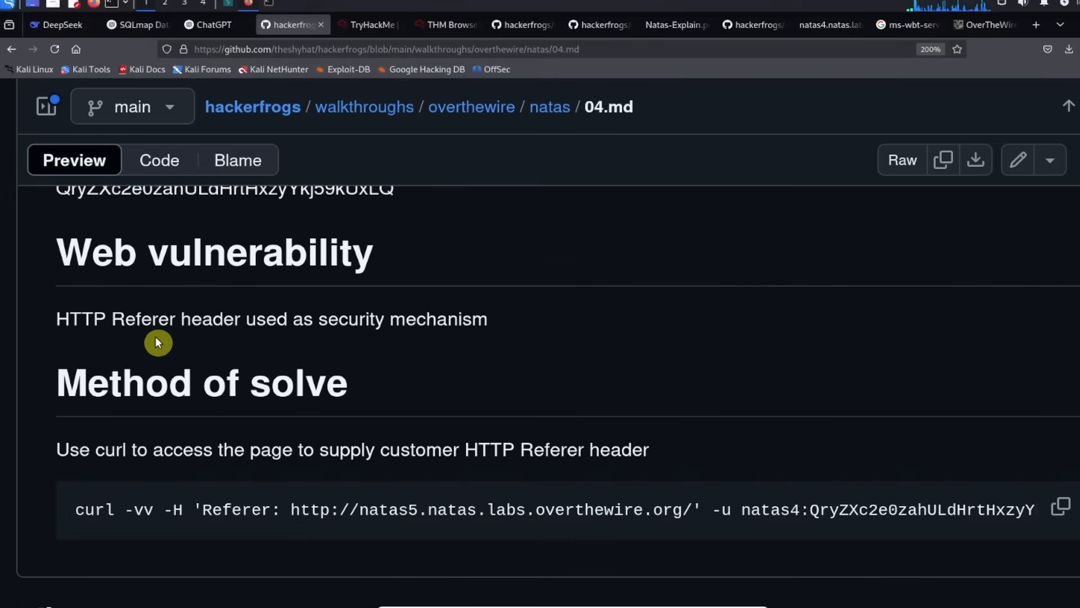
{"action": "mouse_move", "coordinate": [327, 347]}
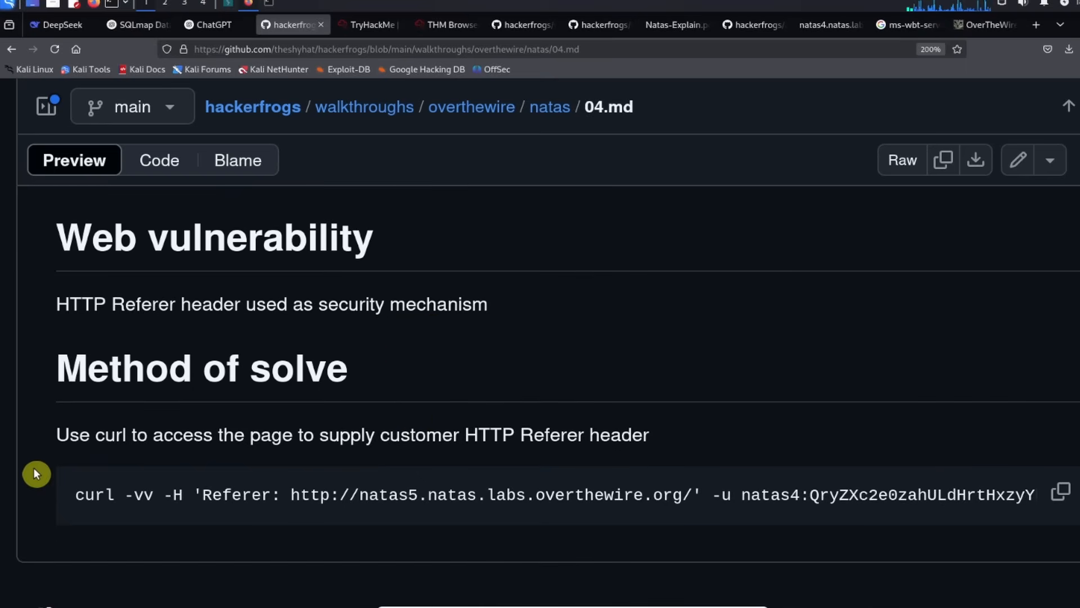
{"action": "mouse_move", "coordinate": [317, 461]}
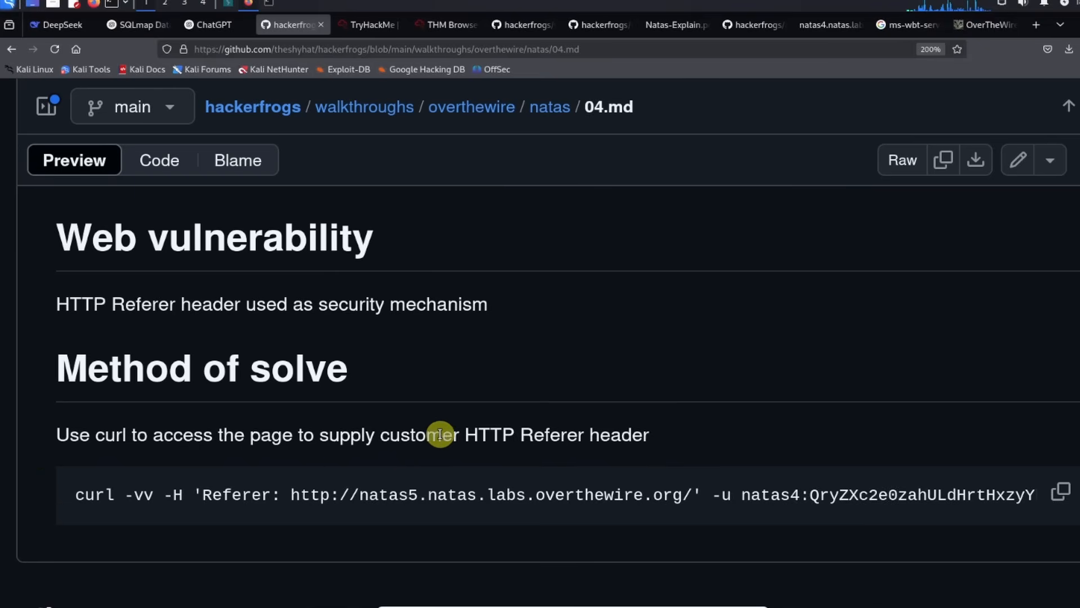
{"action": "double_click", "coordinate": [411, 434]}
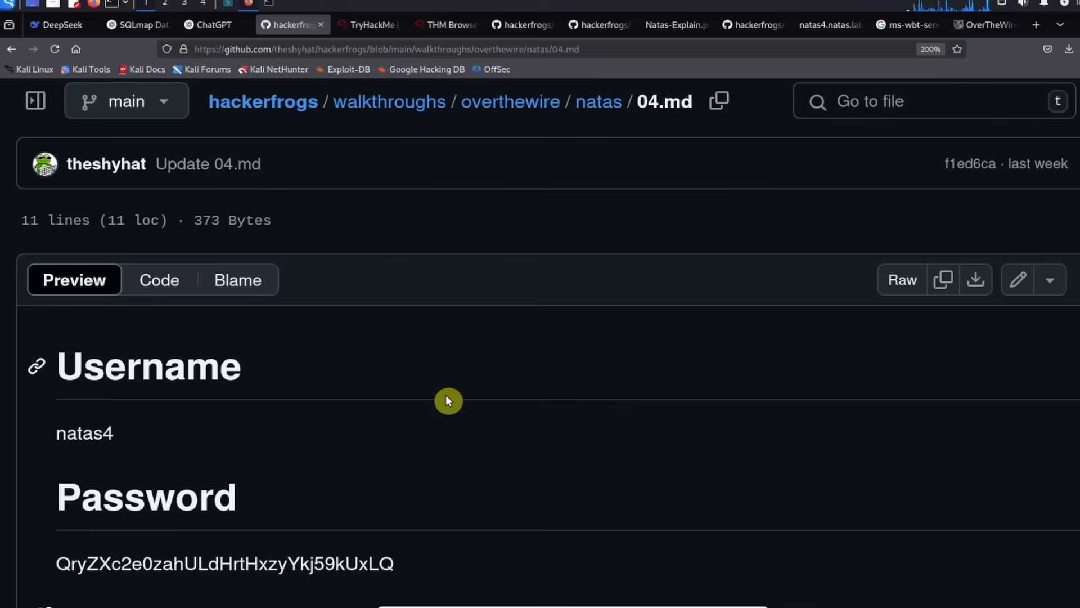
{"action": "mouse_move", "coordinate": [103, 453]}
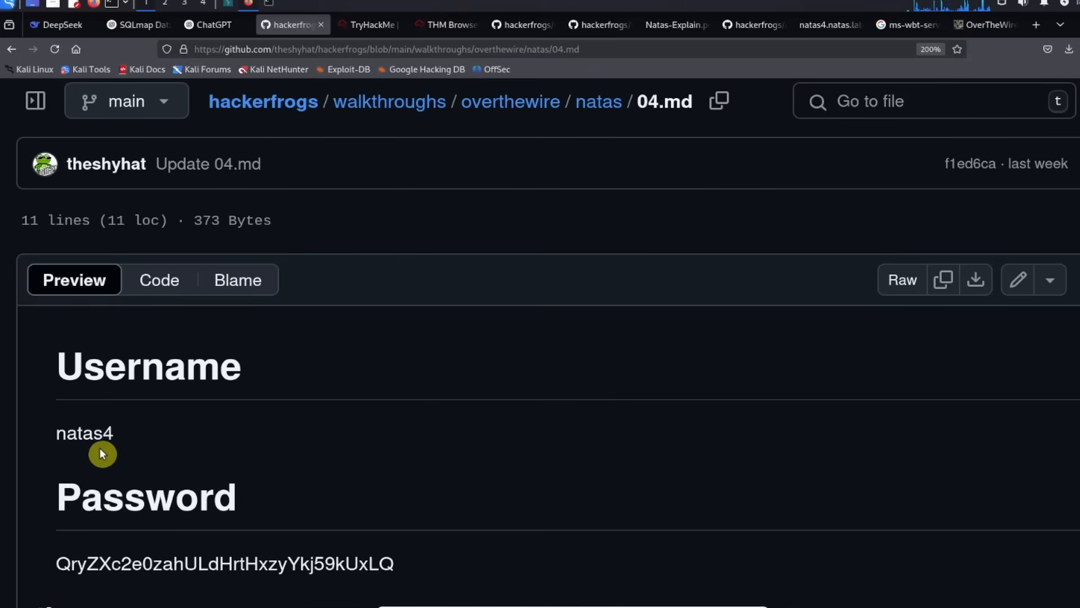
{"action": "mouse_move", "coordinate": [588, 348]}
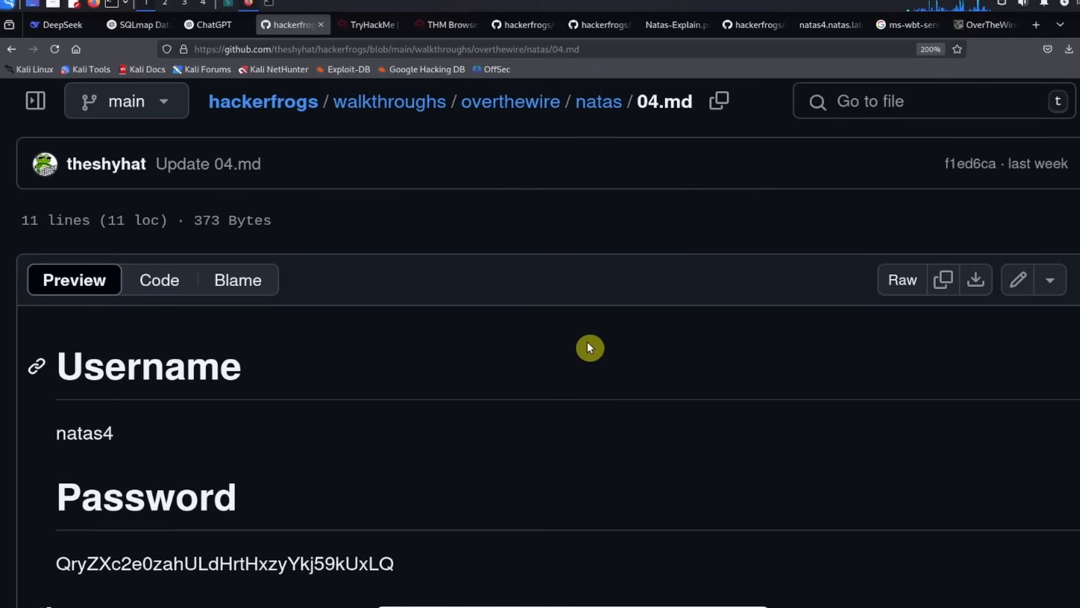
{"action": "mouse_move", "coordinate": [463, 244]}
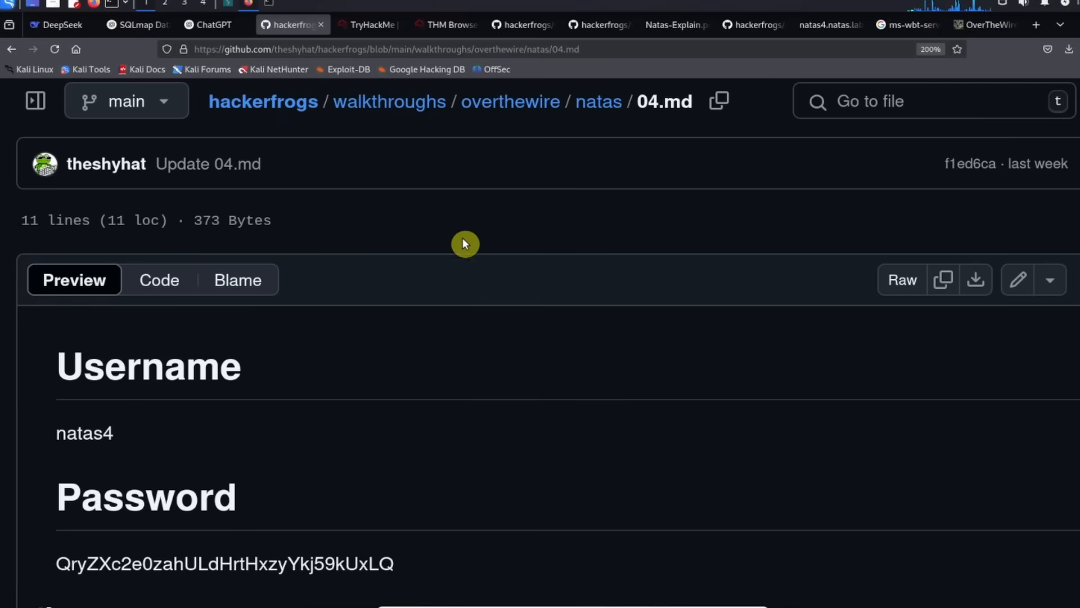
{"action": "mouse_move", "coordinate": [310, 184]}
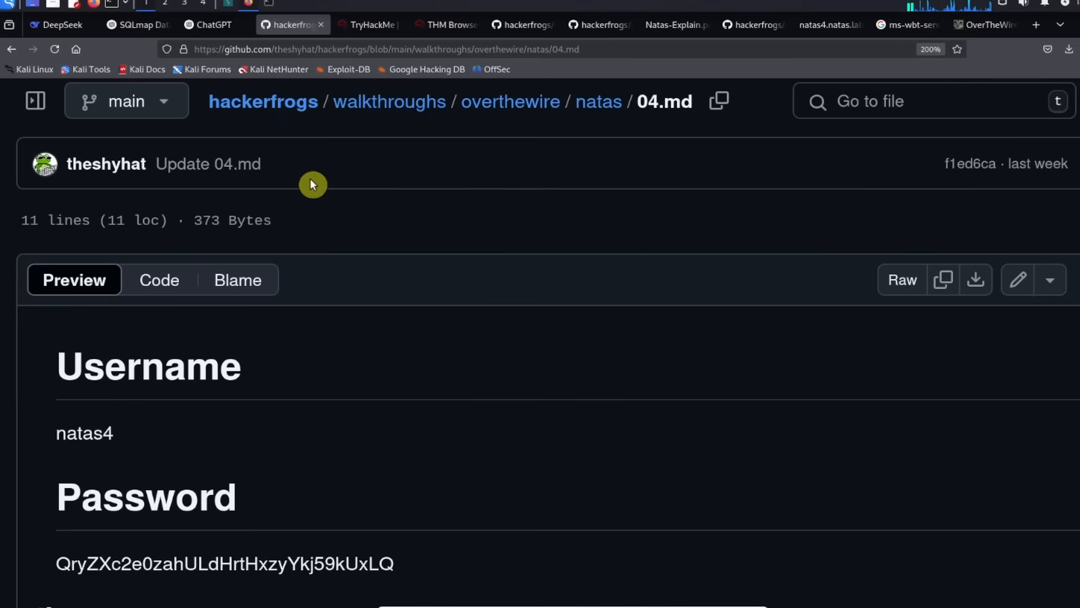
{"action": "mouse_move", "coordinate": [705, 366]}
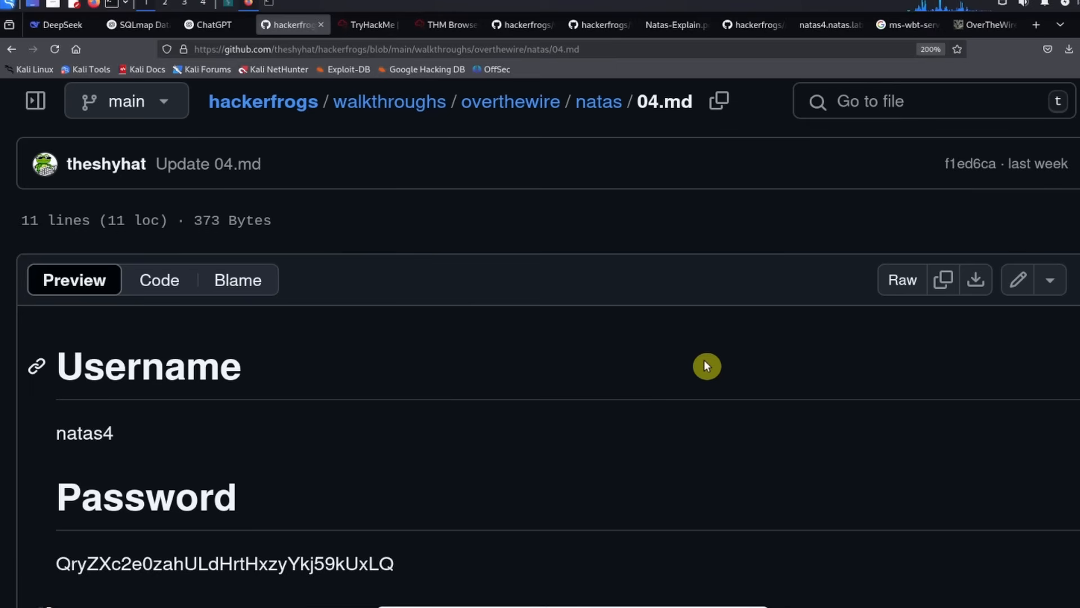
{"action": "mouse_move", "coordinate": [969, 466]}
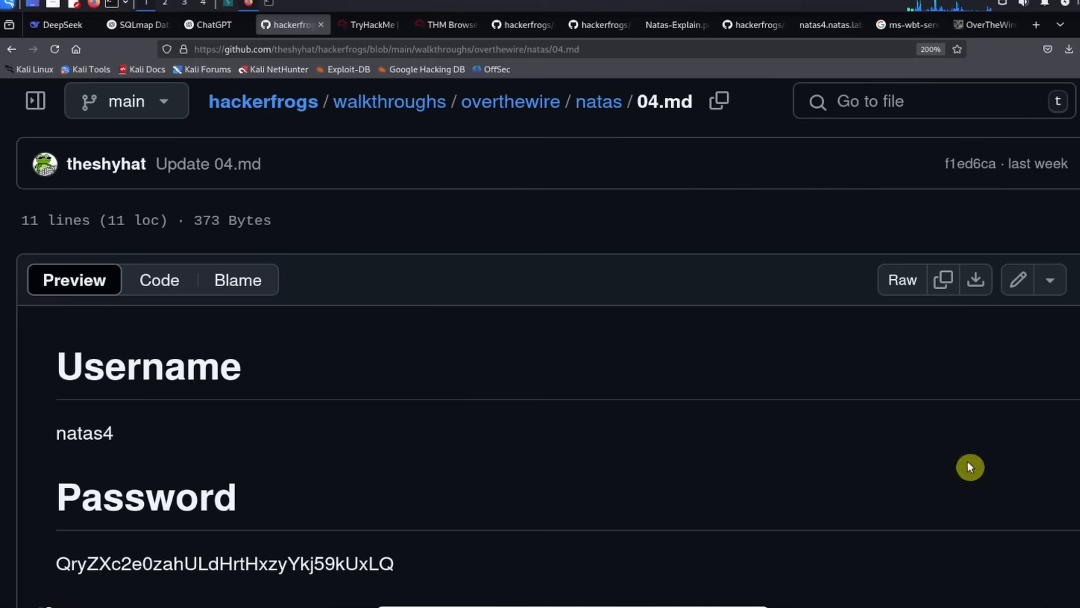
{"action": "mouse_move", "coordinate": [417, 469]}
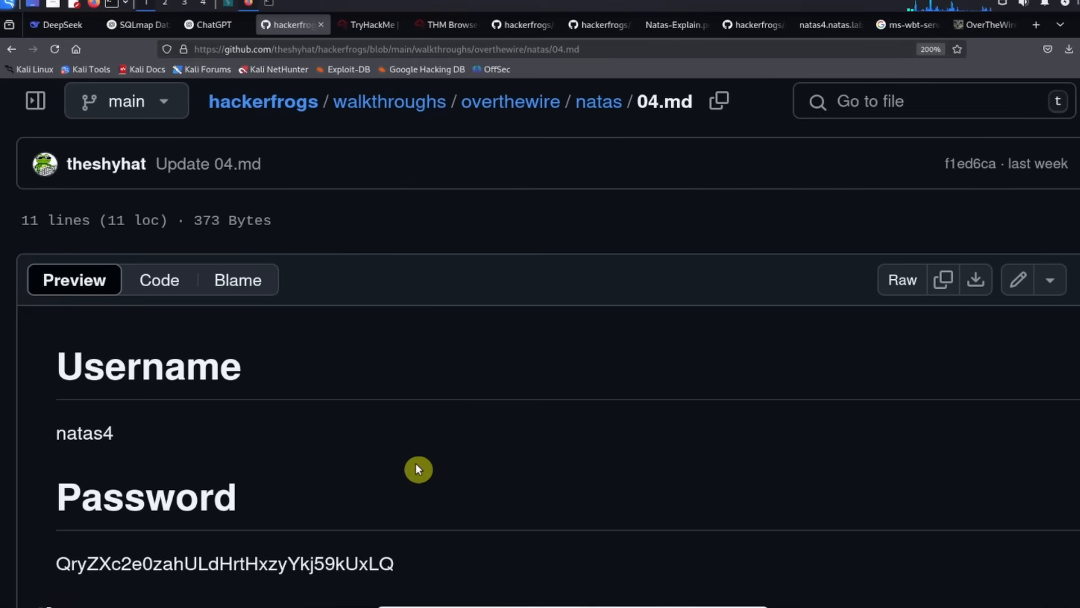